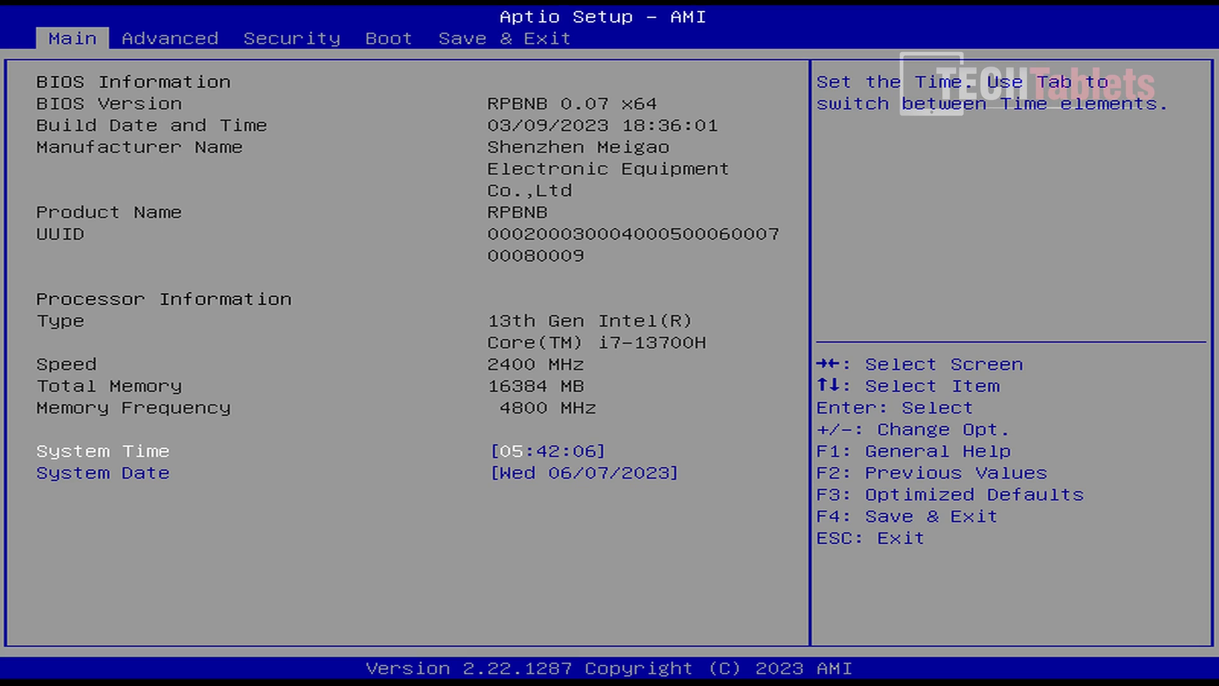
Step: Review the Power Limit 1 and 2 values under Advanced, then save and exit to Windows
click(169, 37)
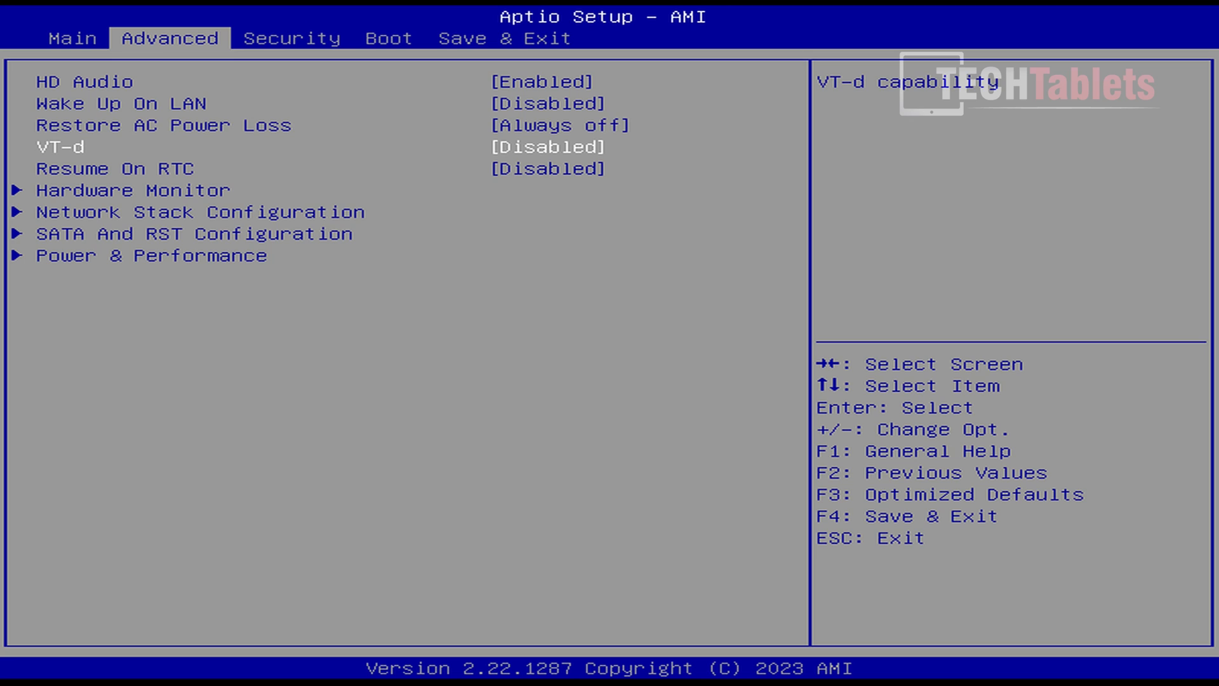
key(Up)
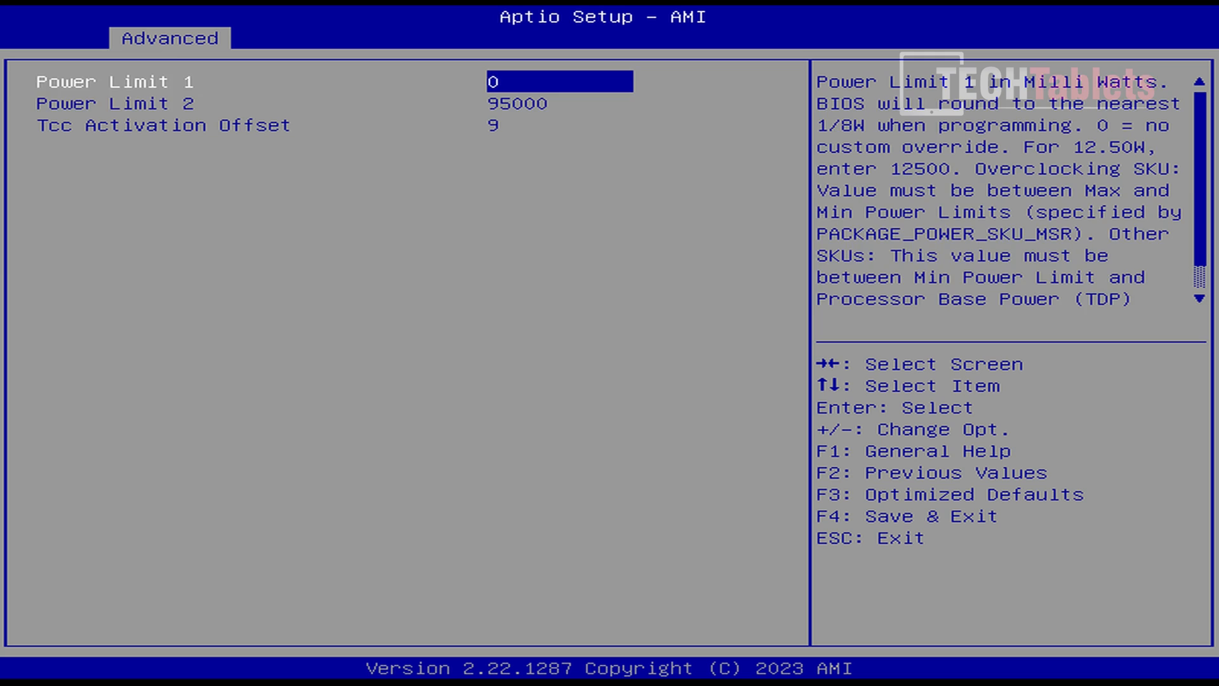
key(Down)
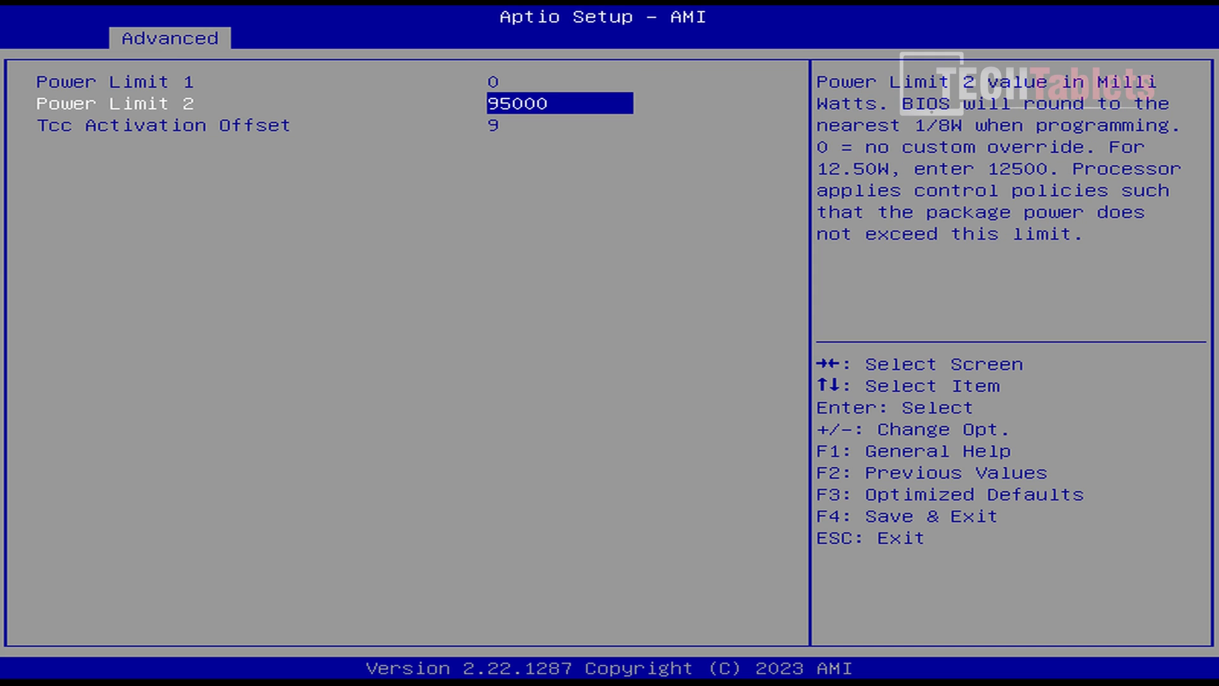
key(right)
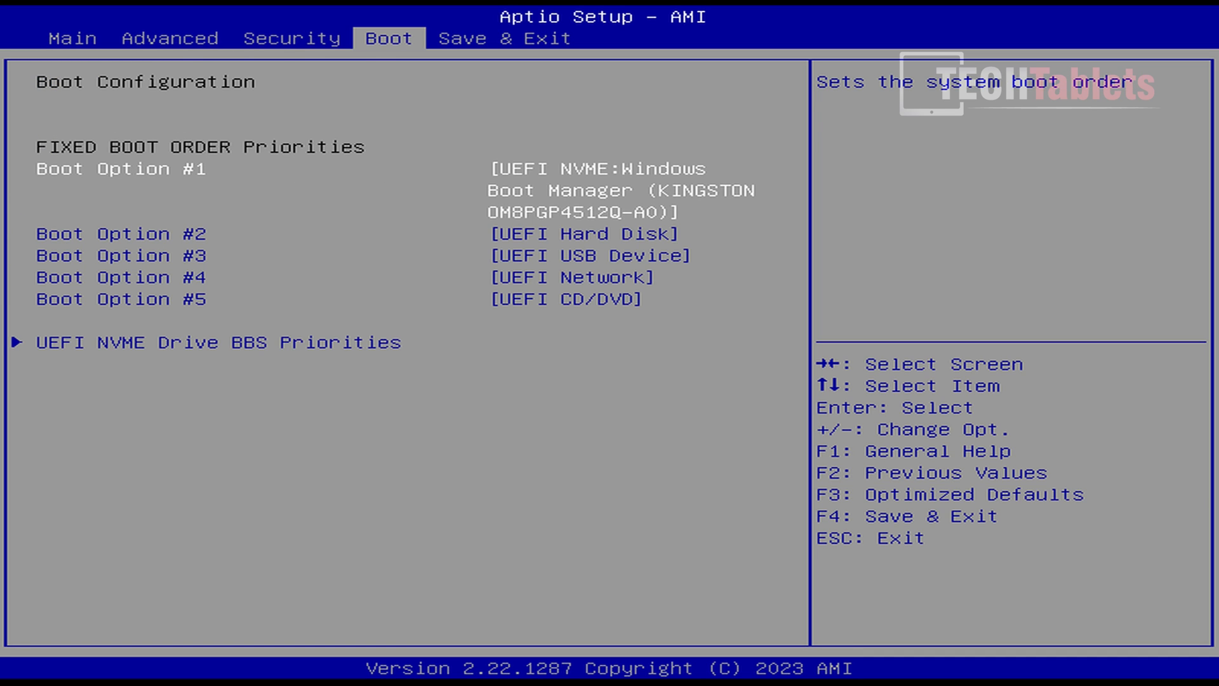
click(504, 38)
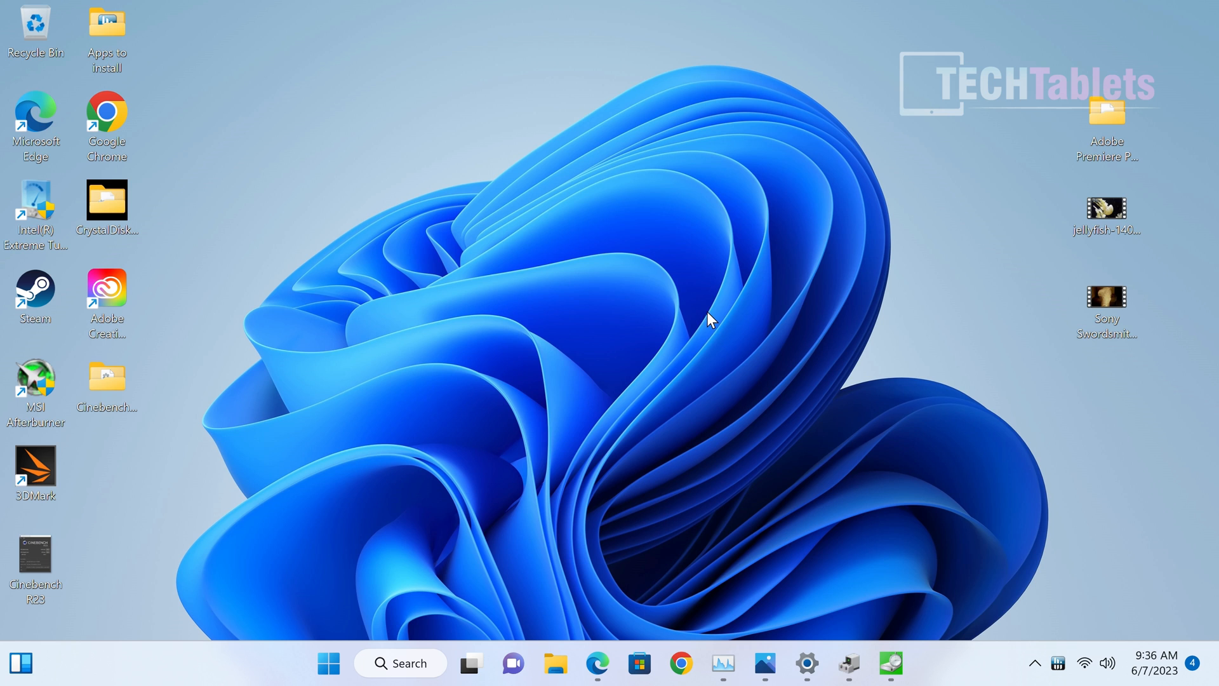
mouse_move(807, 663)
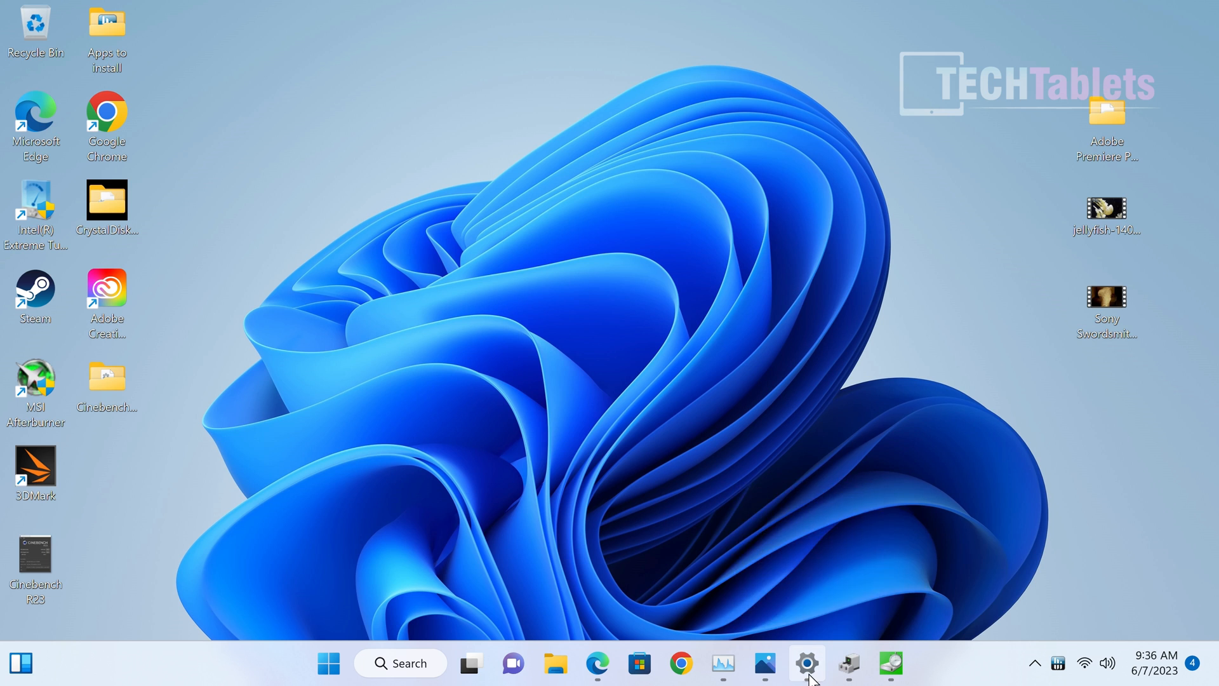
Step: Scroll the About page showing i7-13700H, 16 GB RAM and Windows 11 Pro 22H2
click(806, 663)
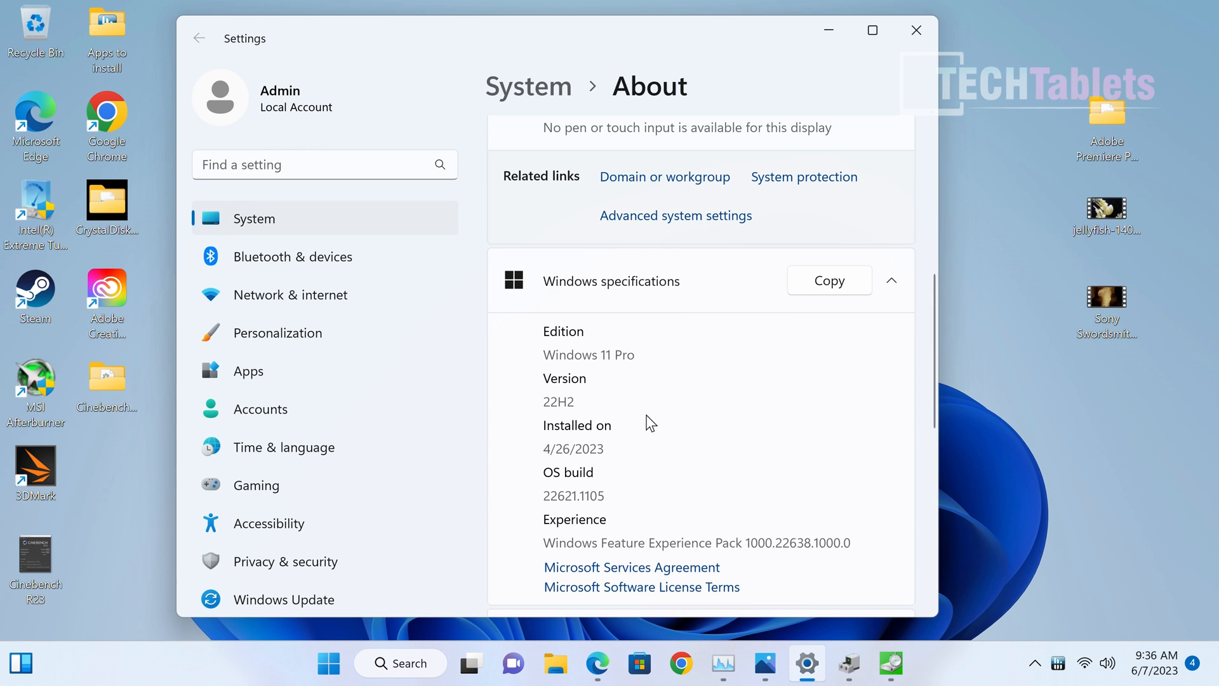
scroll(up, 3)
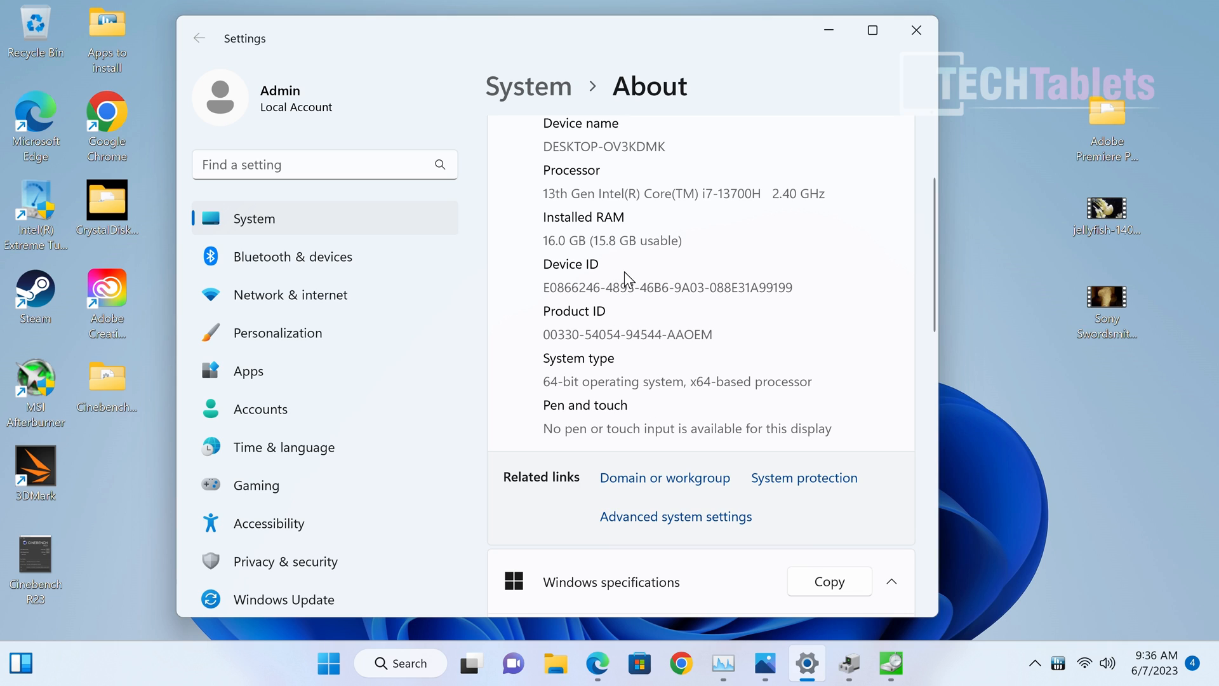
mouse_move(635, 240)
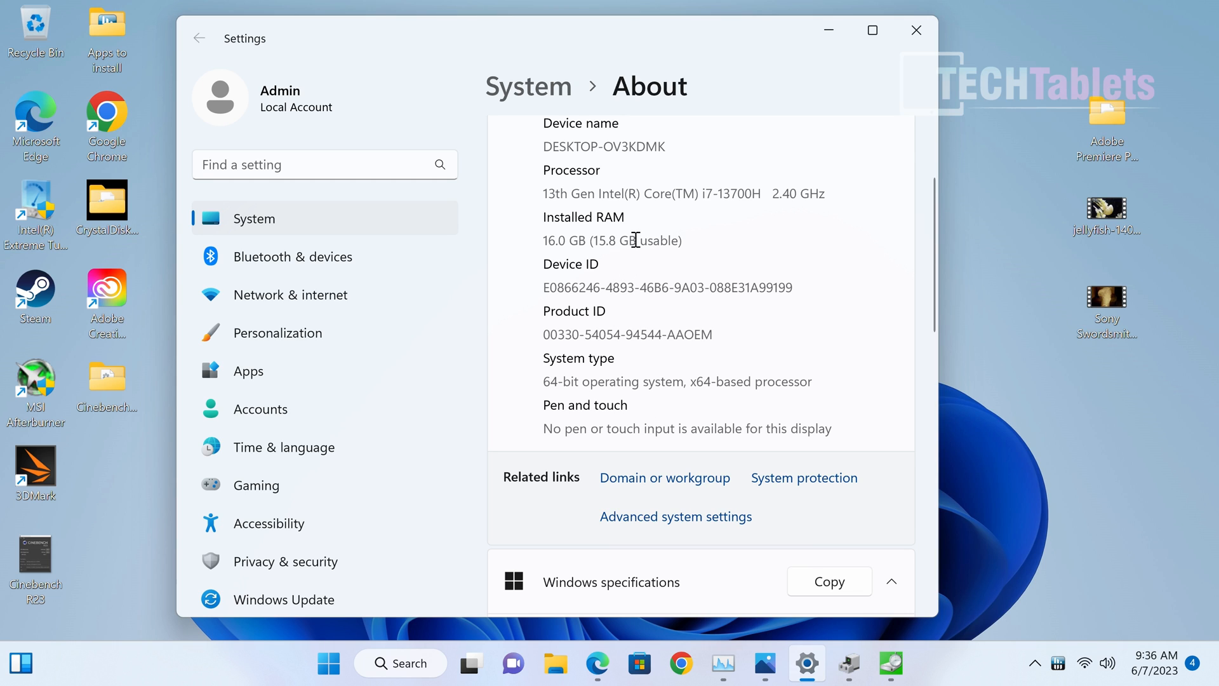
mouse_move(627, 287)
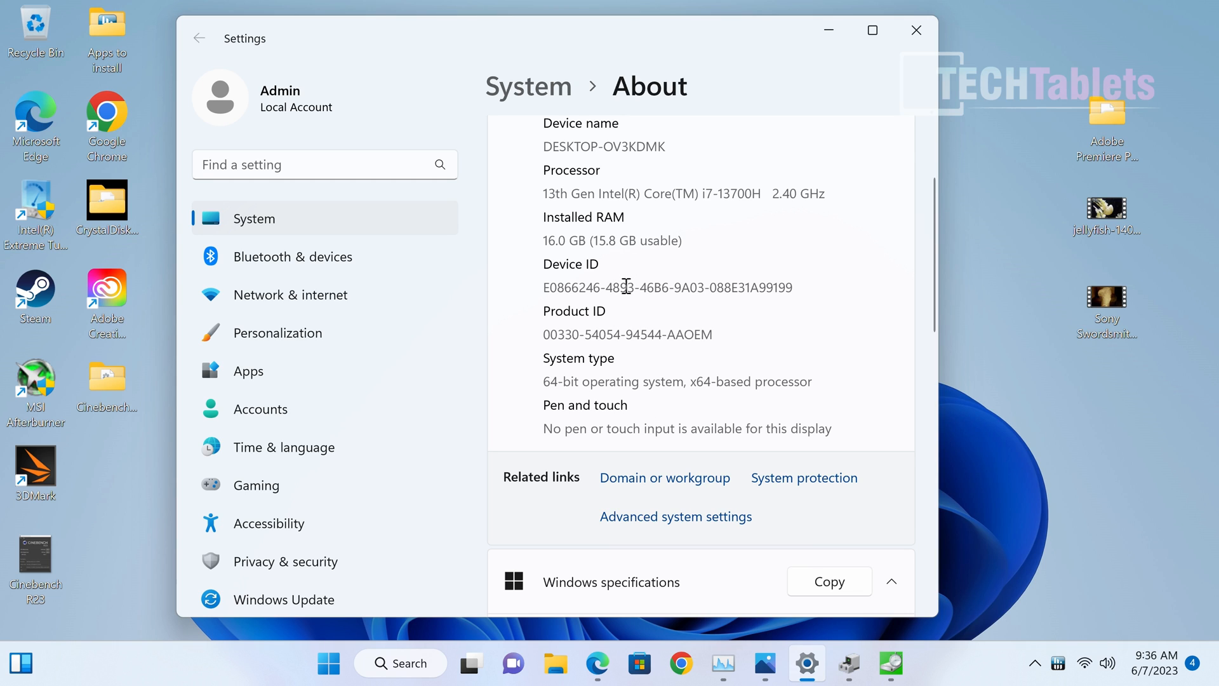
scroll(down, 3)
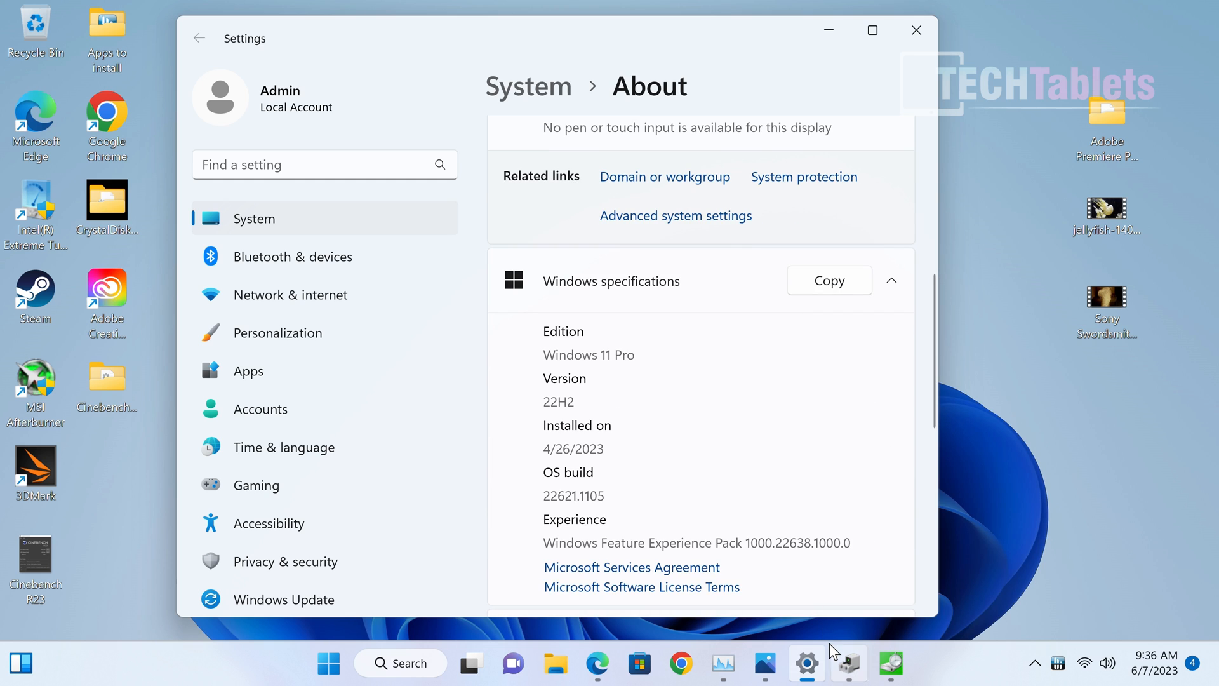
click(847, 664)
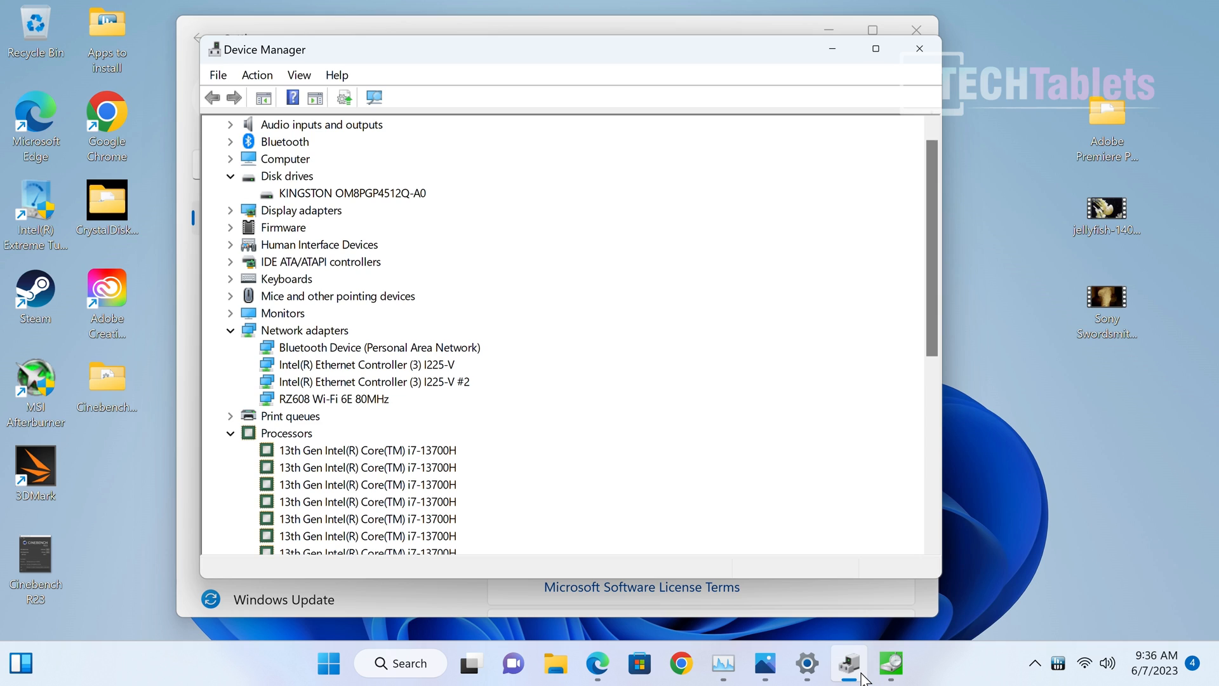
mouse_move(883, 612)
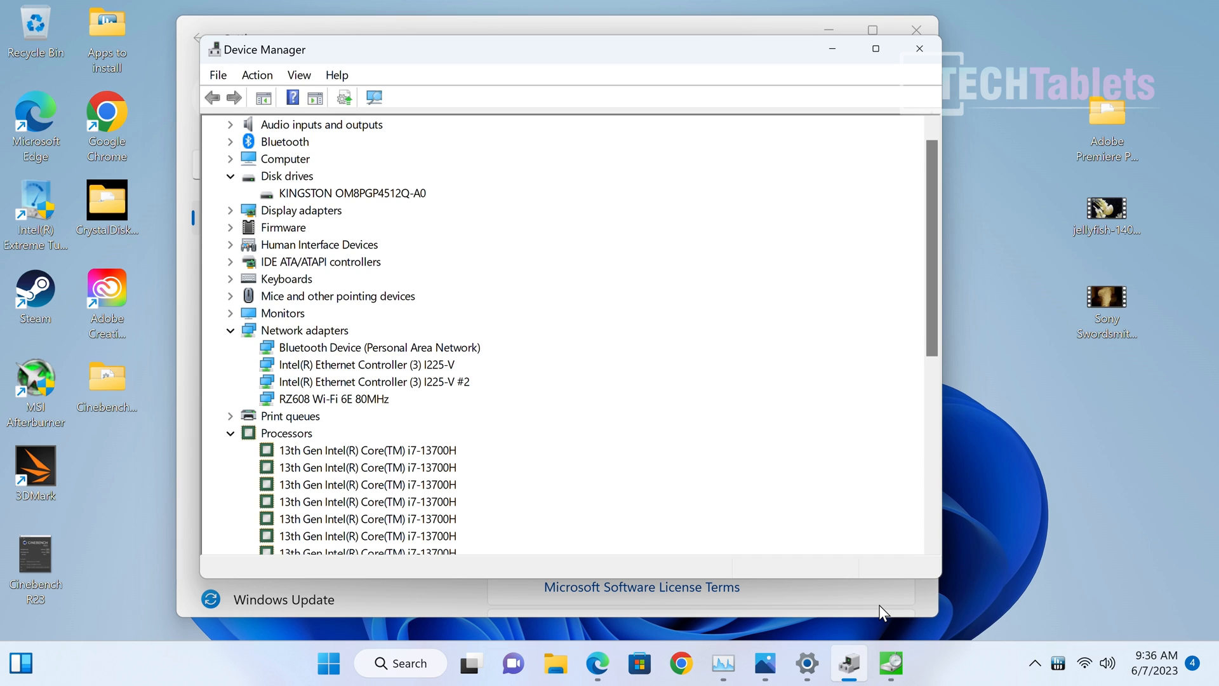
mouse_move(768, 519)
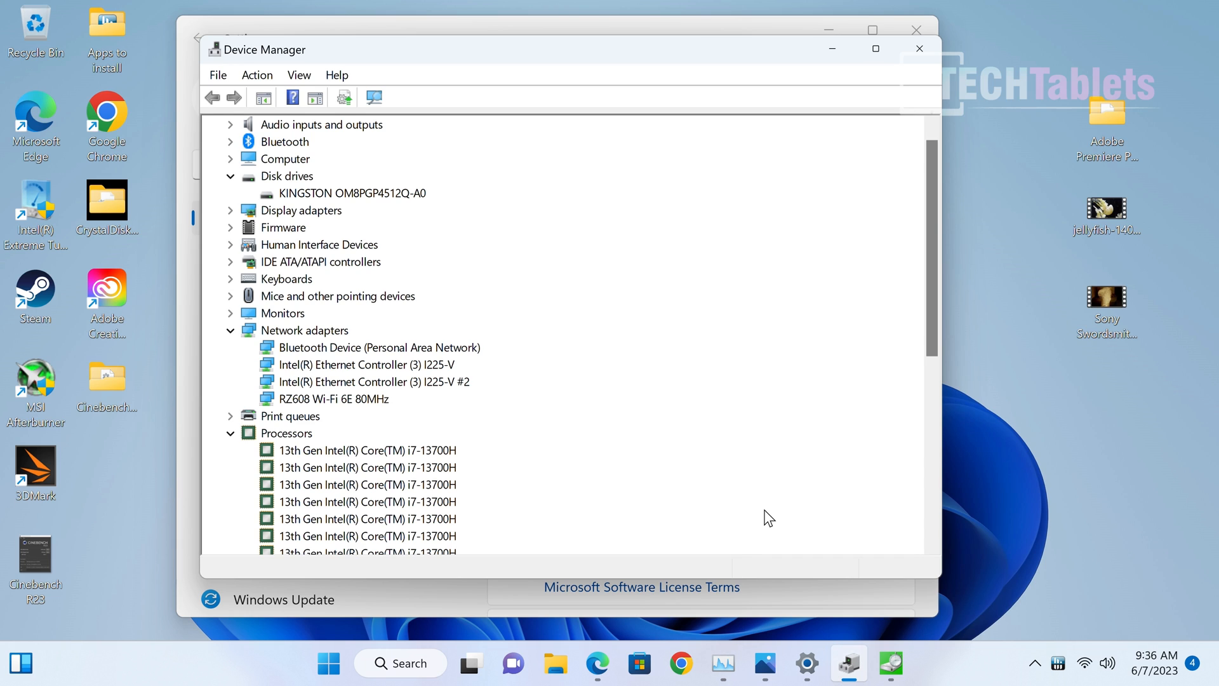
mouse_move(762, 471)
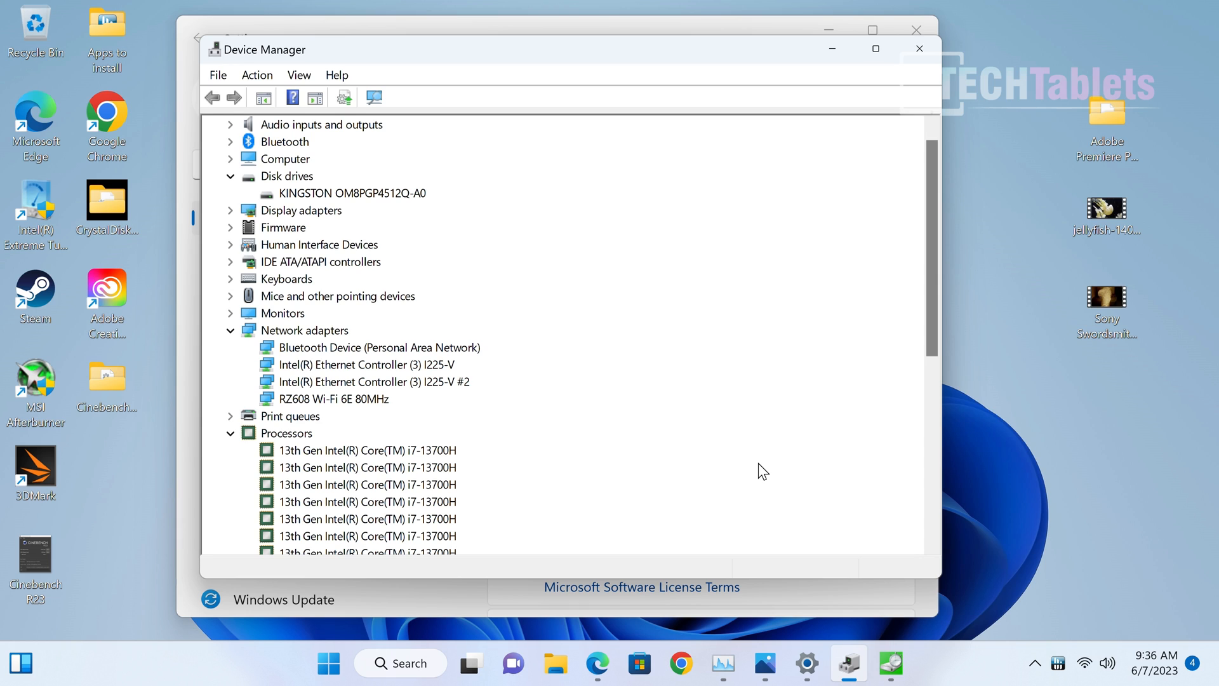
mouse_move(813, 654)
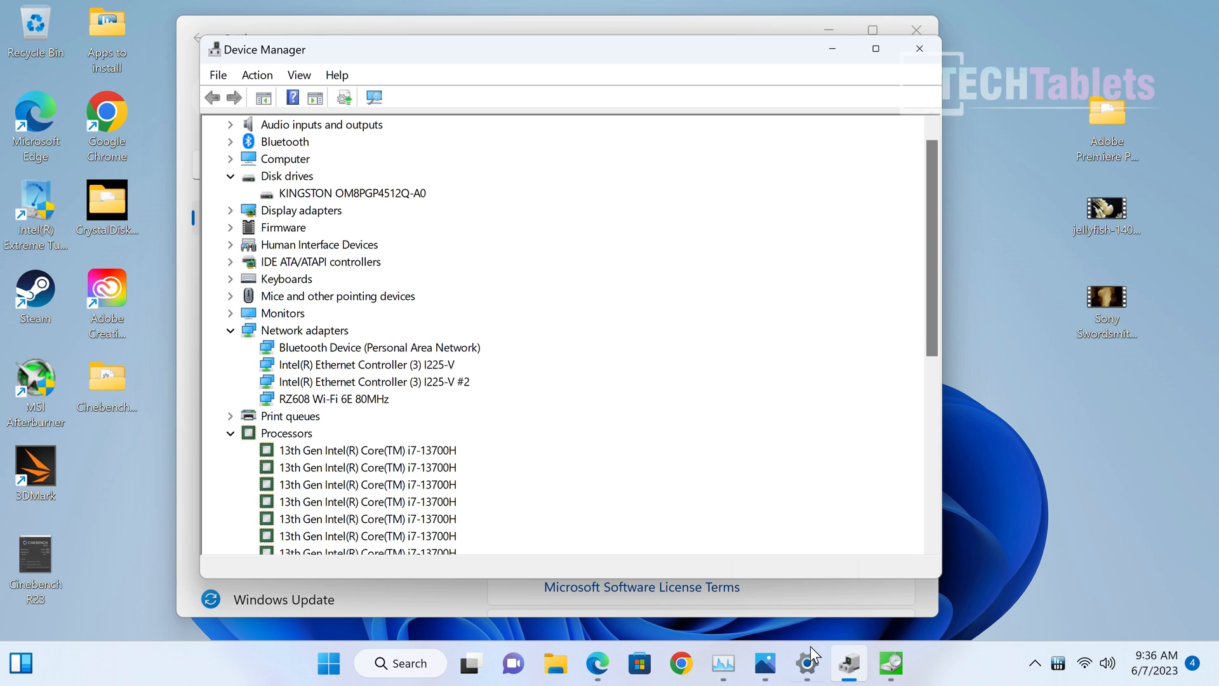
mouse_move(806, 663)
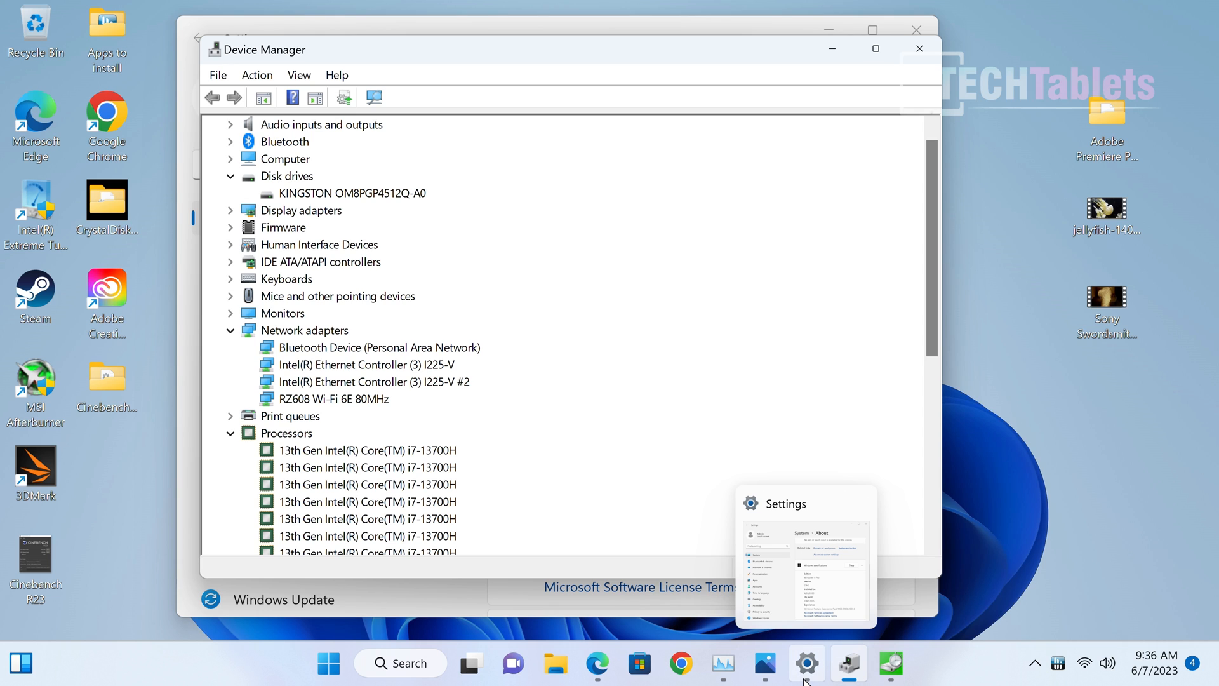
mouse_move(847, 665)
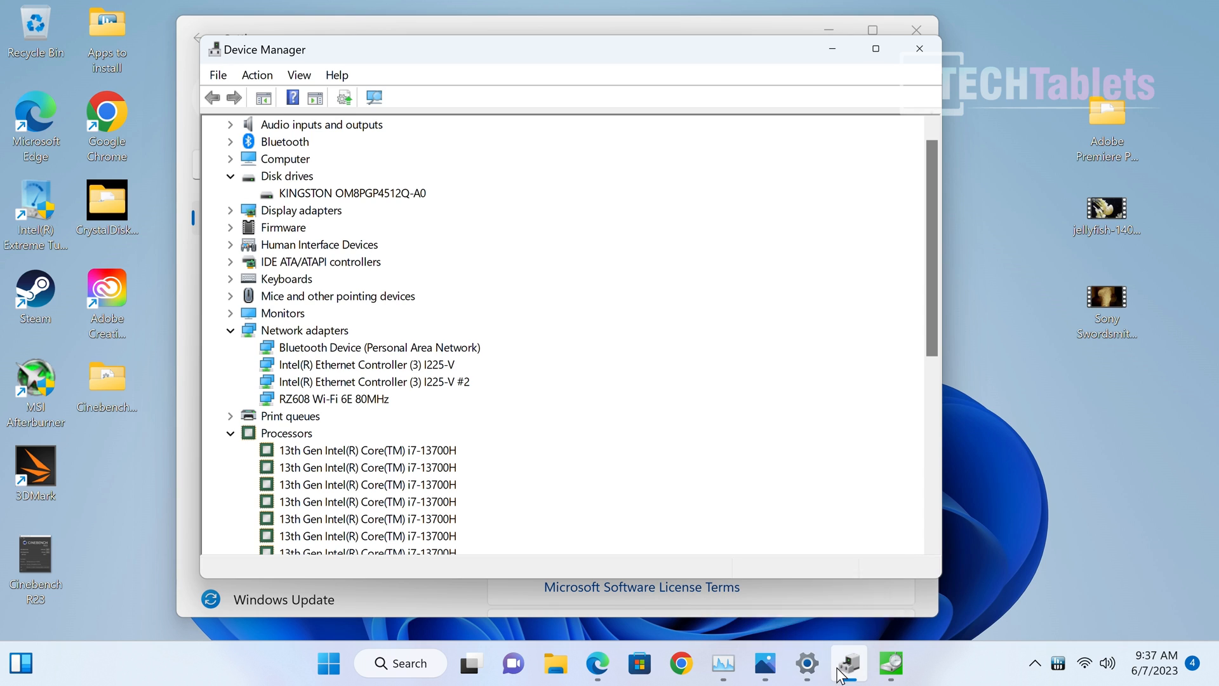
Step: Scroll through the Kingston drive, I225-V and RZ608 adapters, and twenty processor threads
scroll(down, 3)
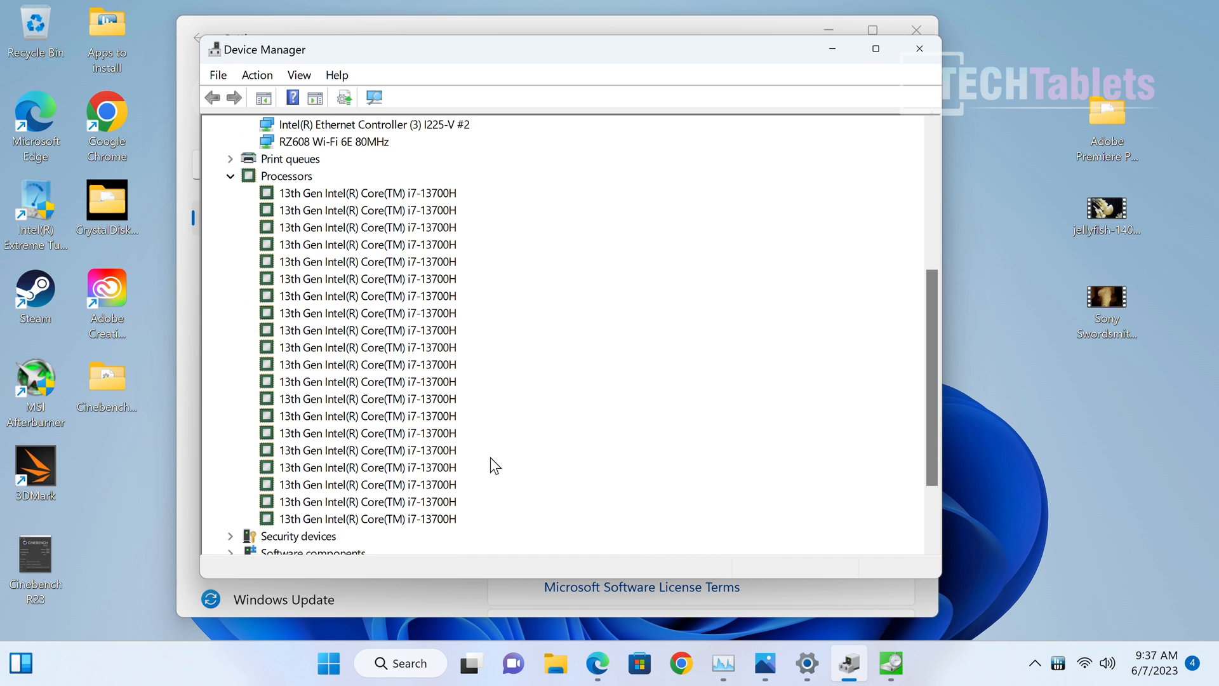
mouse_move(477, 222)
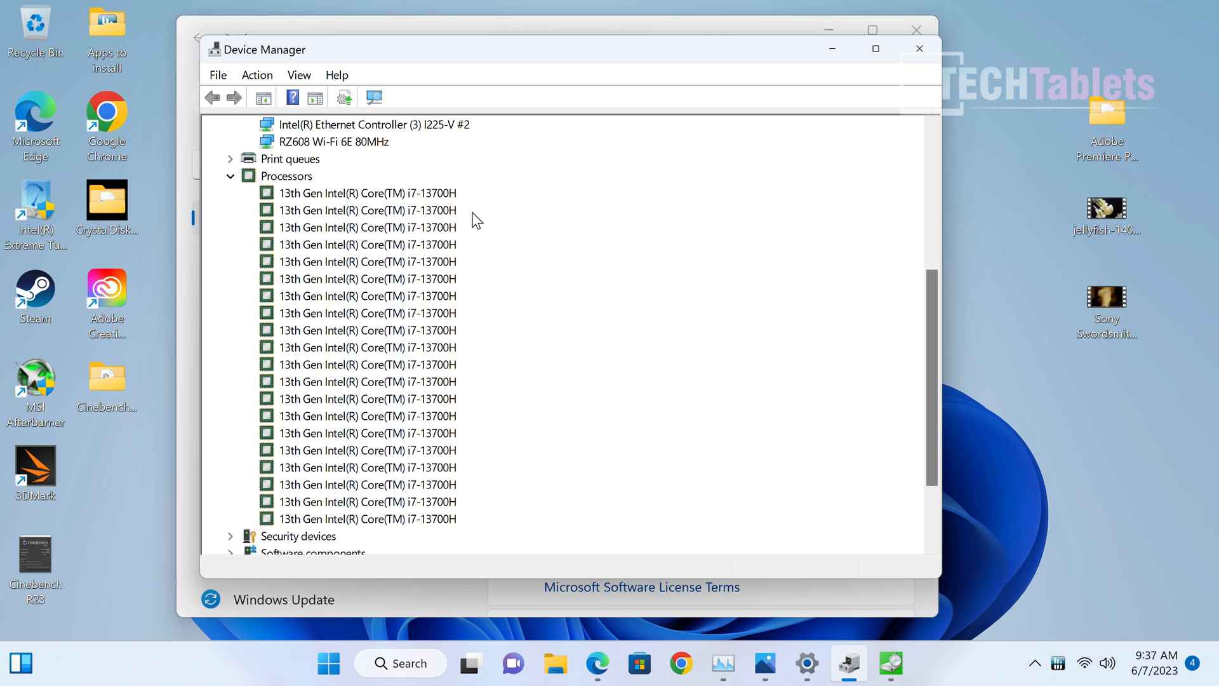
mouse_move(440, 478)
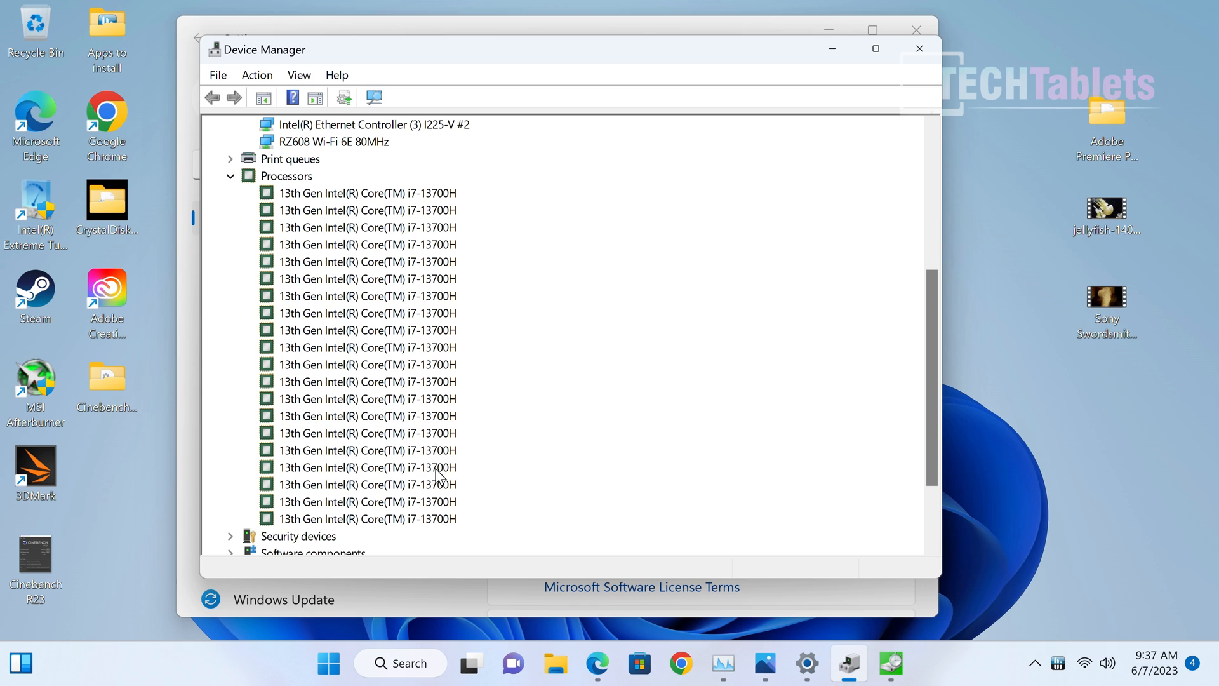
mouse_move(403, 516)
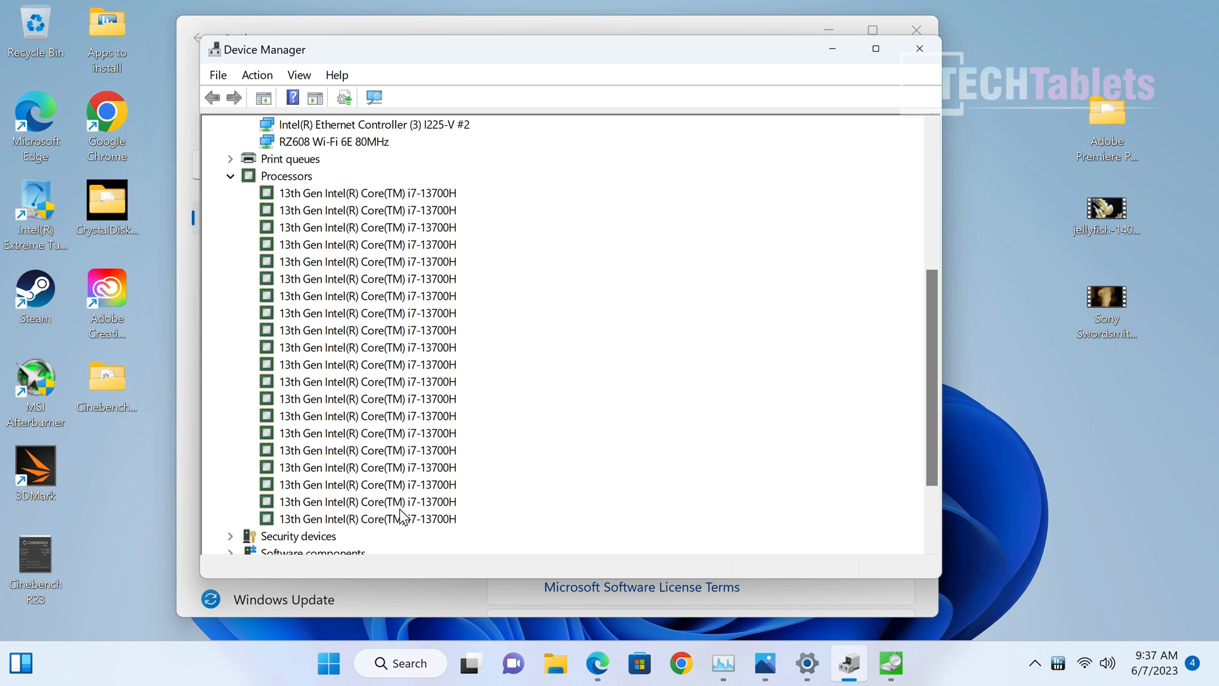
mouse_move(418, 433)
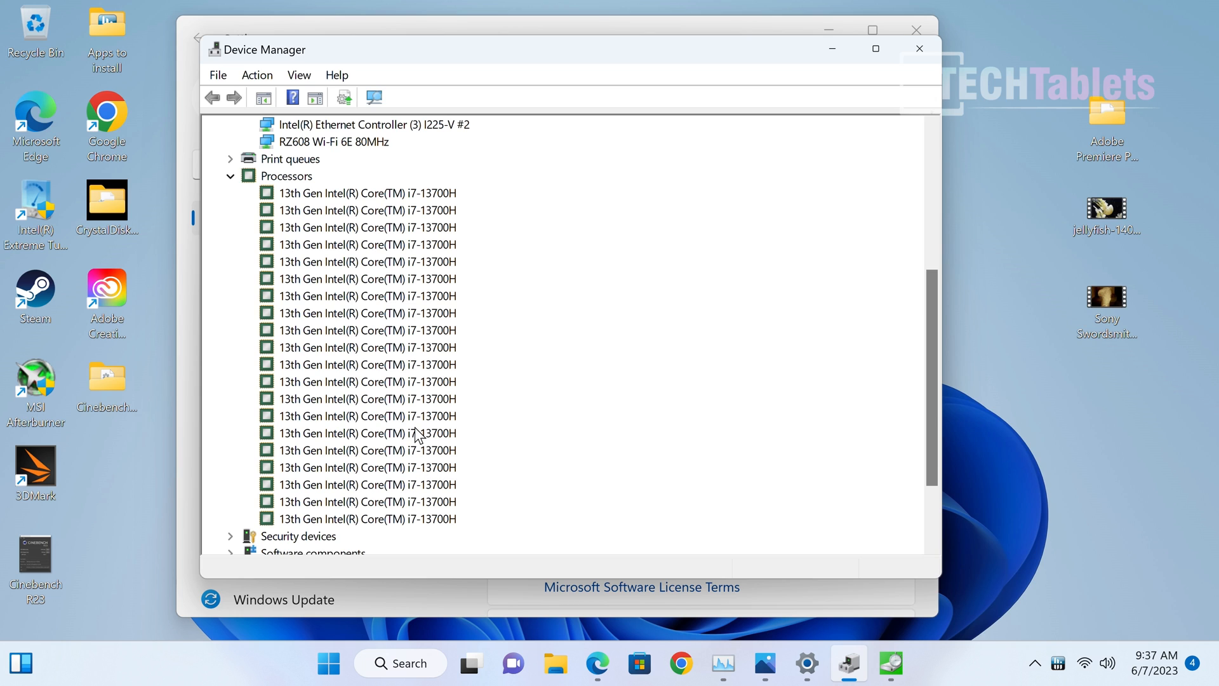
scroll(up, 3)
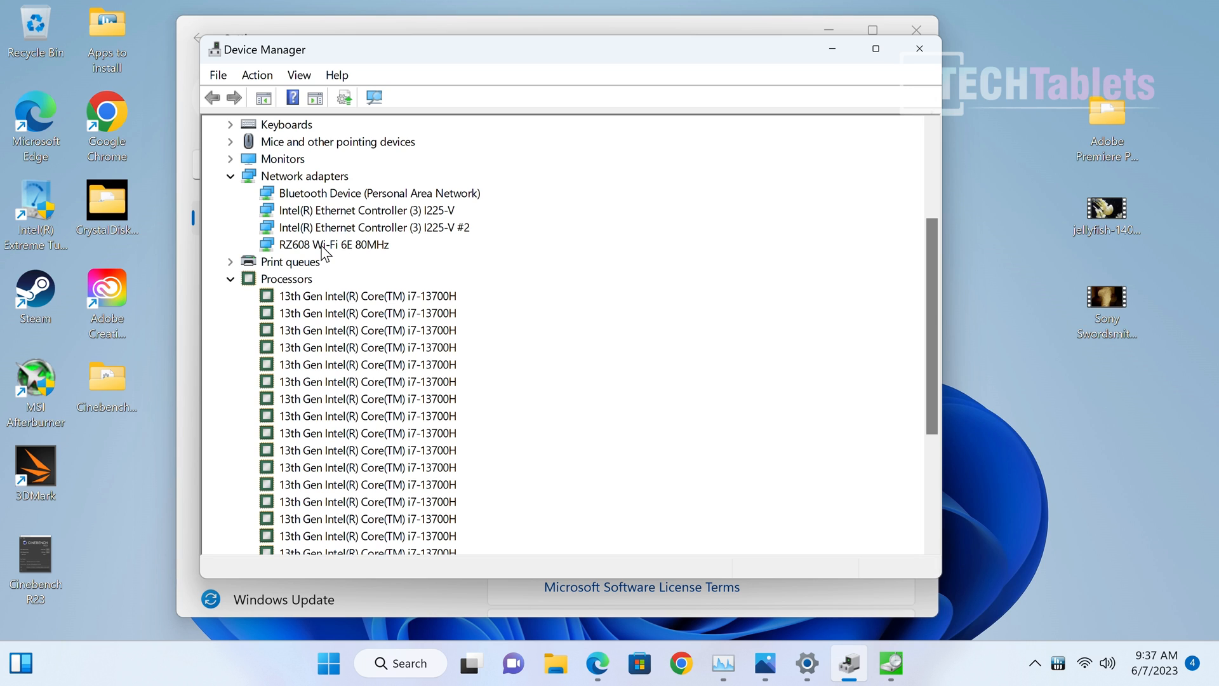
mouse_move(391, 262)
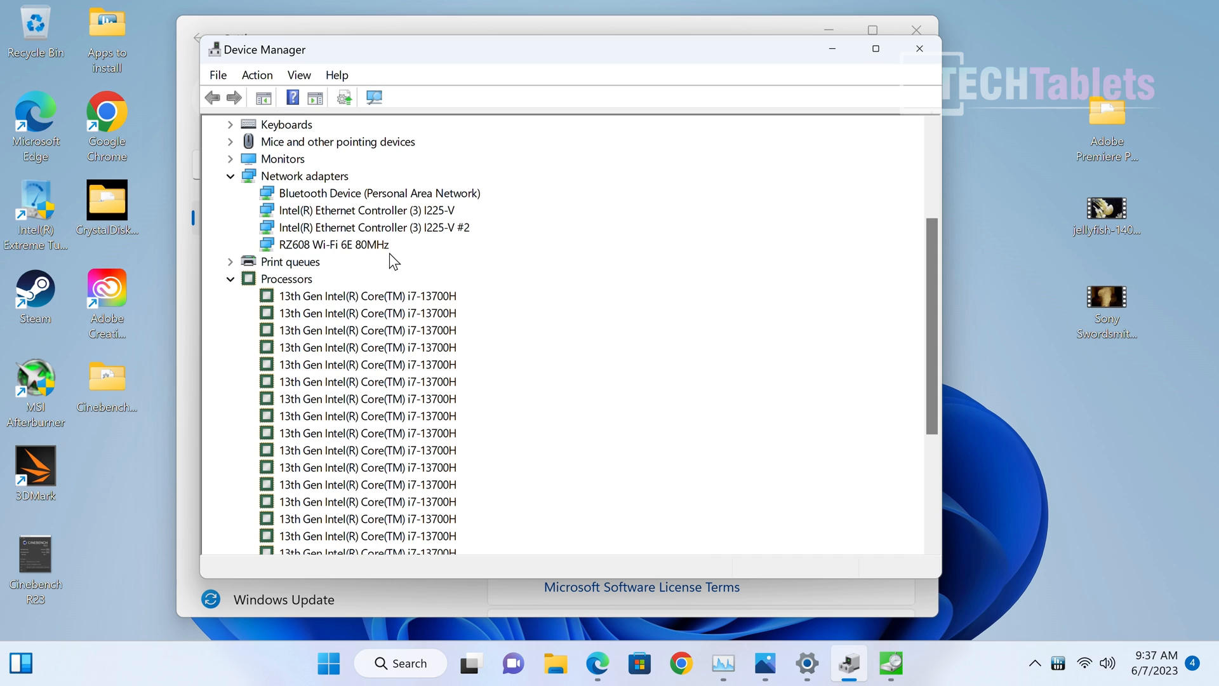
click(332, 243)
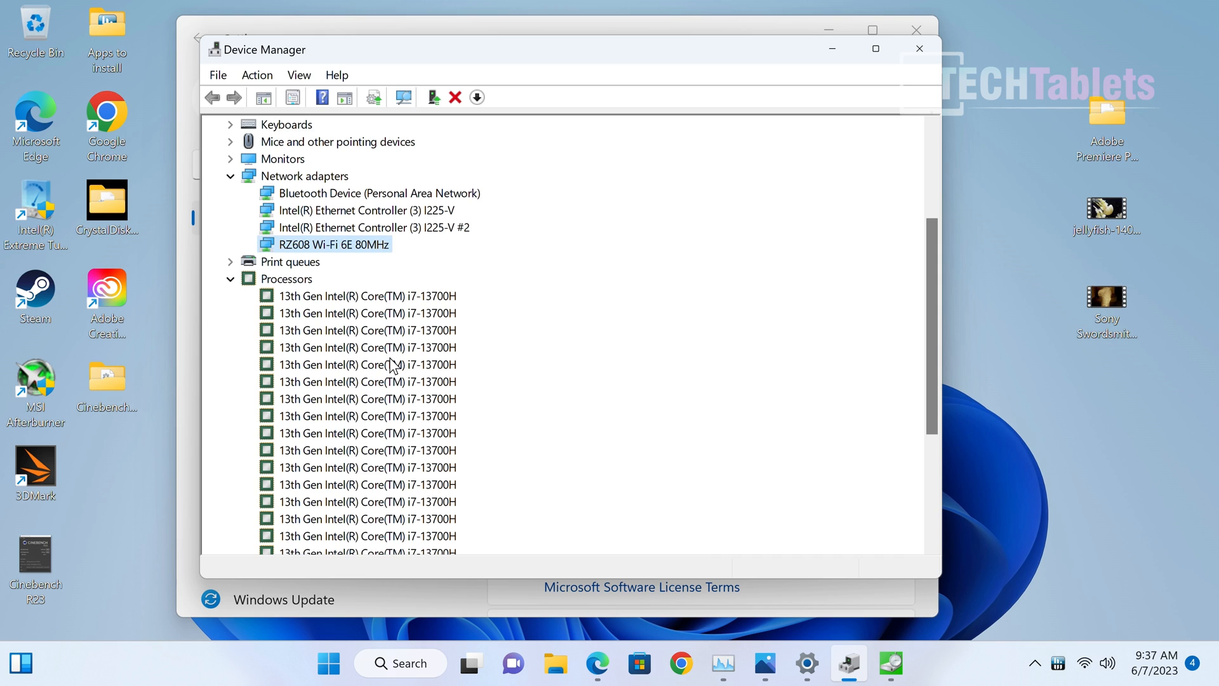
mouse_move(454, 409)
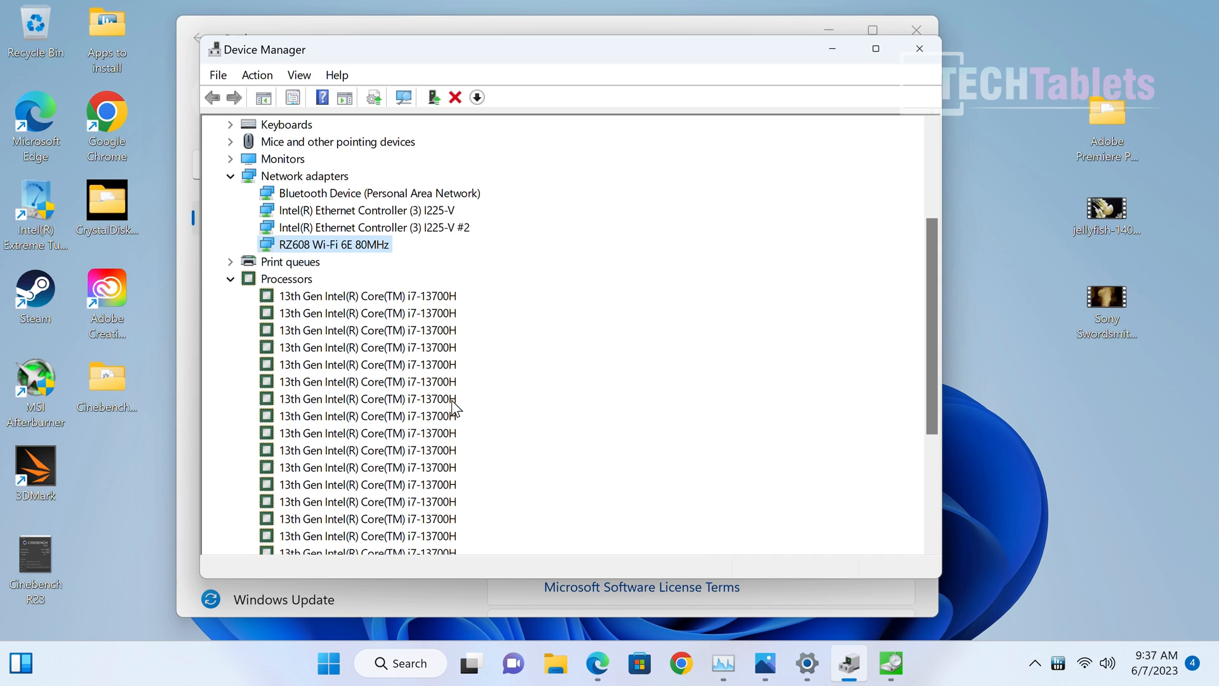
mouse_move(1084, 664)
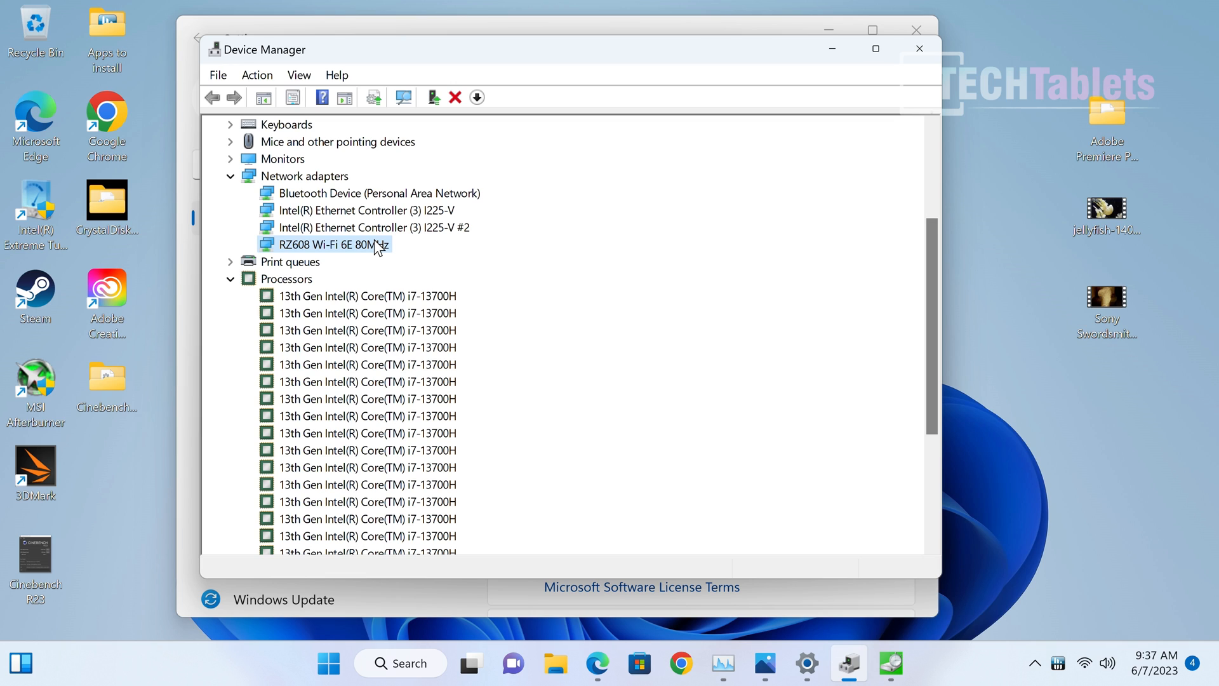
mouse_move(343, 253)
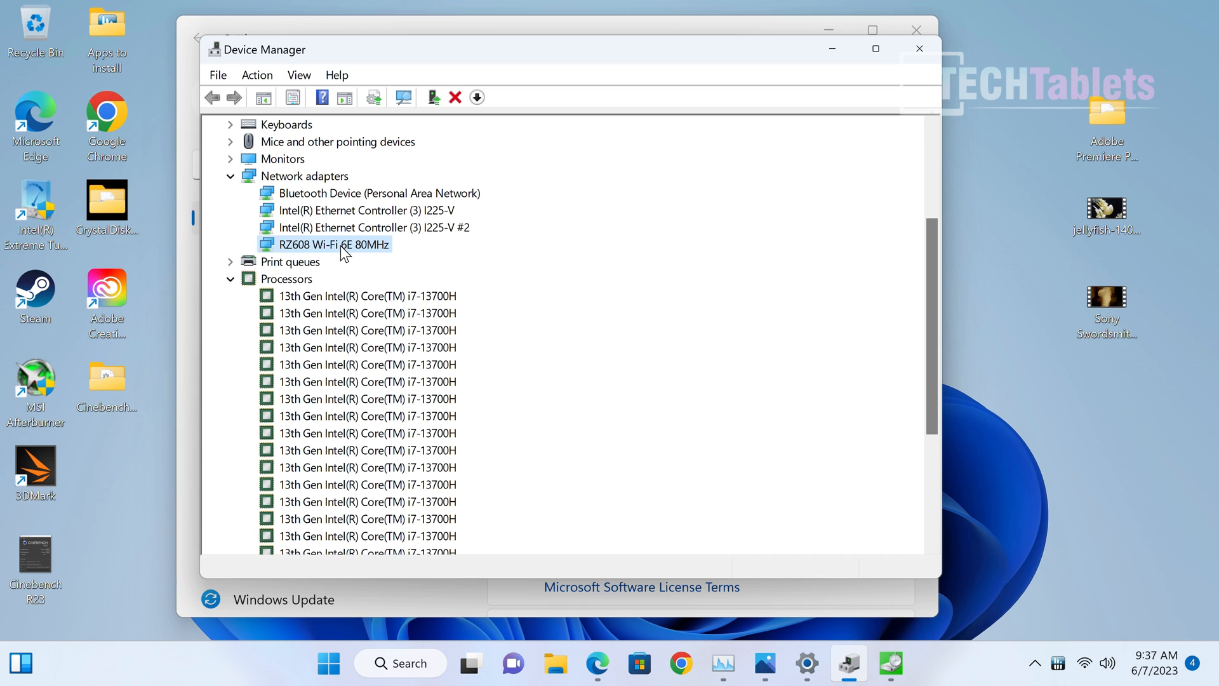
mouse_move(342, 379)
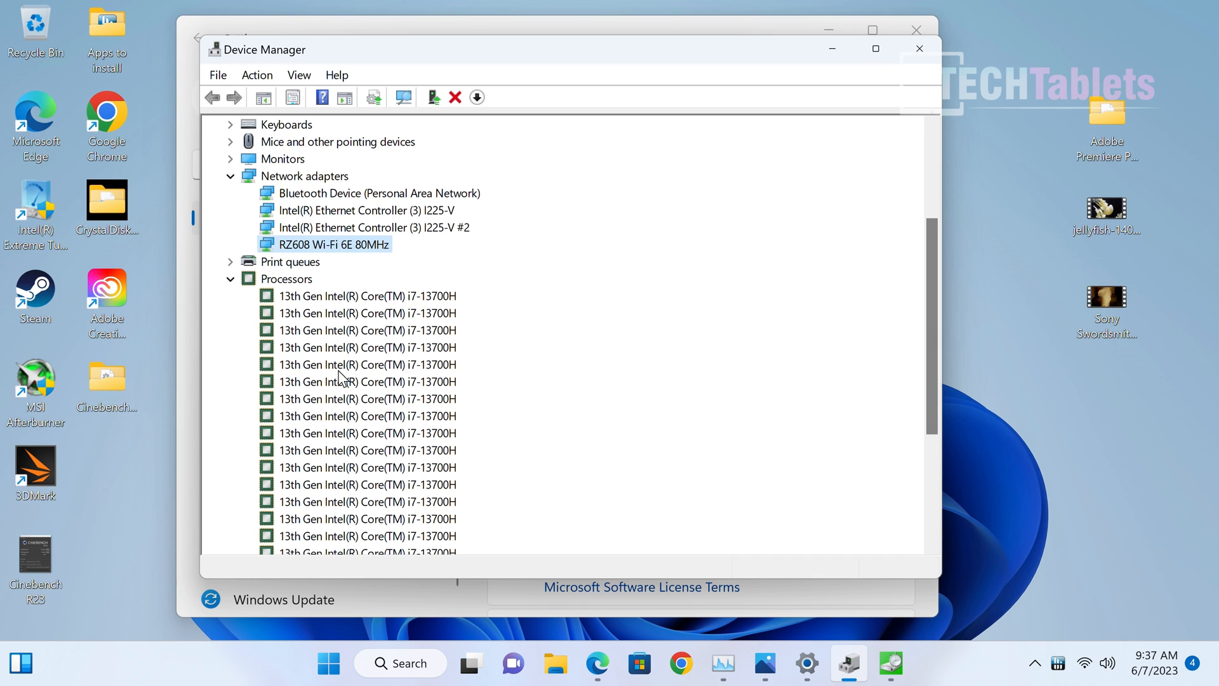
scroll(up, 3)
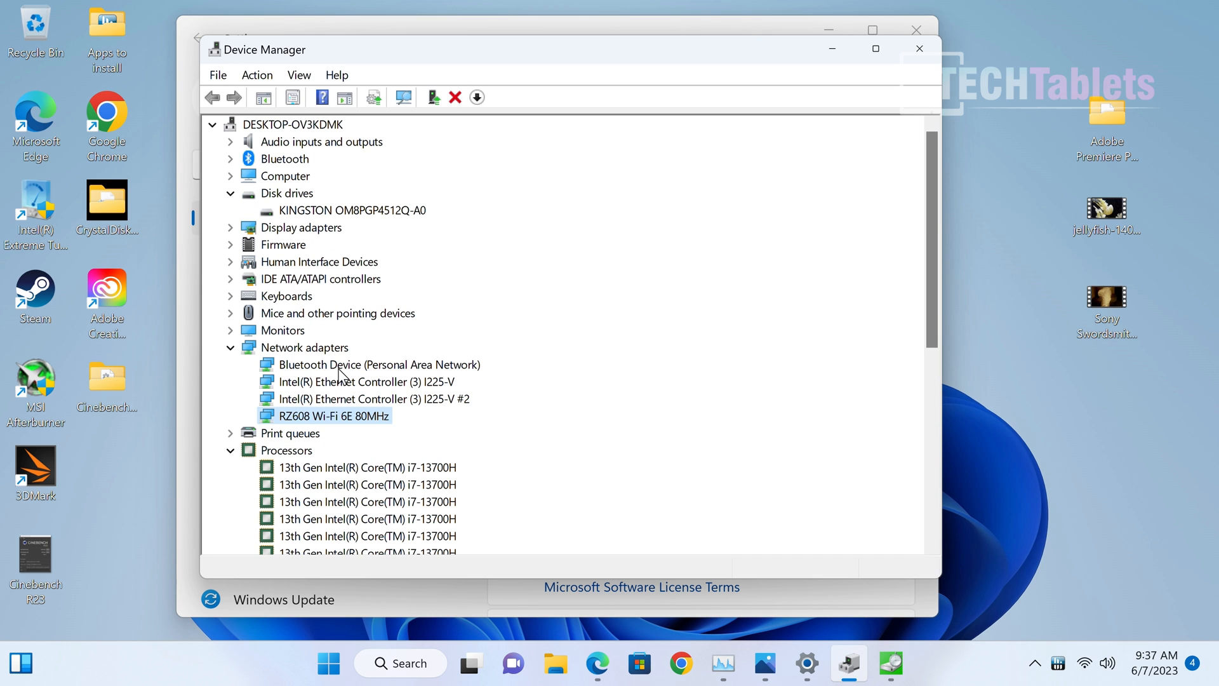
mouse_move(343, 221)
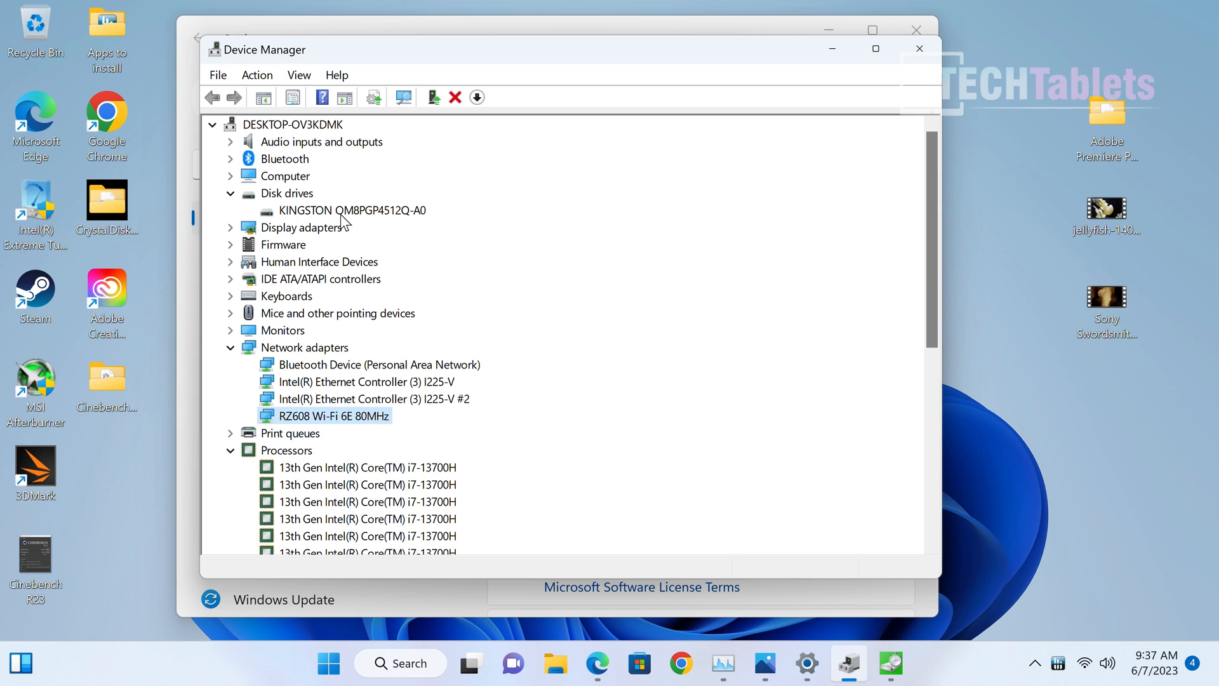
click(352, 210)
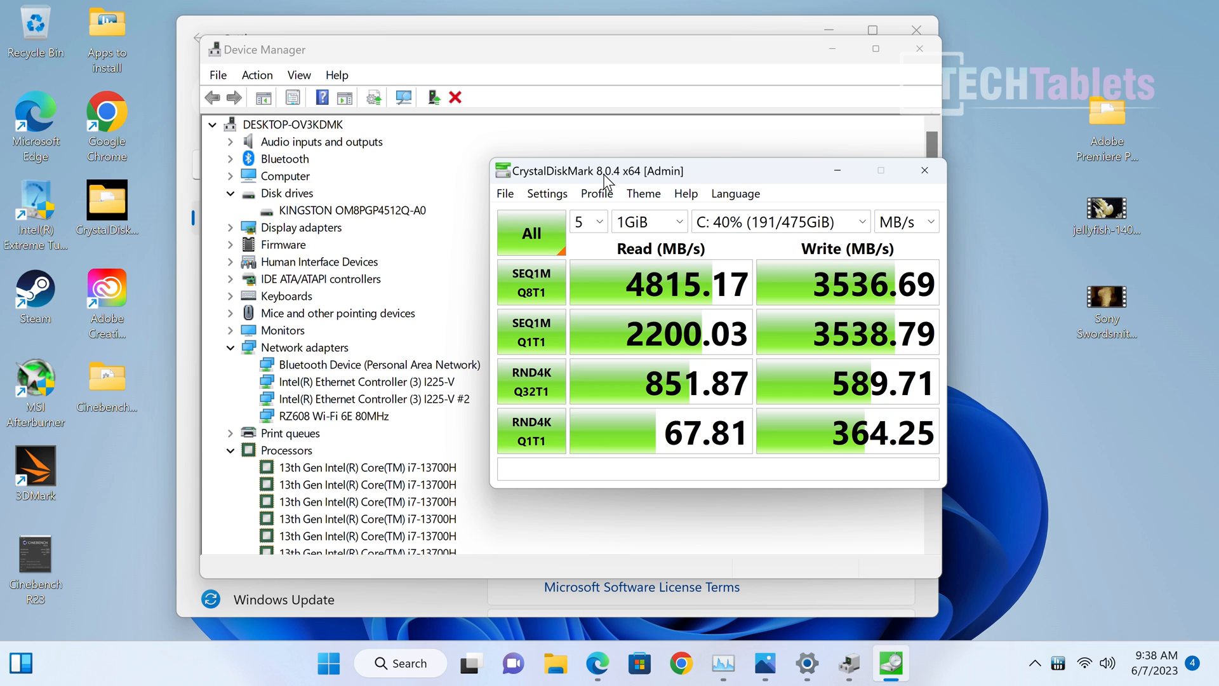
mouse_move(506, 644)
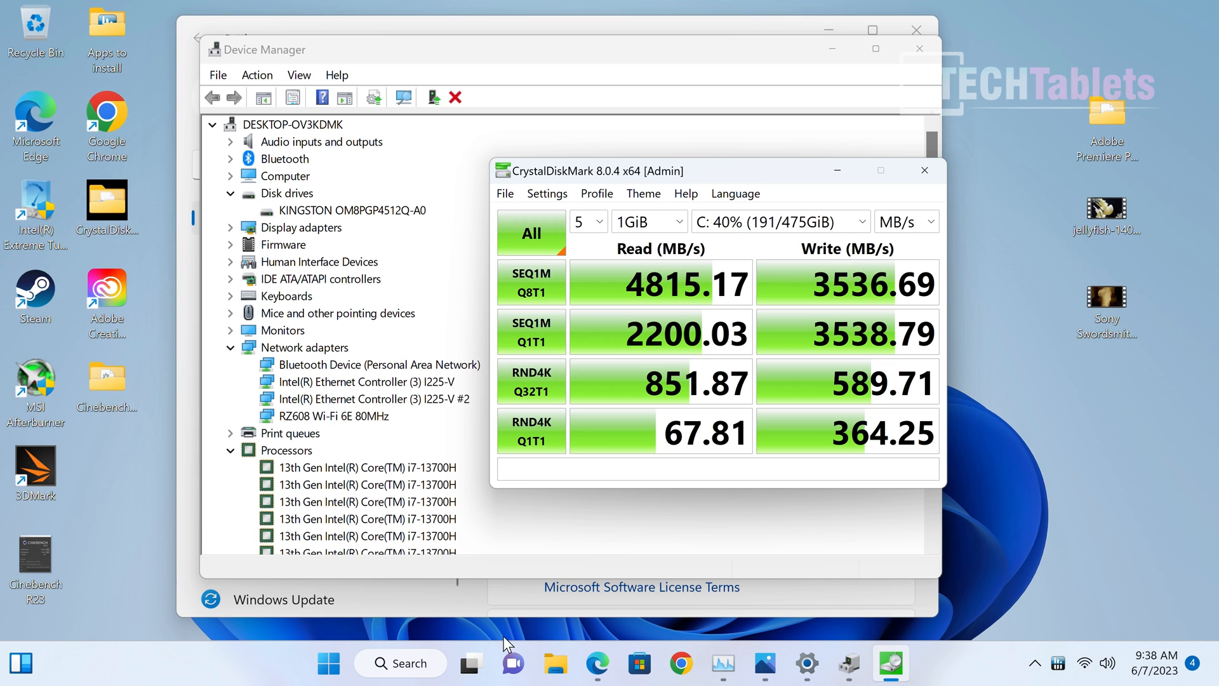
mouse_move(596, 663)
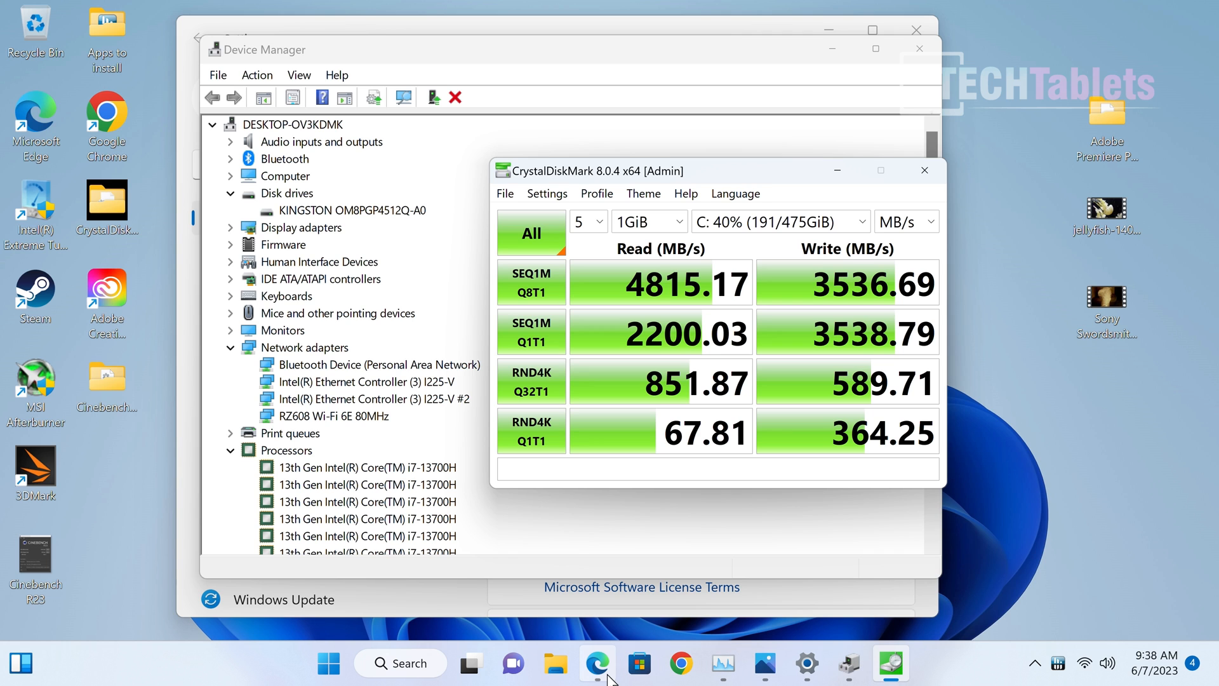
Step: Show the 20,706 Night Raid result, dismiss cookies and highlight the 23,051 Graphics Score
click(597, 664)
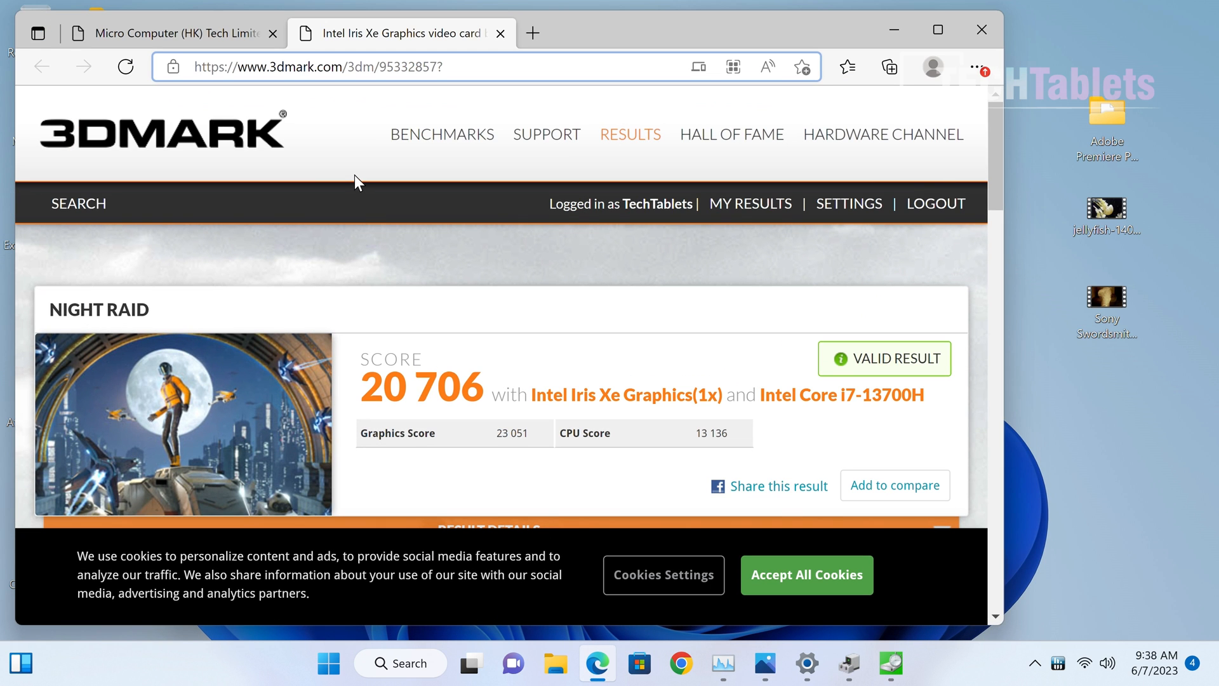
scroll(down, 3)
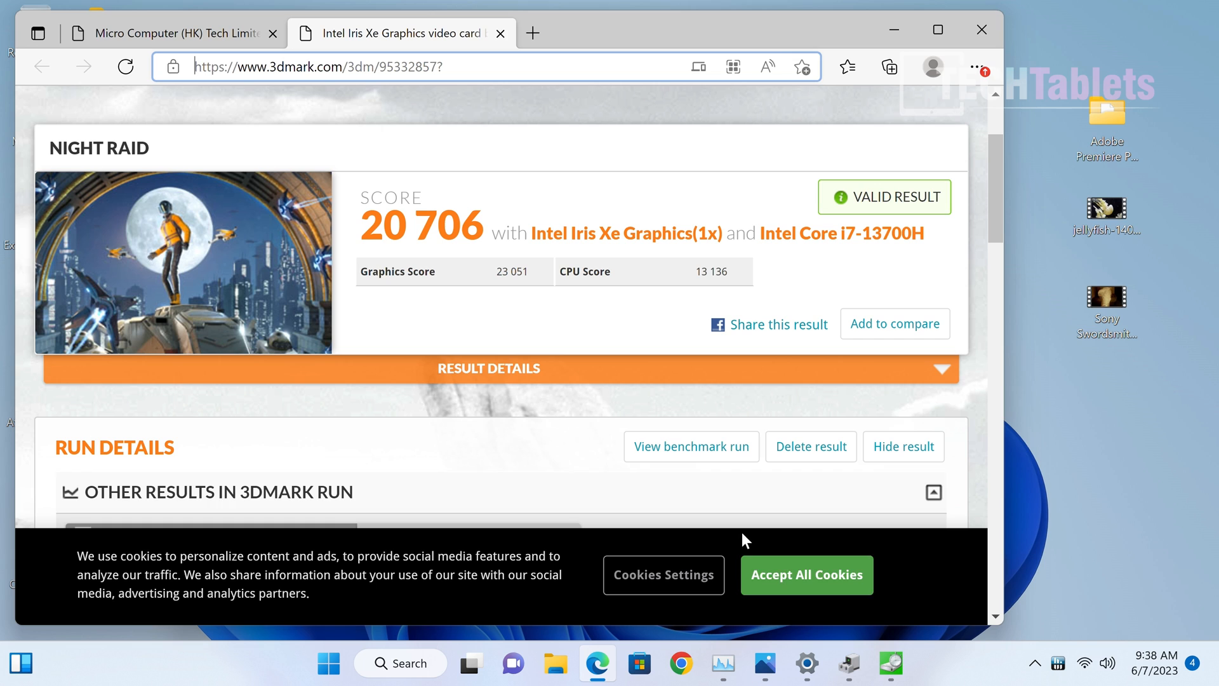
click(806, 574)
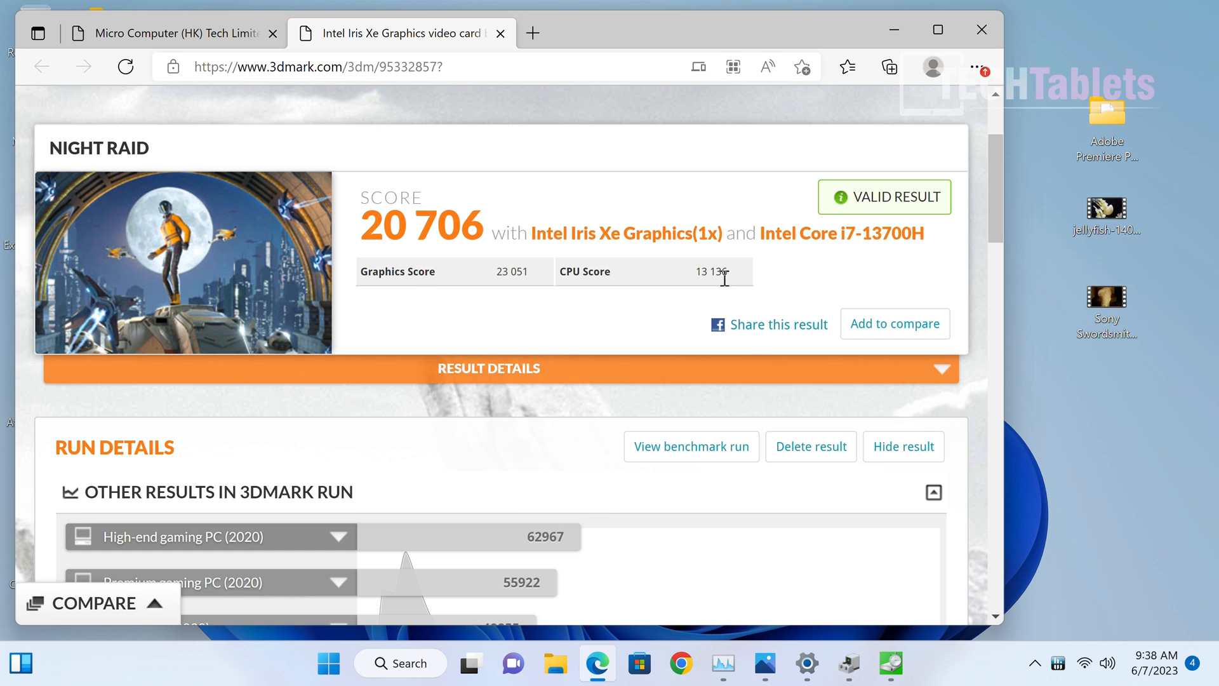
mouse_move(757, 261)
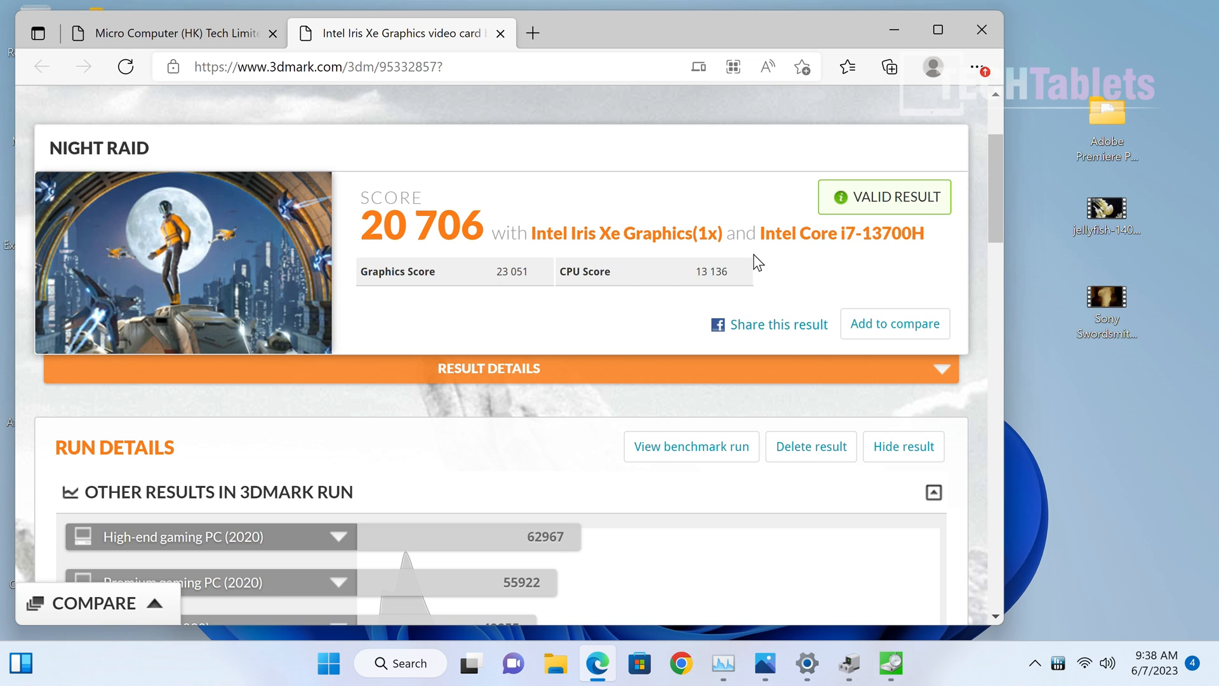
mouse_move(498, 274)
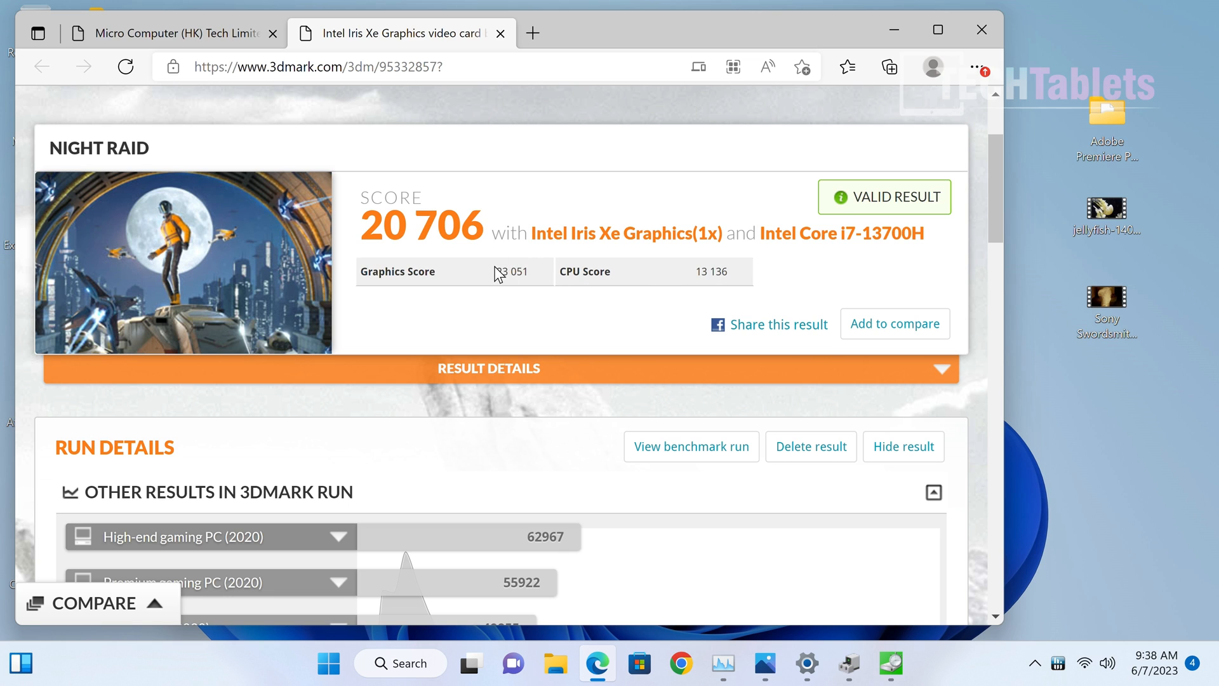
double_click(512, 272)
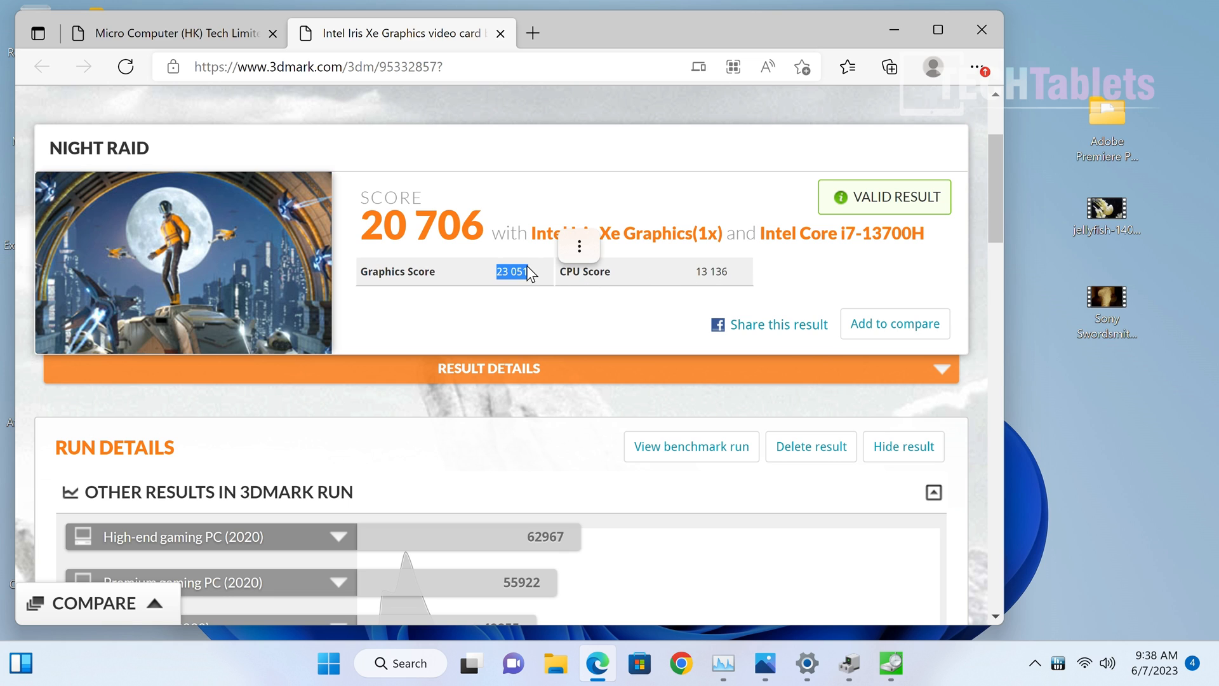
click(173, 32)
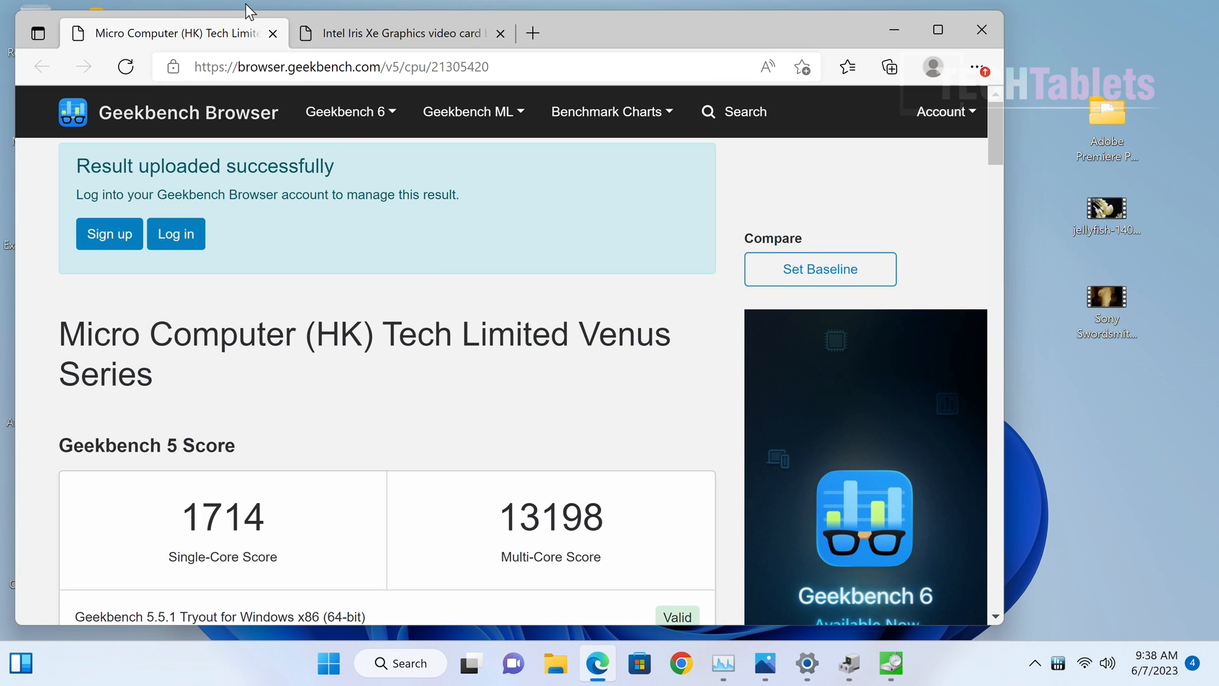
Step: Scroll the 1714/13198 Geekbench 5 result and maximize the Edge window
scroll(down, 3)
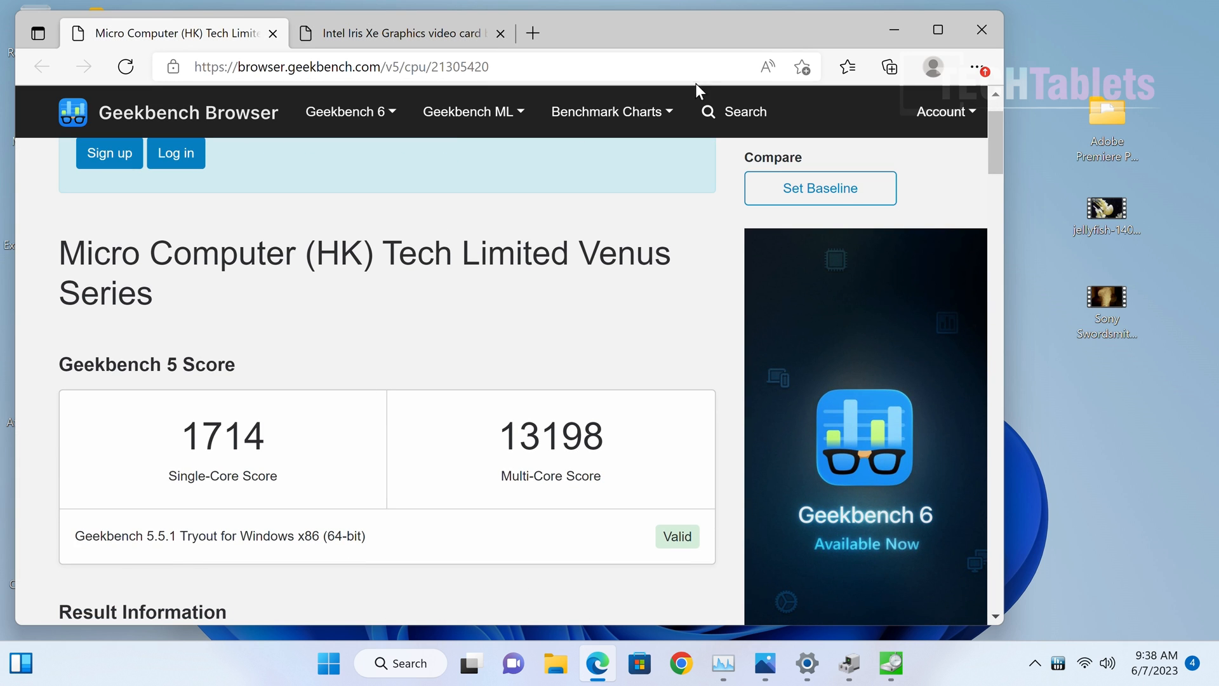
click(937, 30)
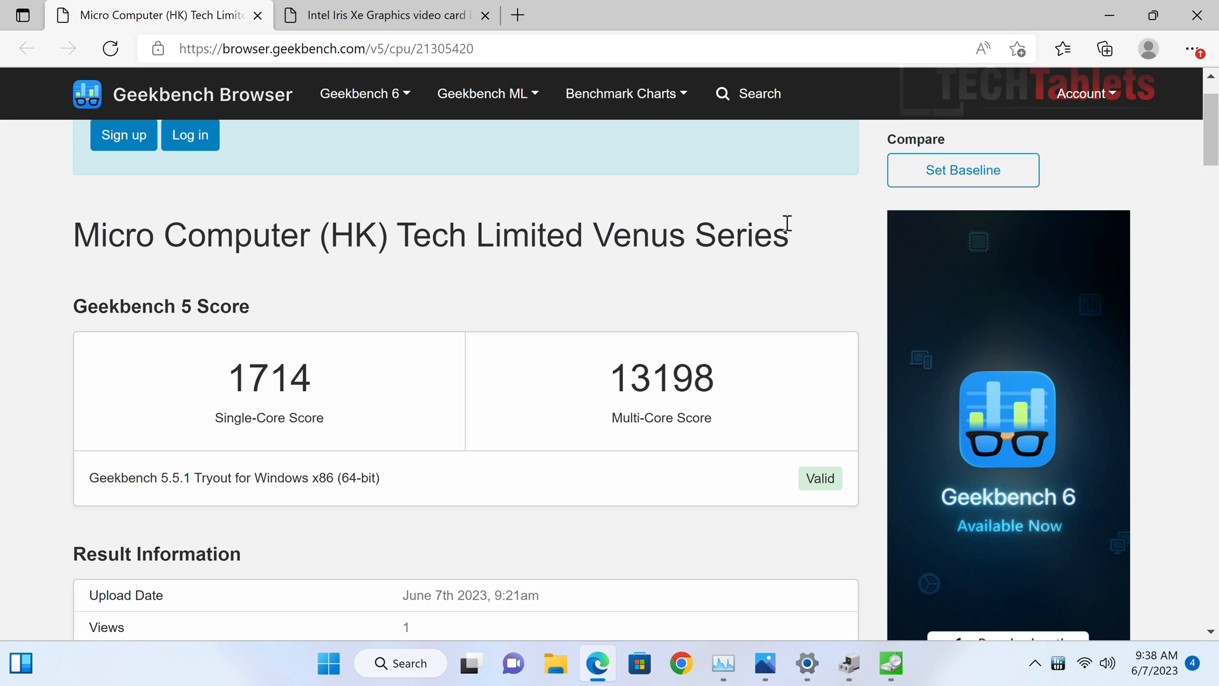
mouse_move(1201, 680)
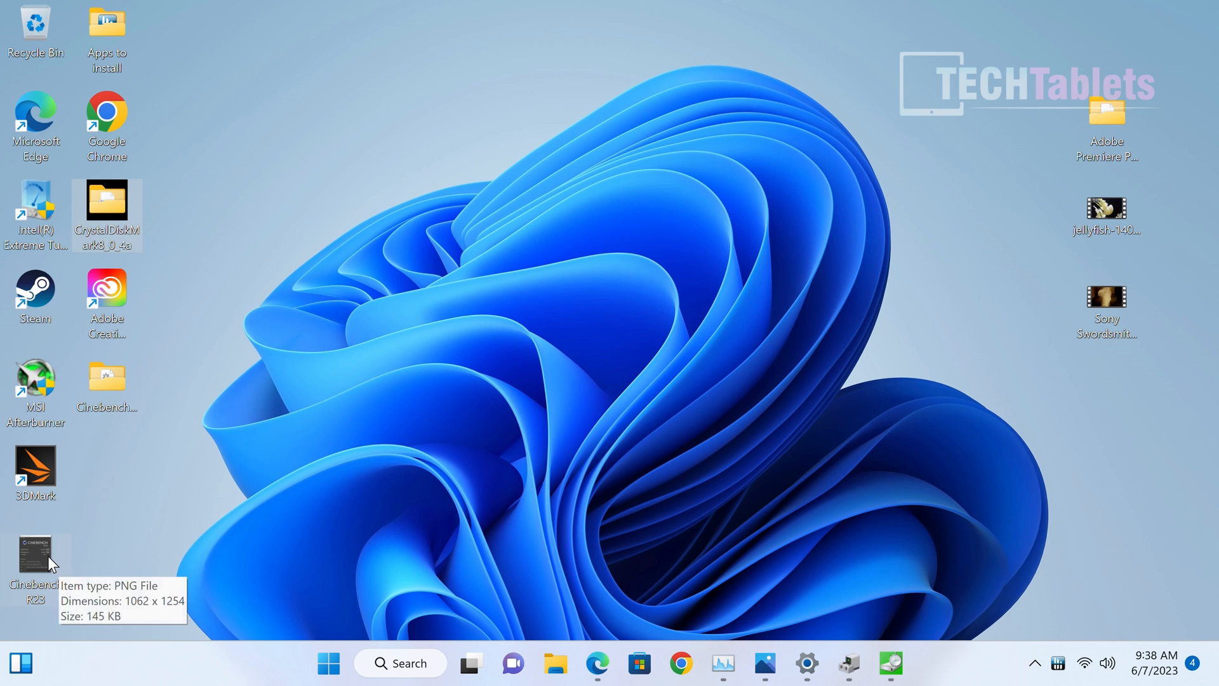
double_click(34, 556)
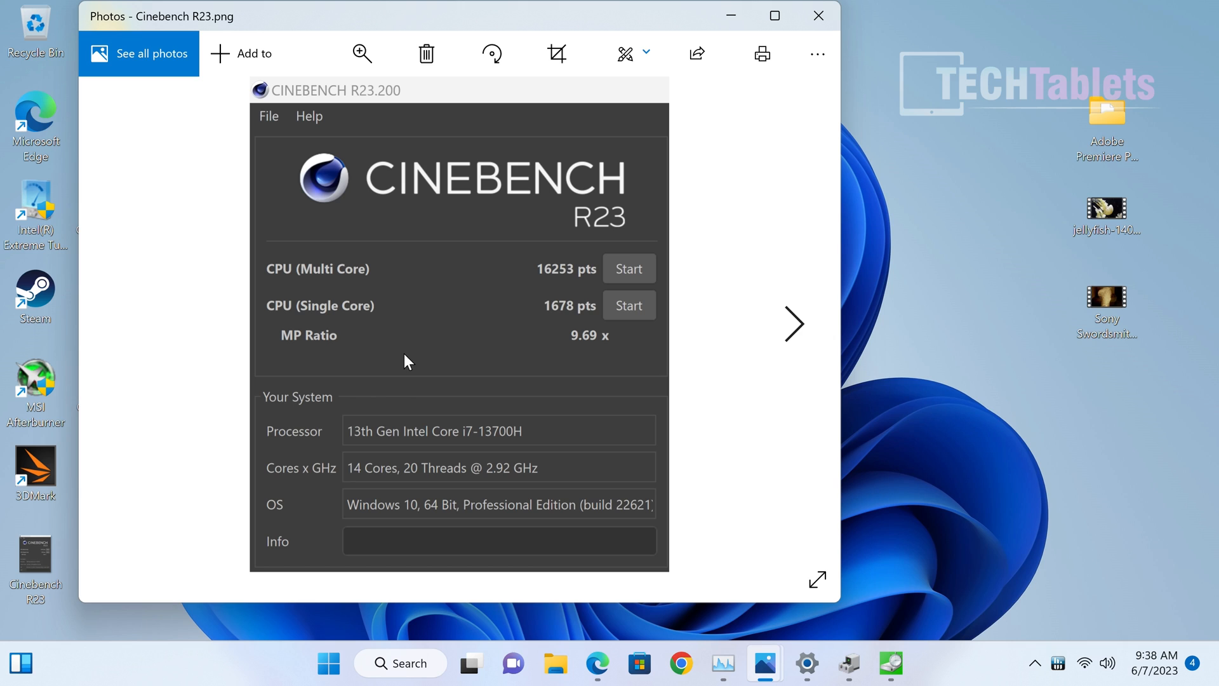
mouse_move(568, 325)
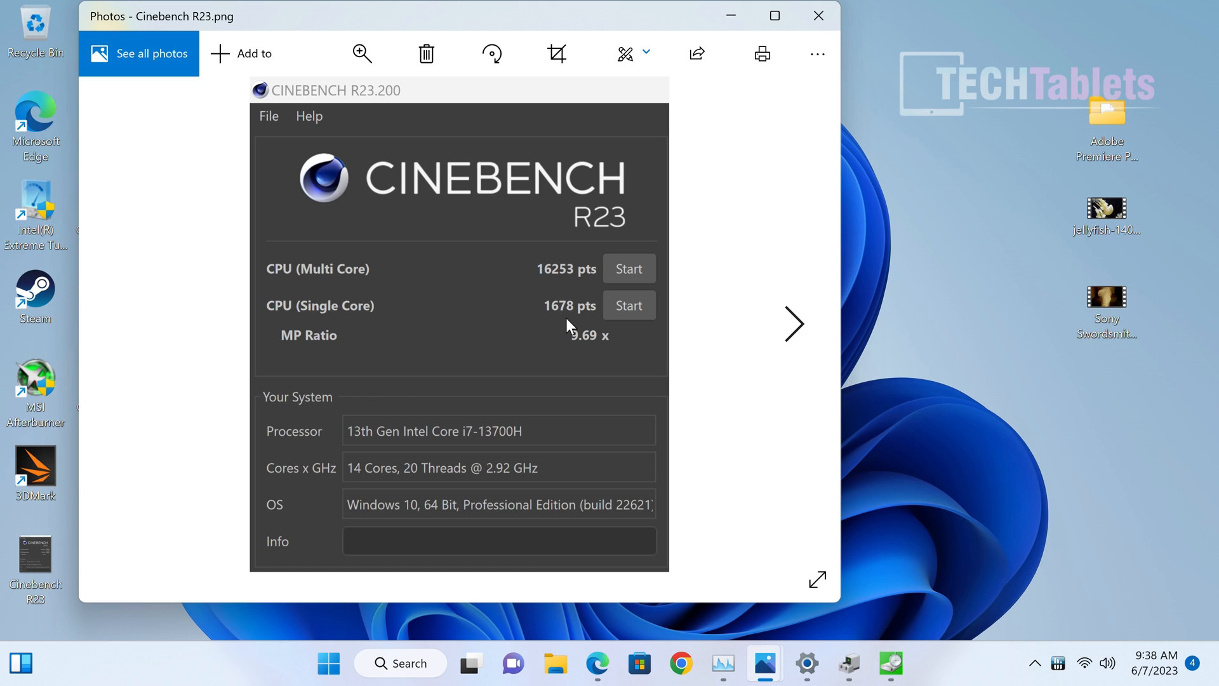
mouse_move(590, 276)
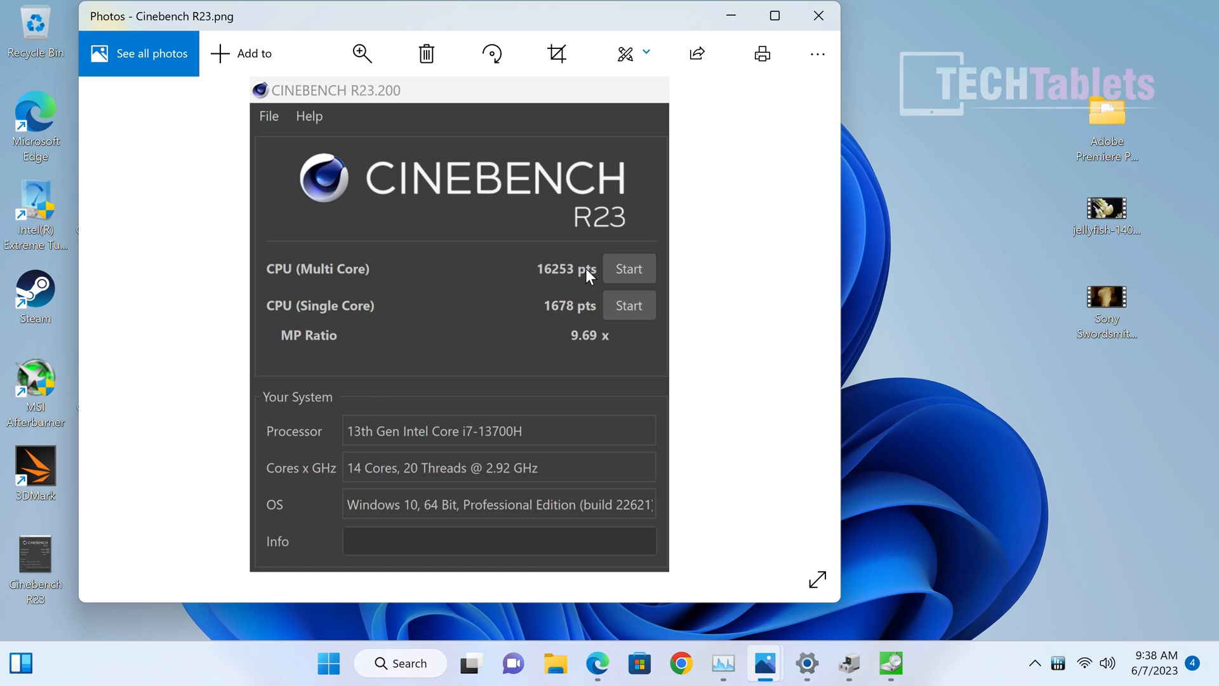
mouse_move(542, 277)
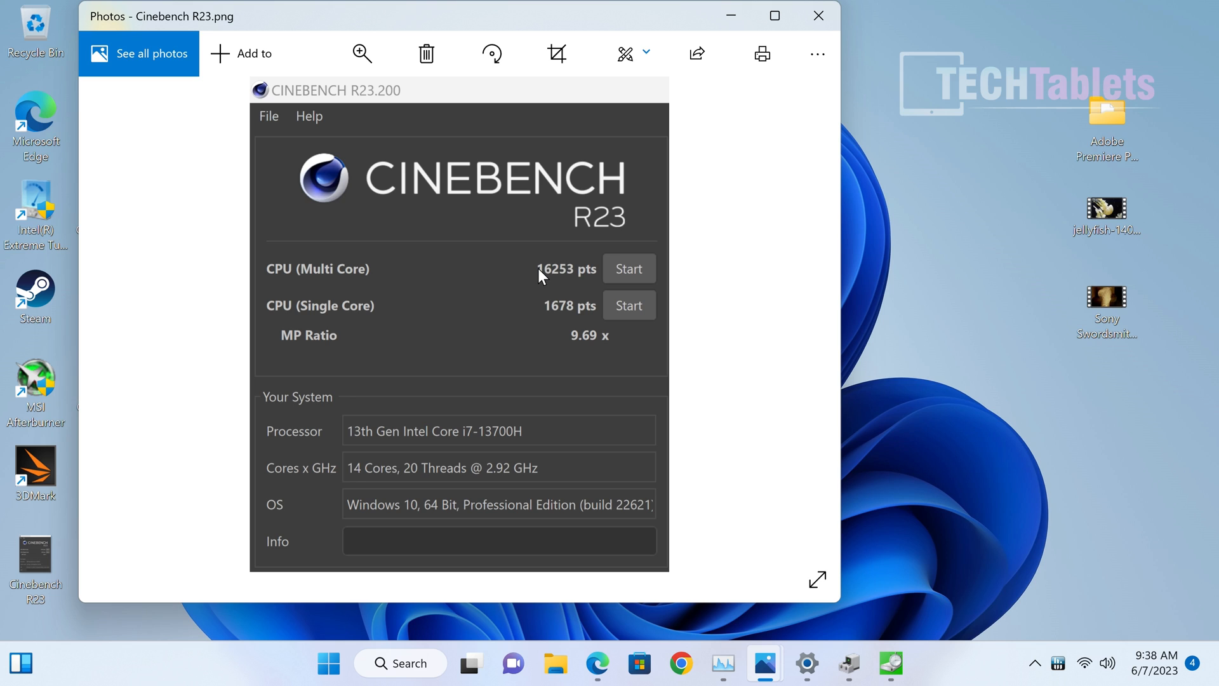
mouse_move(519, 278)
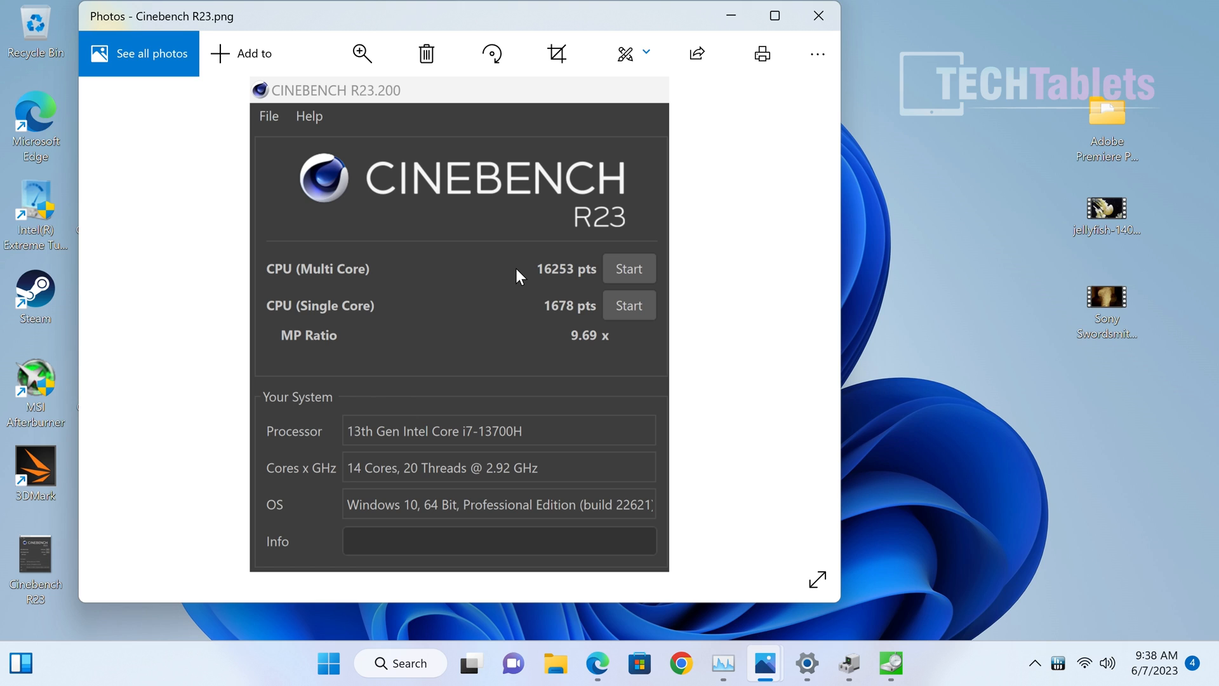
mouse_move(818, 16)
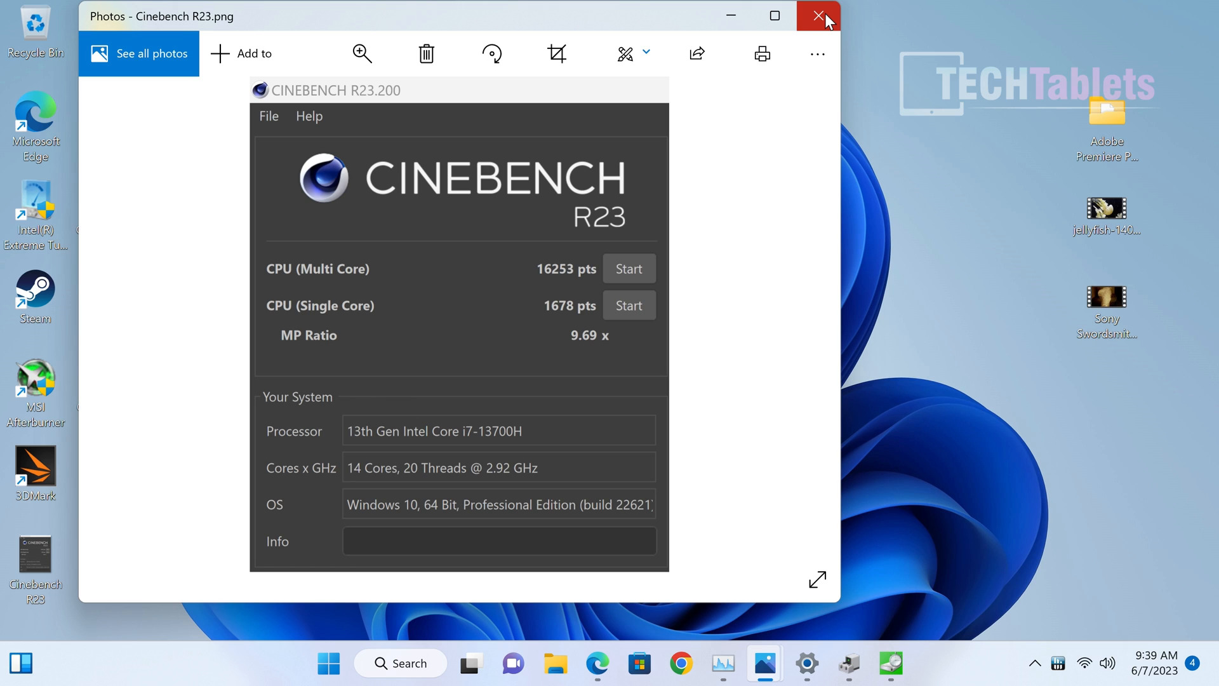
mouse_move(817, 15)
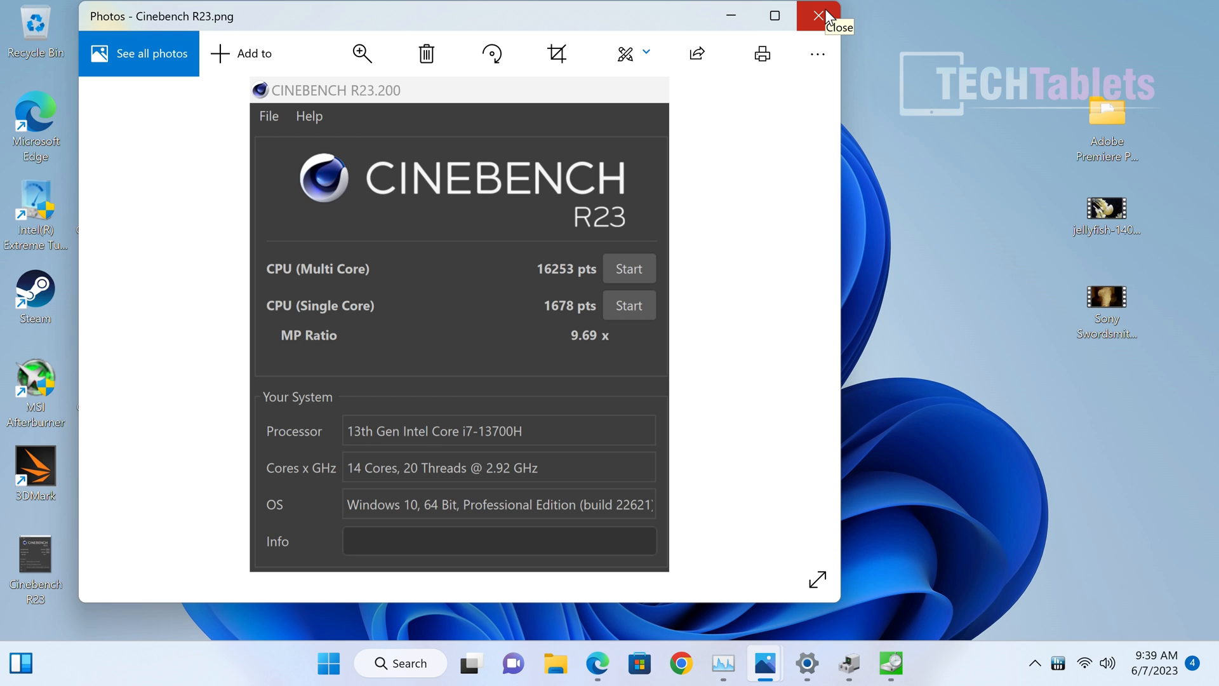
click(818, 16)
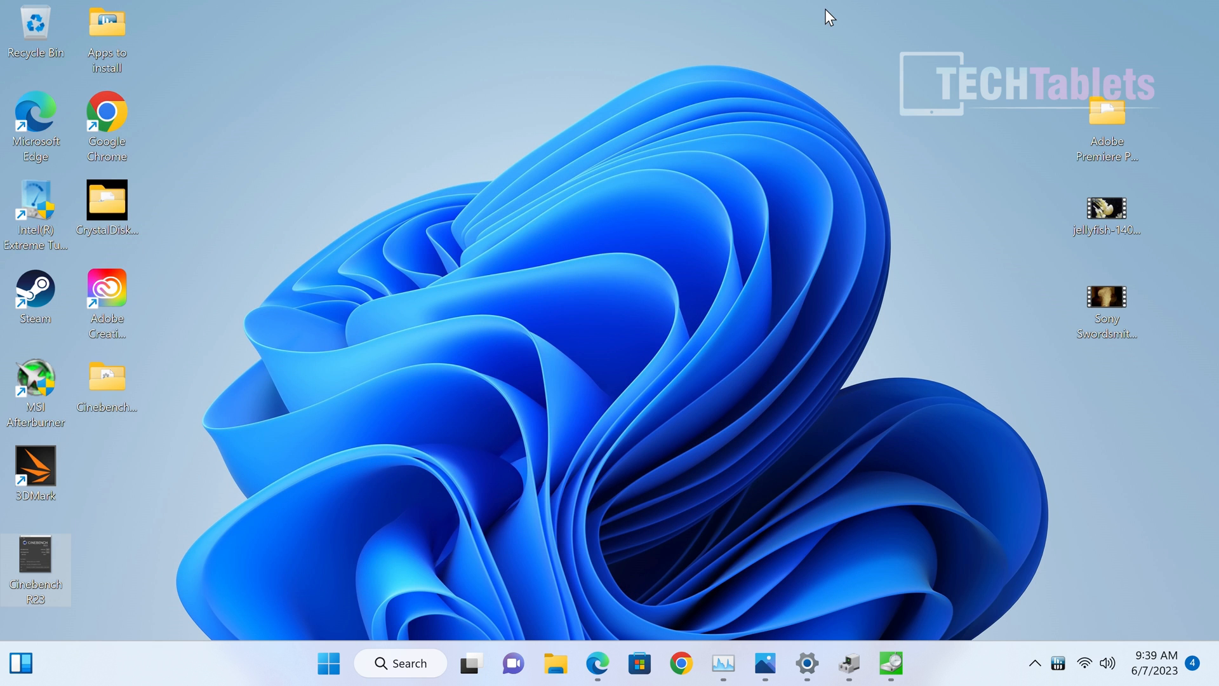
mouse_move(854, 468)
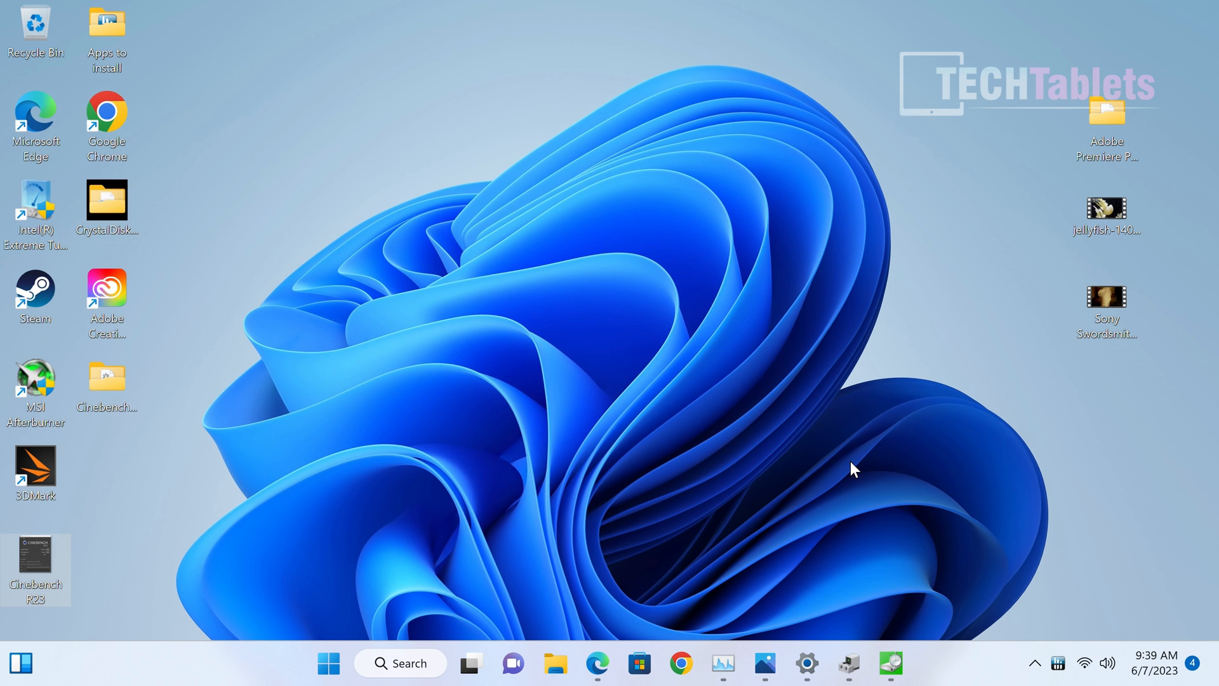
mouse_move(882, 461)
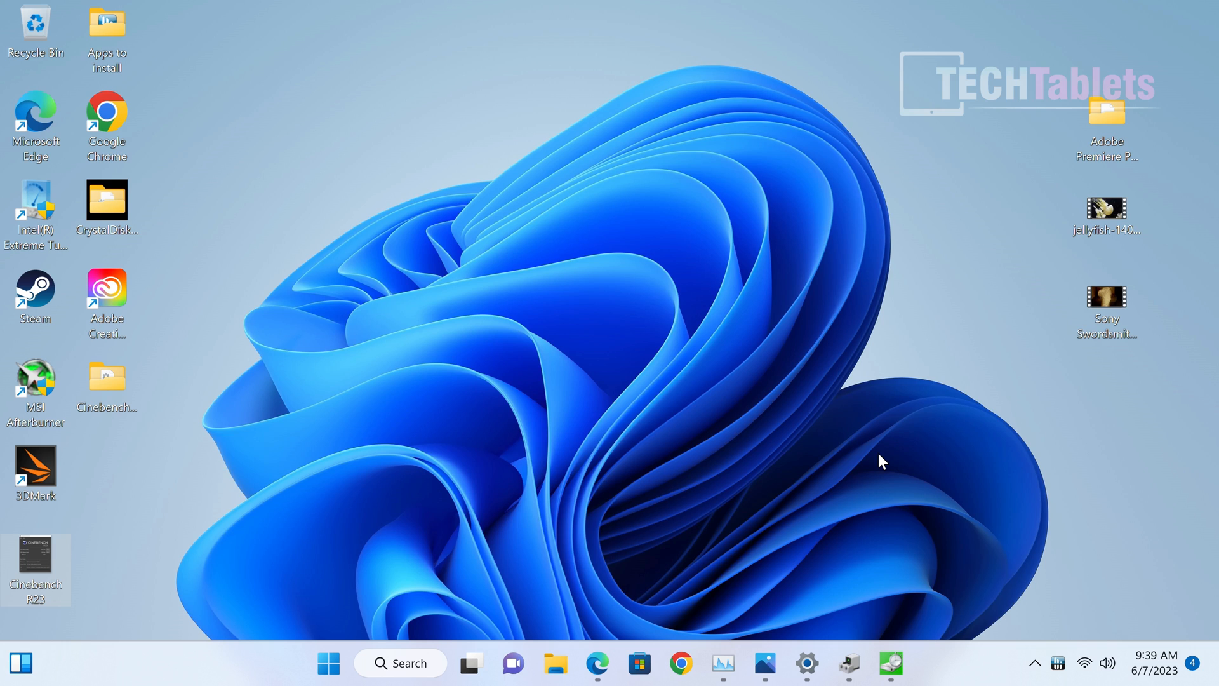
mouse_move(900, 496)
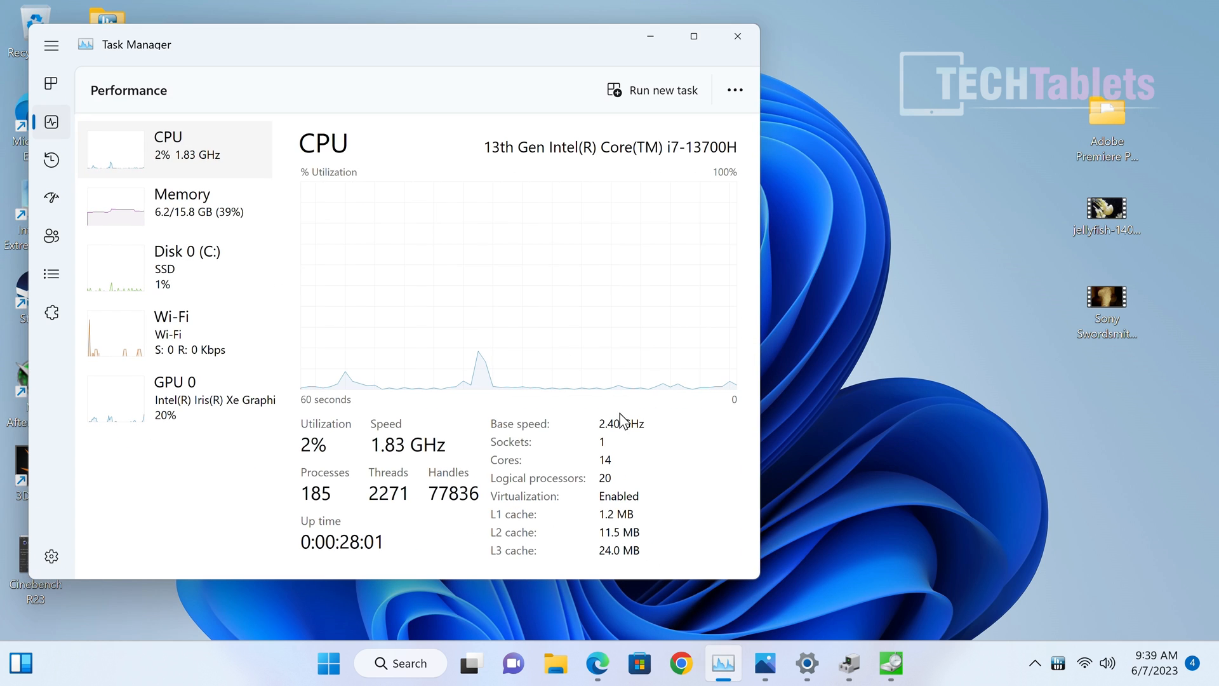
Step: Select Memory: 16.0 GB at 4800 MHz, 2 of 2 SODIMM slots, 6.1 GB in use
click(182, 202)
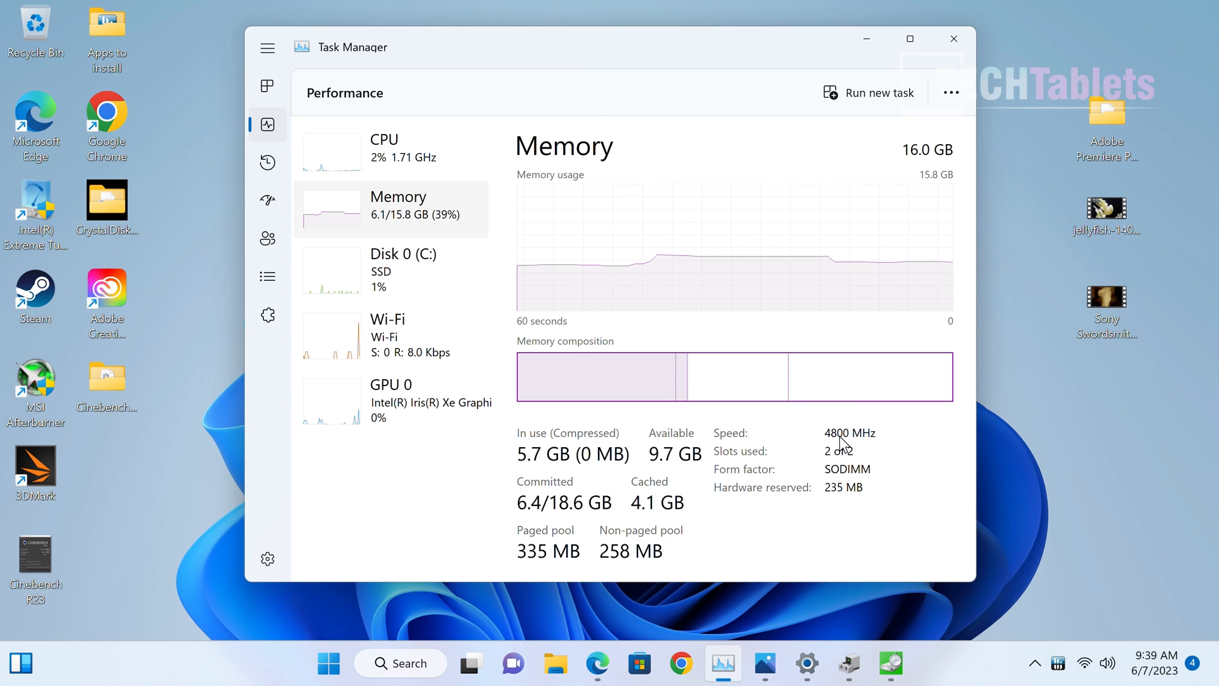
mouse_move(939, 498)
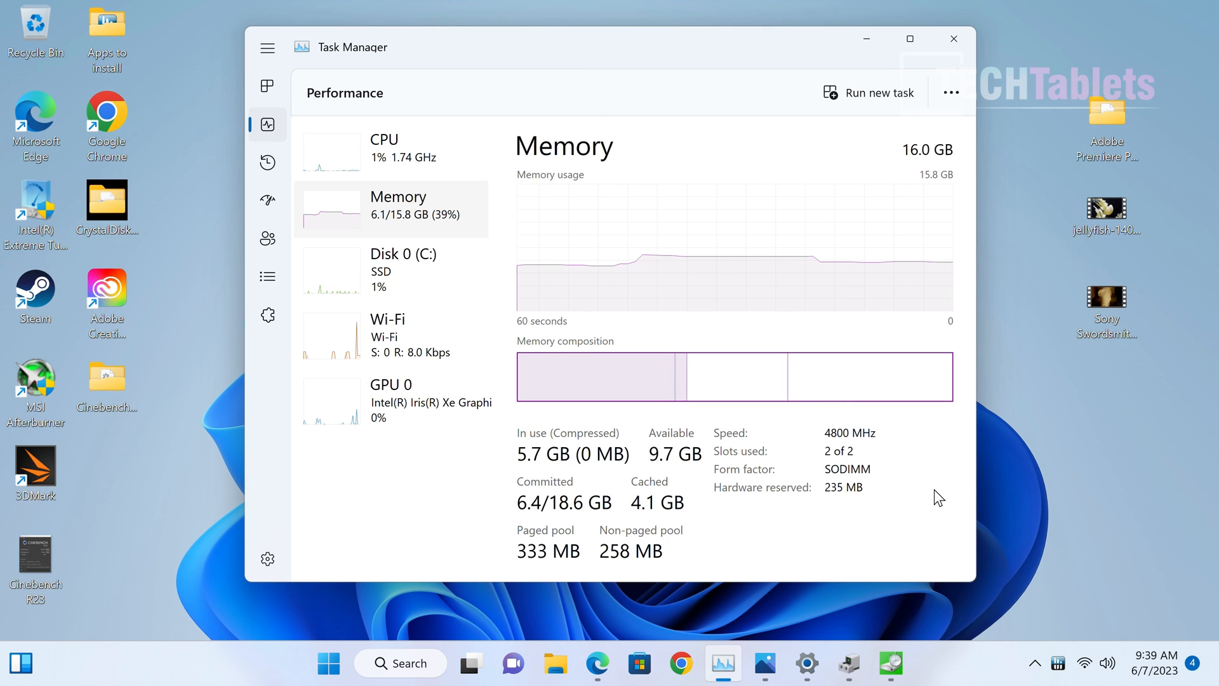
mouse_move(922, 364)
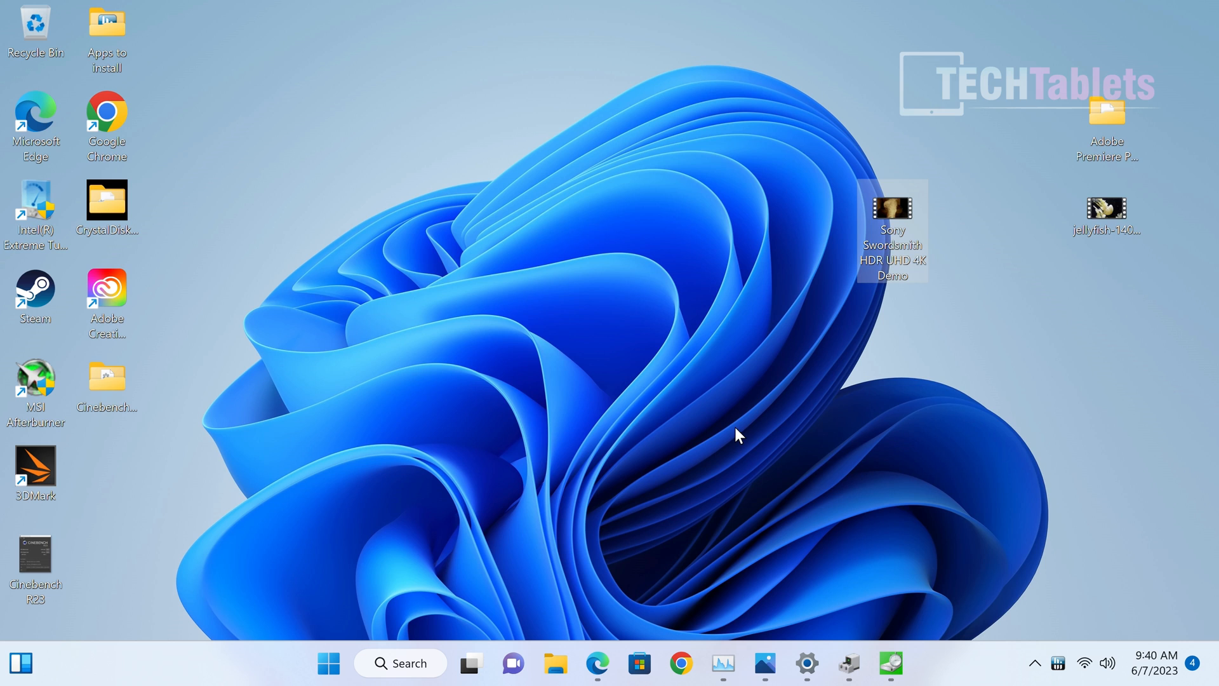
mouse_move(890, 224)
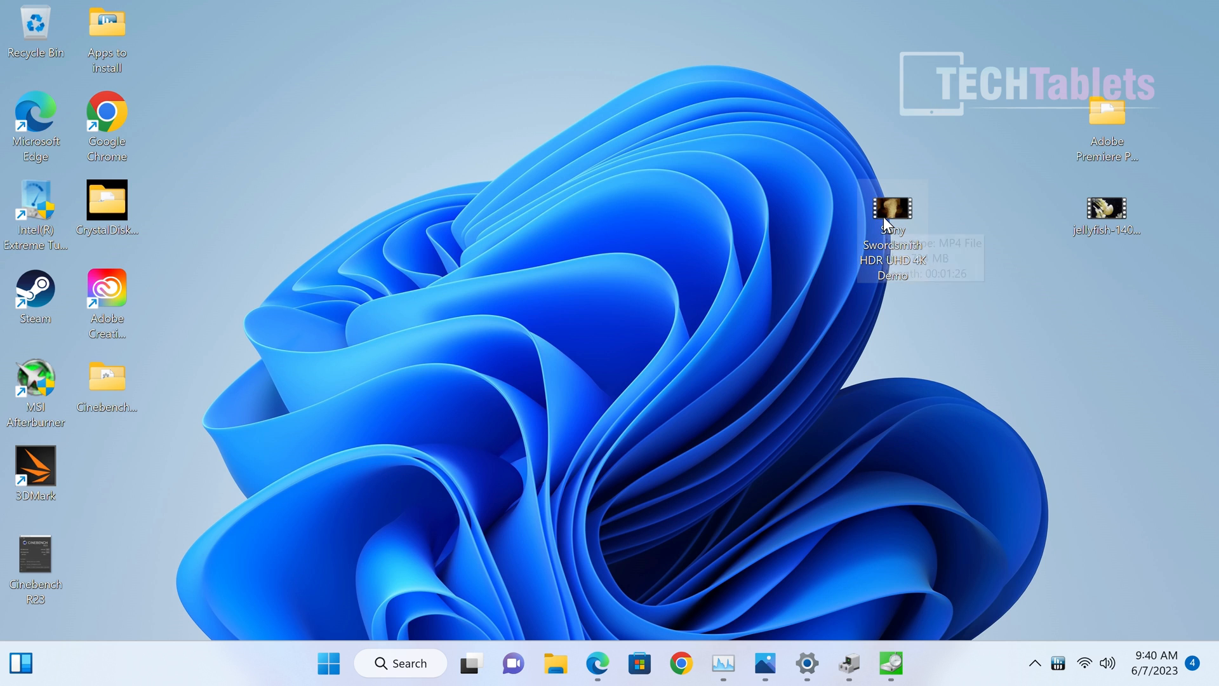
mouse_move(890, 225)
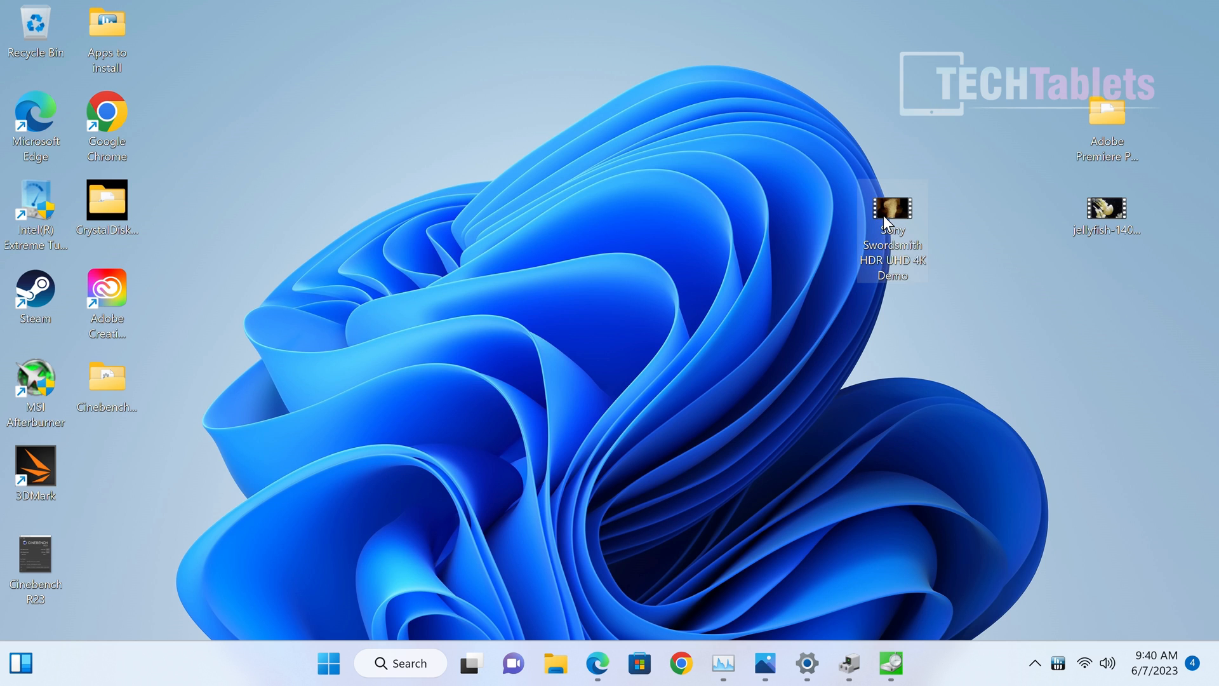
Step: Play the Swordsmith HDR demo with sound muted, then the jellyfish 140 Mbps HEVC clip
double_click(892, 210)
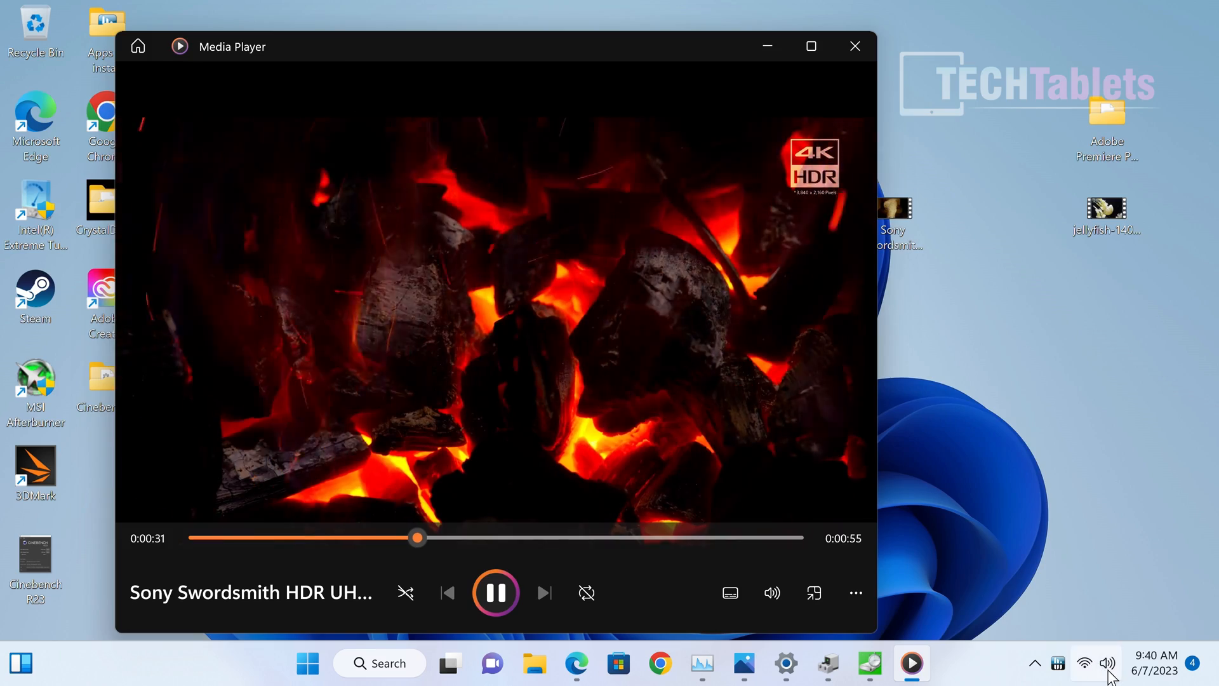
click(1083, 662)
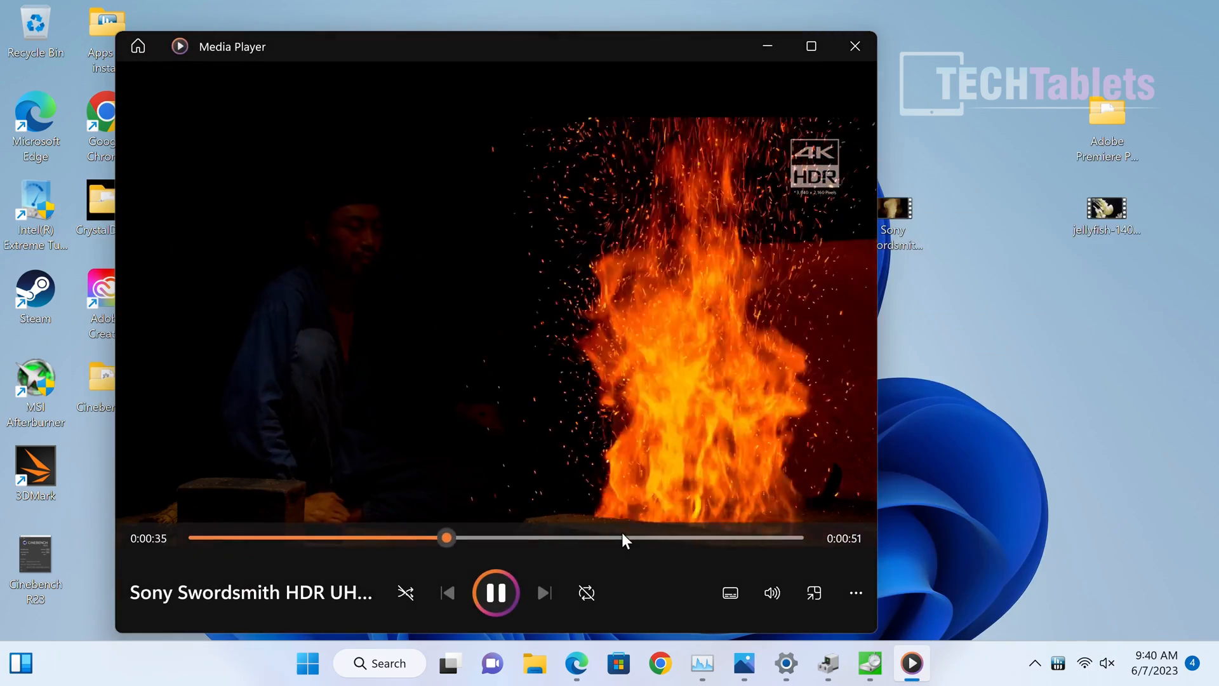
click(814, 592)
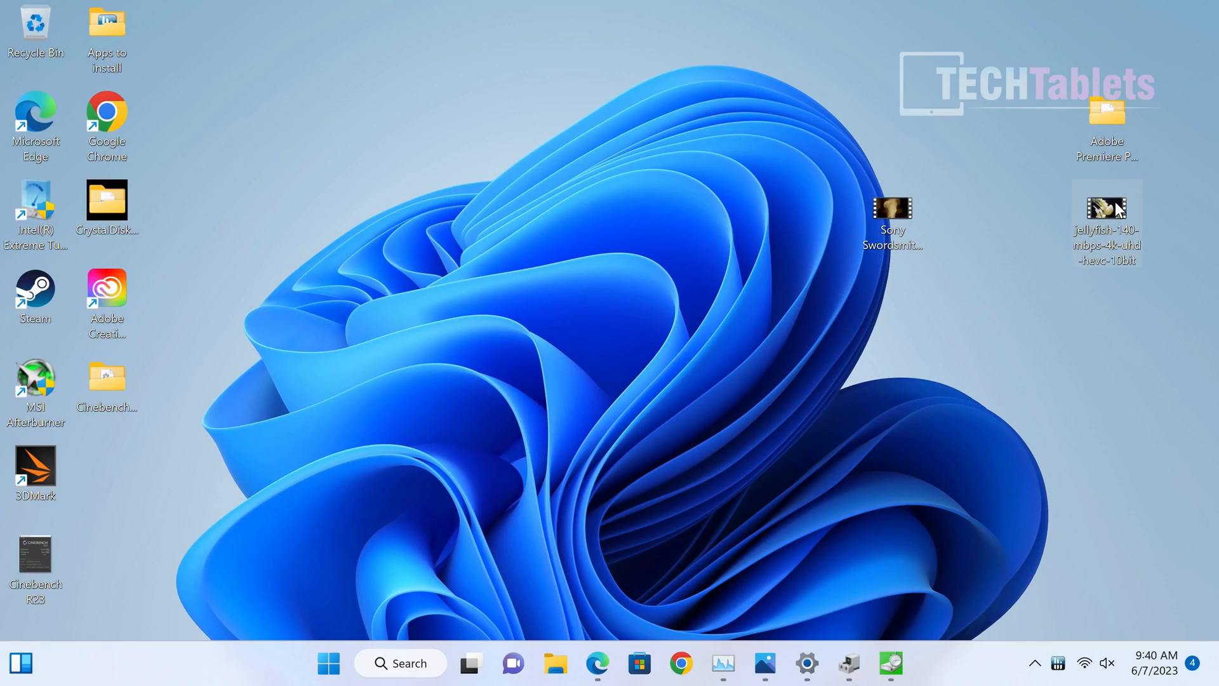
mouse_move(1108, 212)
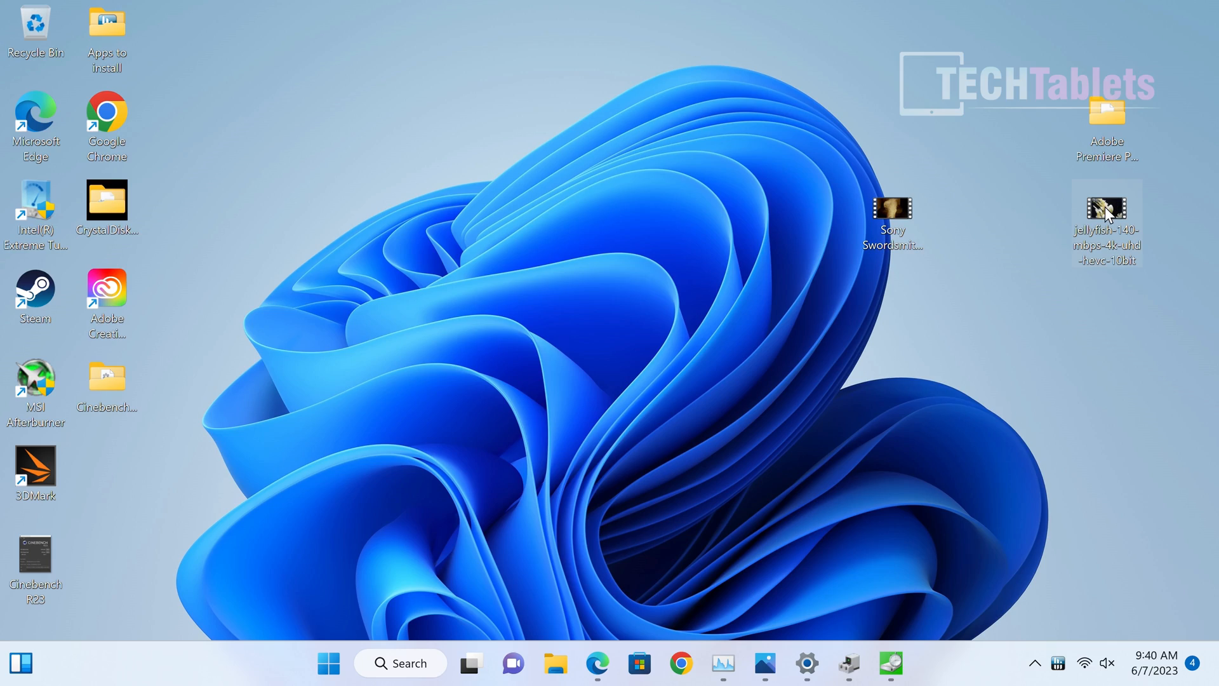
double_click(1106, 208)
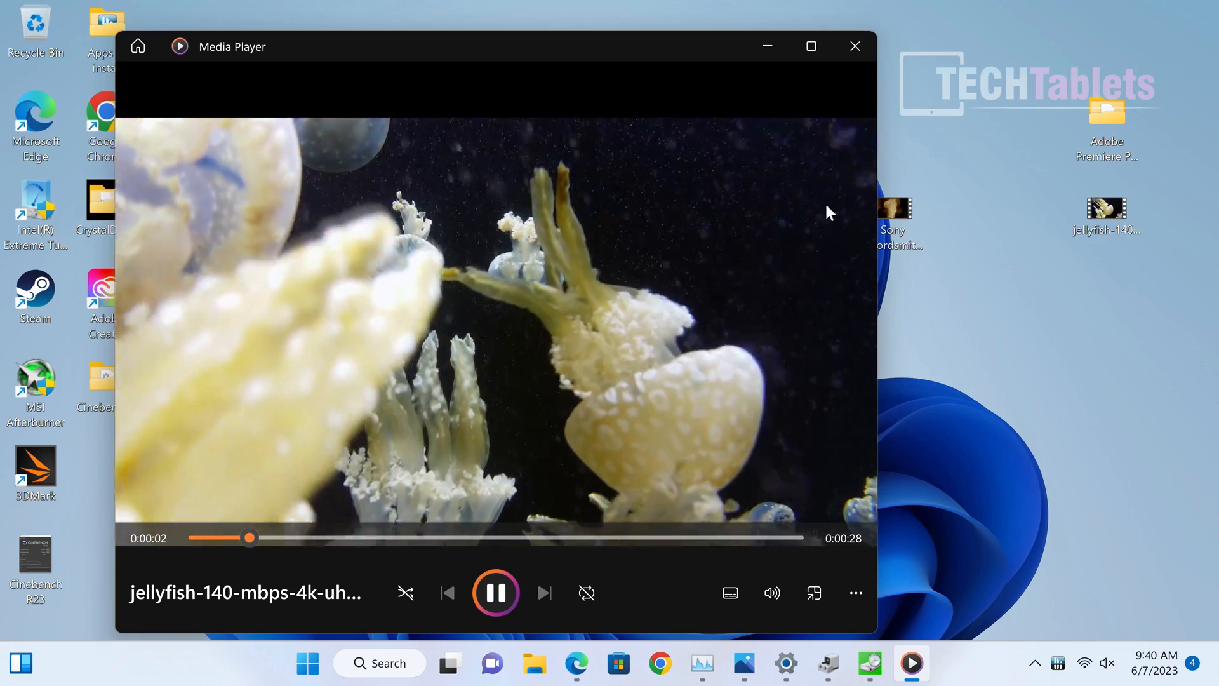
mouse_move(700, 319)
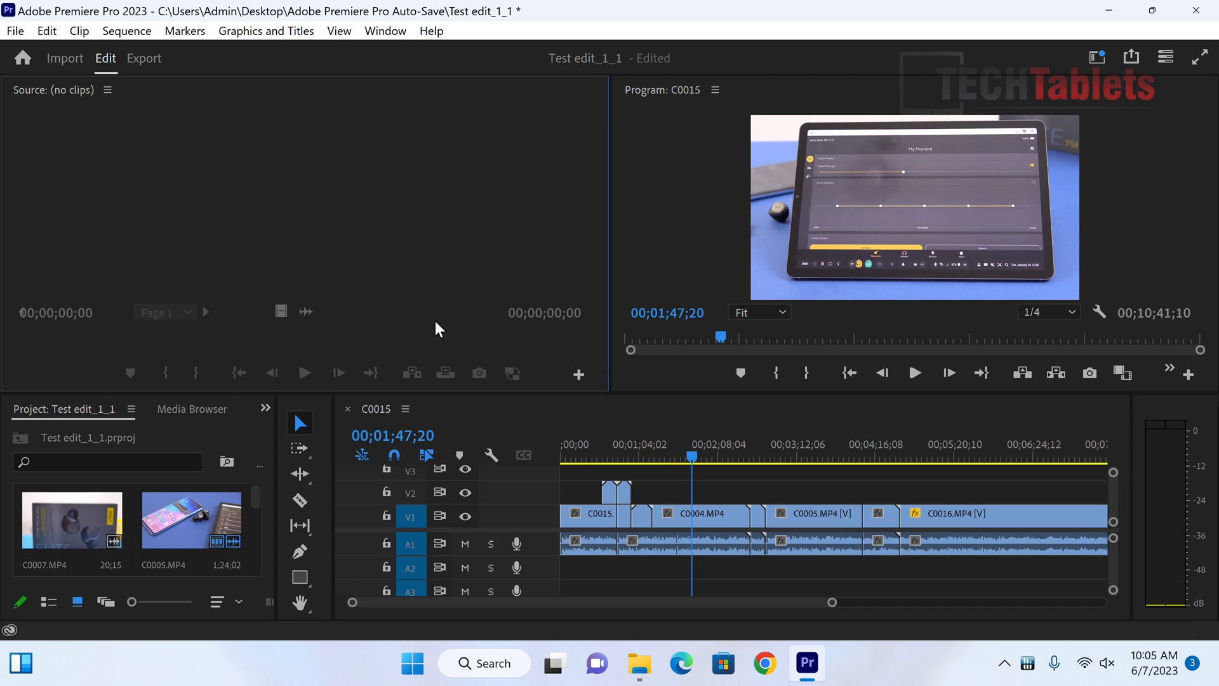
mouse_move(758, 480)
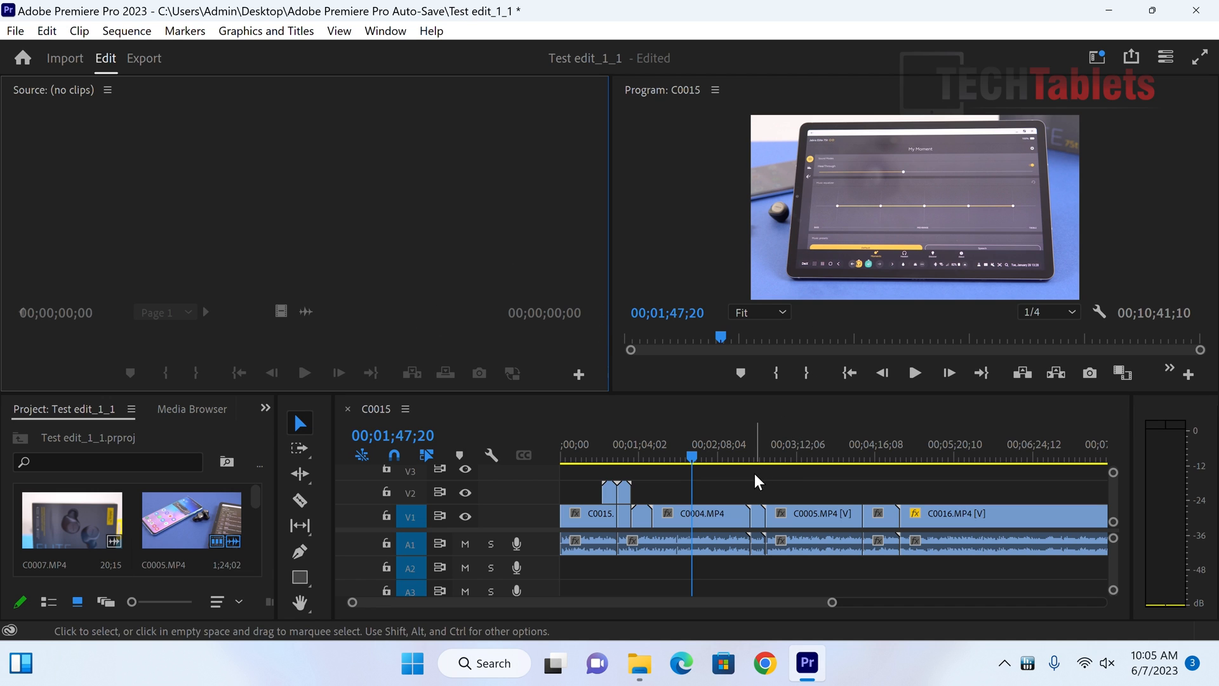
Step: Scrub through the C0015 timeline and play, then stop, the sequence
click(798, 443)
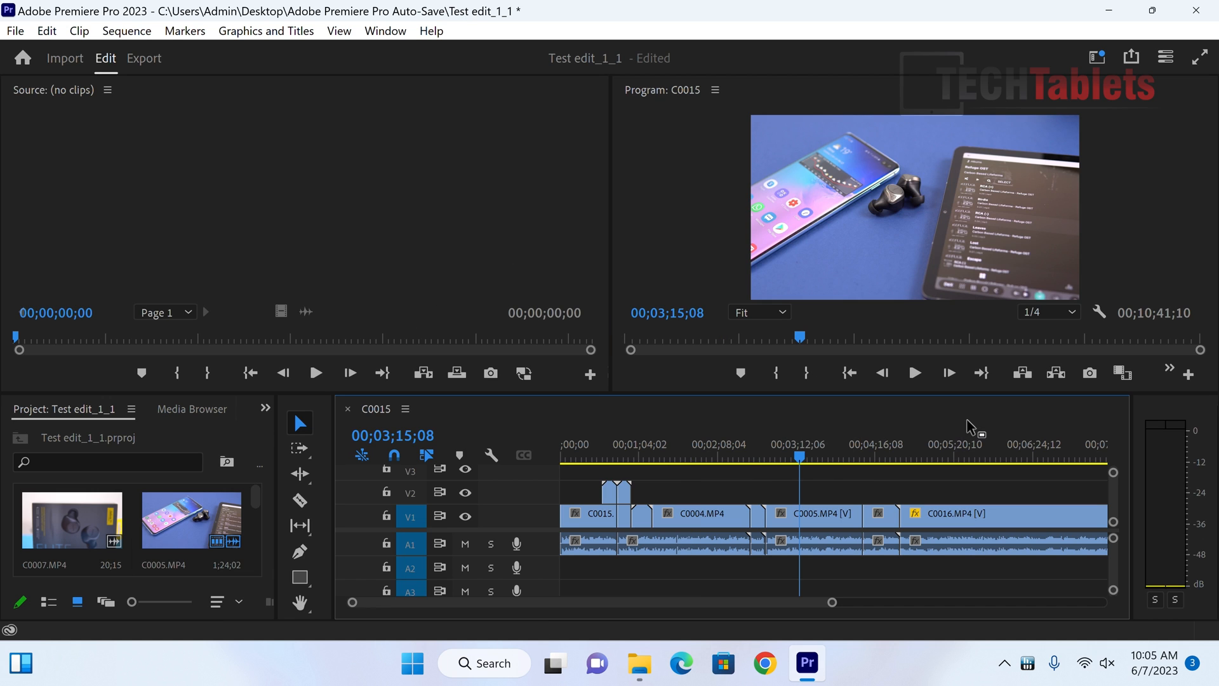
click(966, 444)
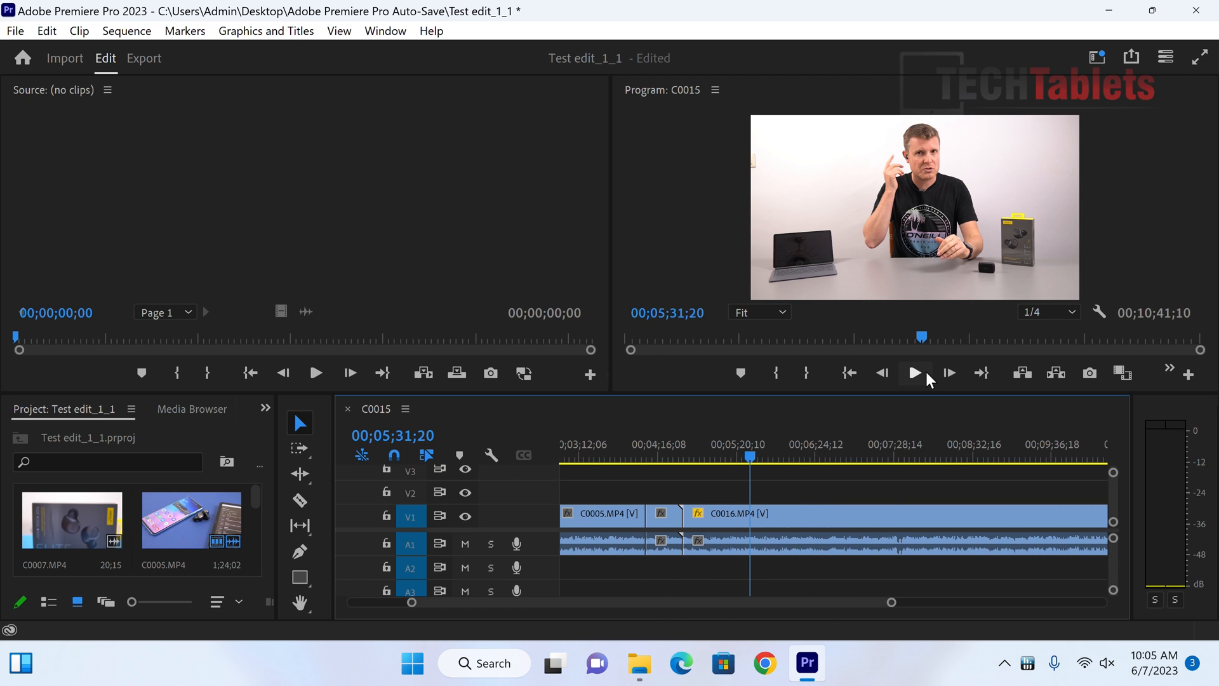
click(915, 373)
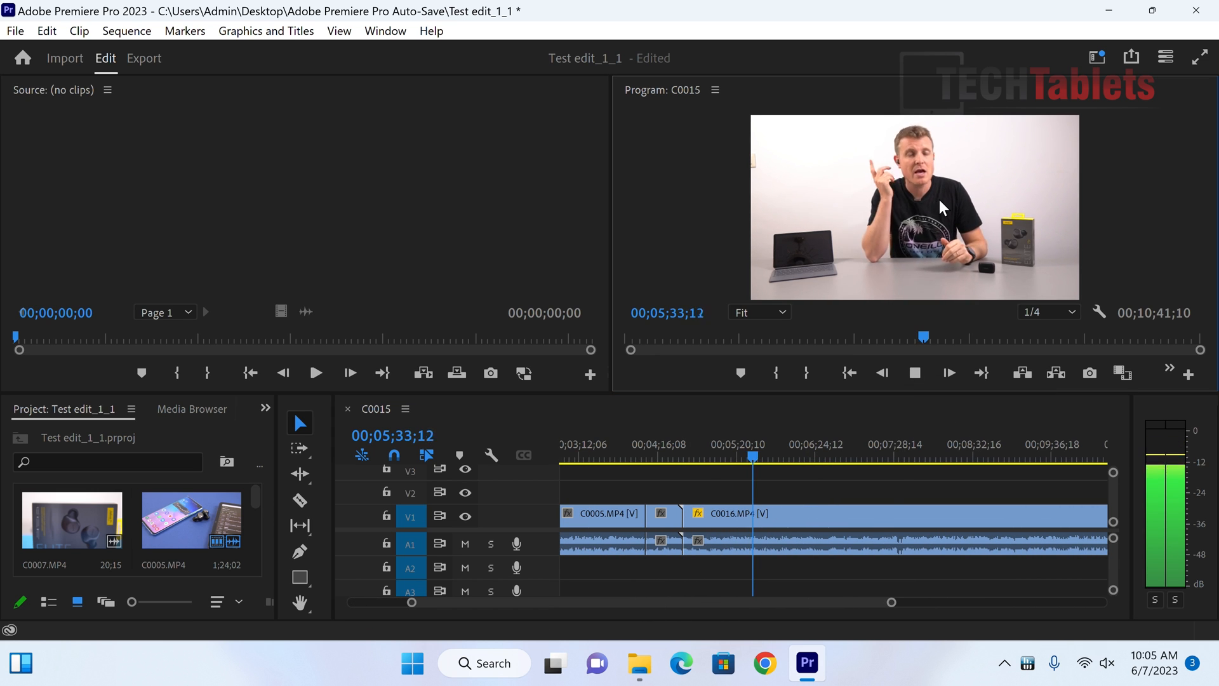
click(915, 374)
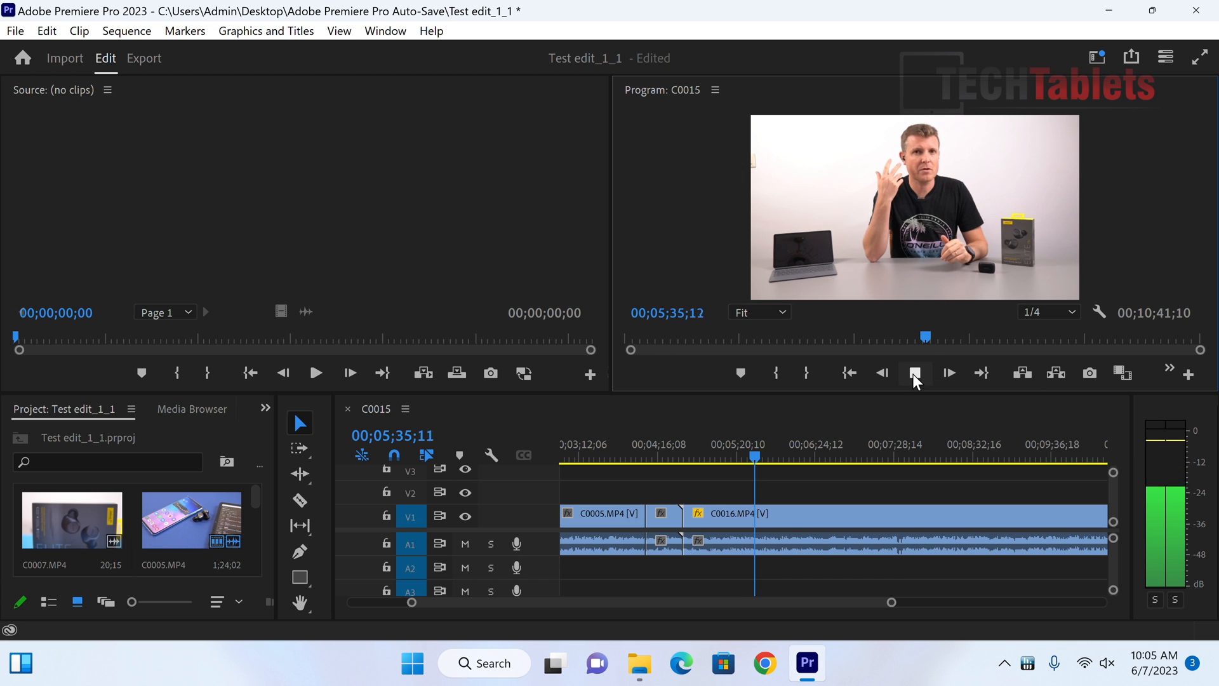
click(915, 373)
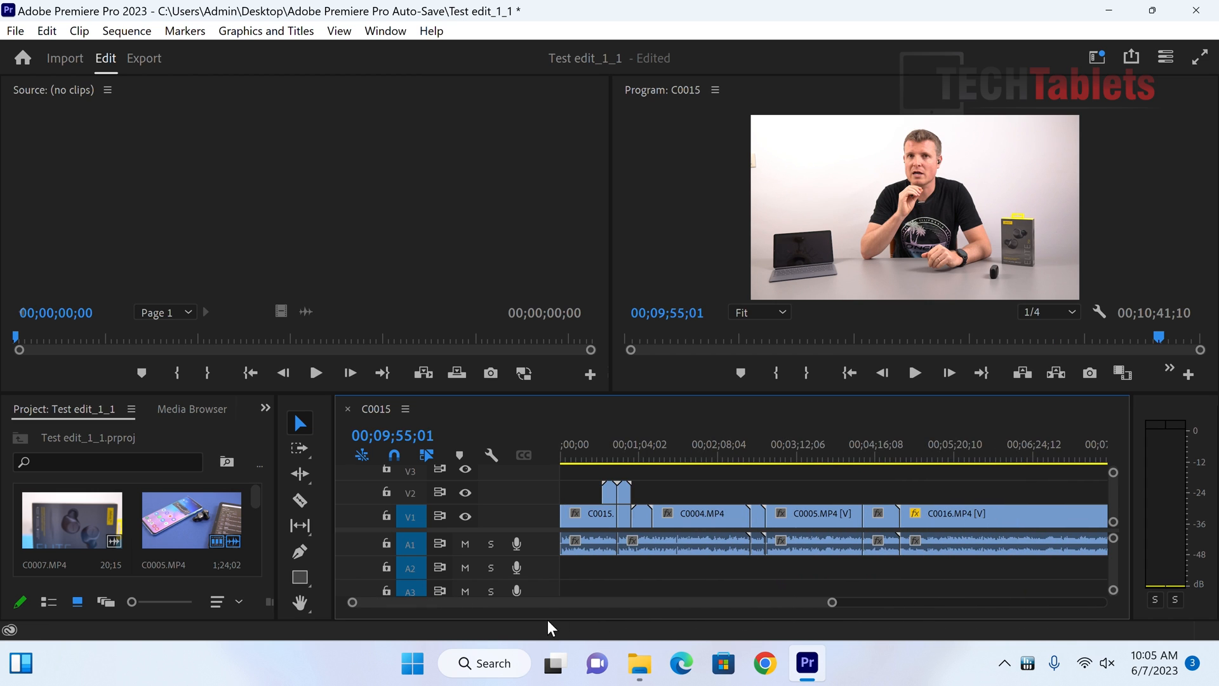
click(620, 444)
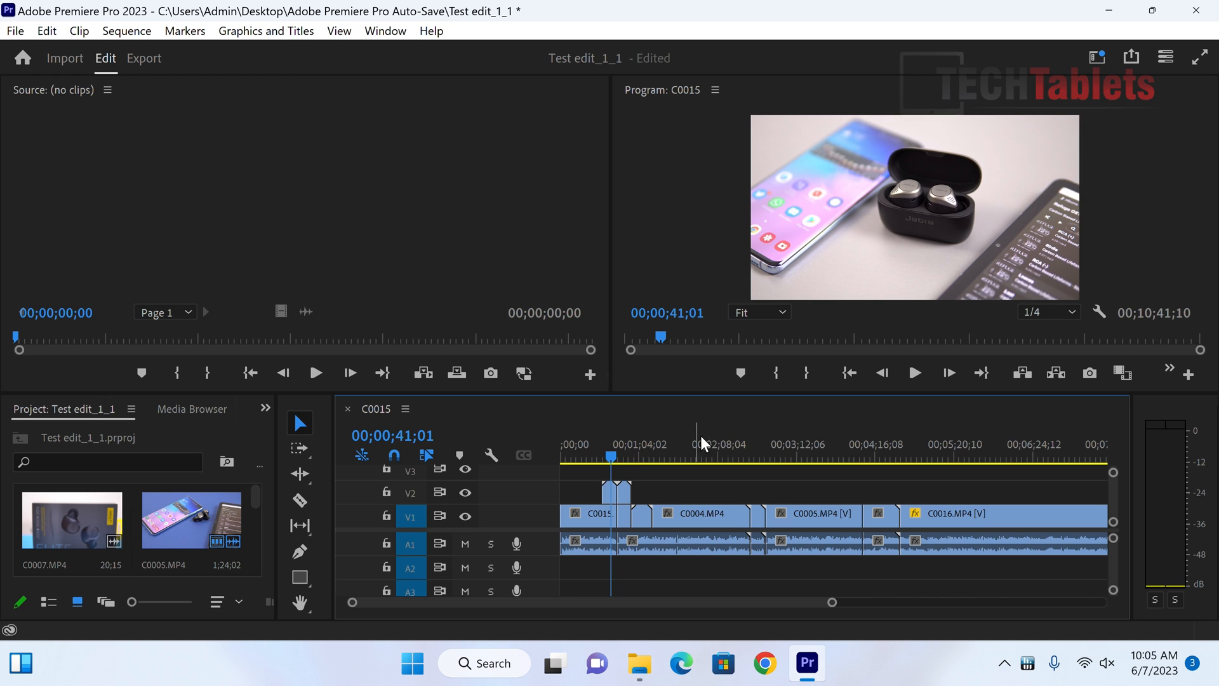
mouse_move(16, 7)
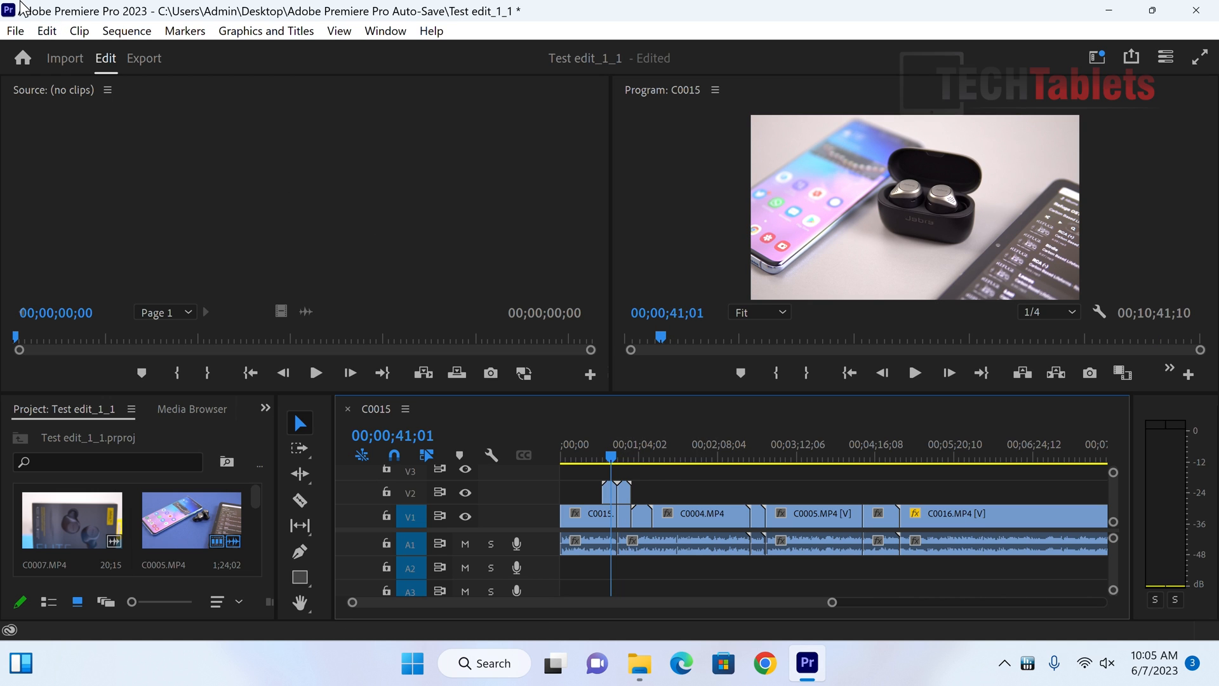
Step: Bring up the H.264 3840x2160 export settings estimating 6110 MB
click(14, 30)
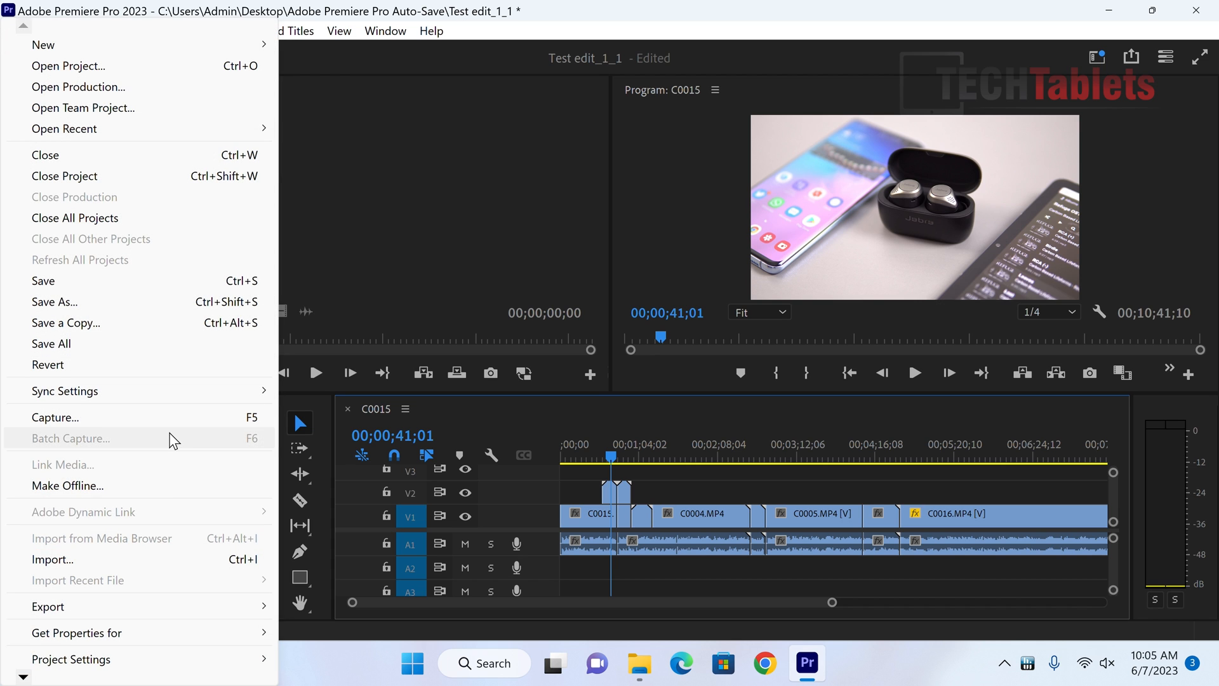
click(48, 606)
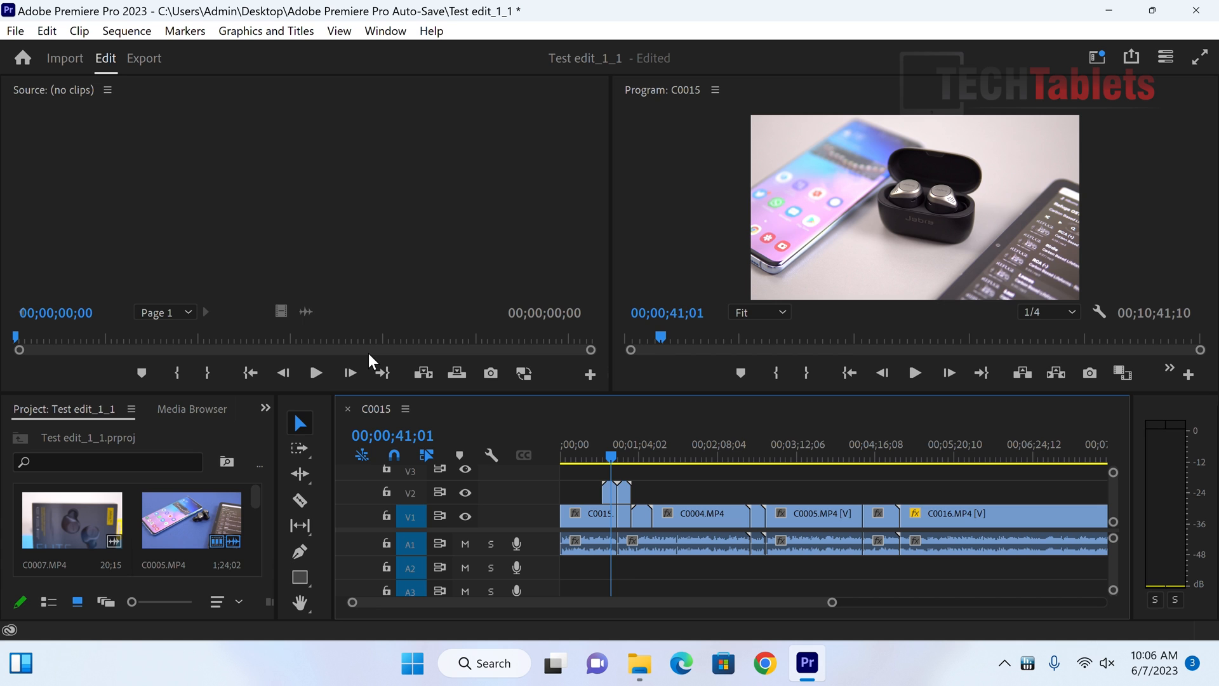
click(143, 58)
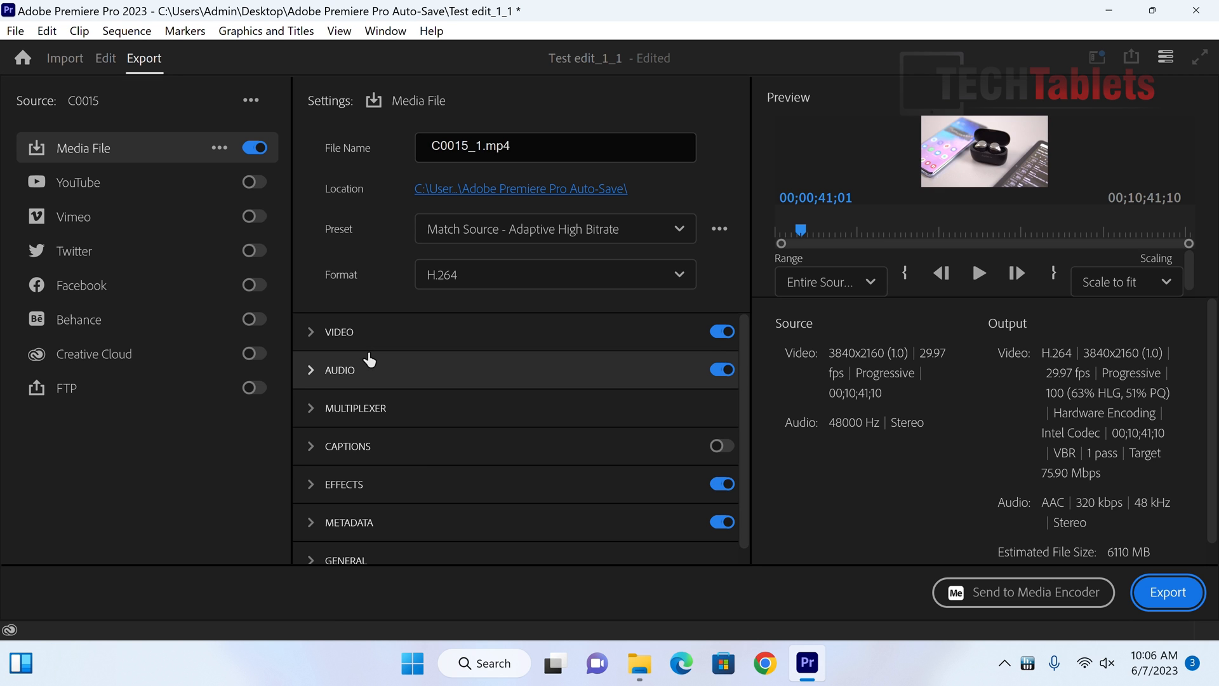
Step: Export C0015_1.mp4 using the Match Source - Adaptive High Bitrate H.264 preset
click(1166, 592)
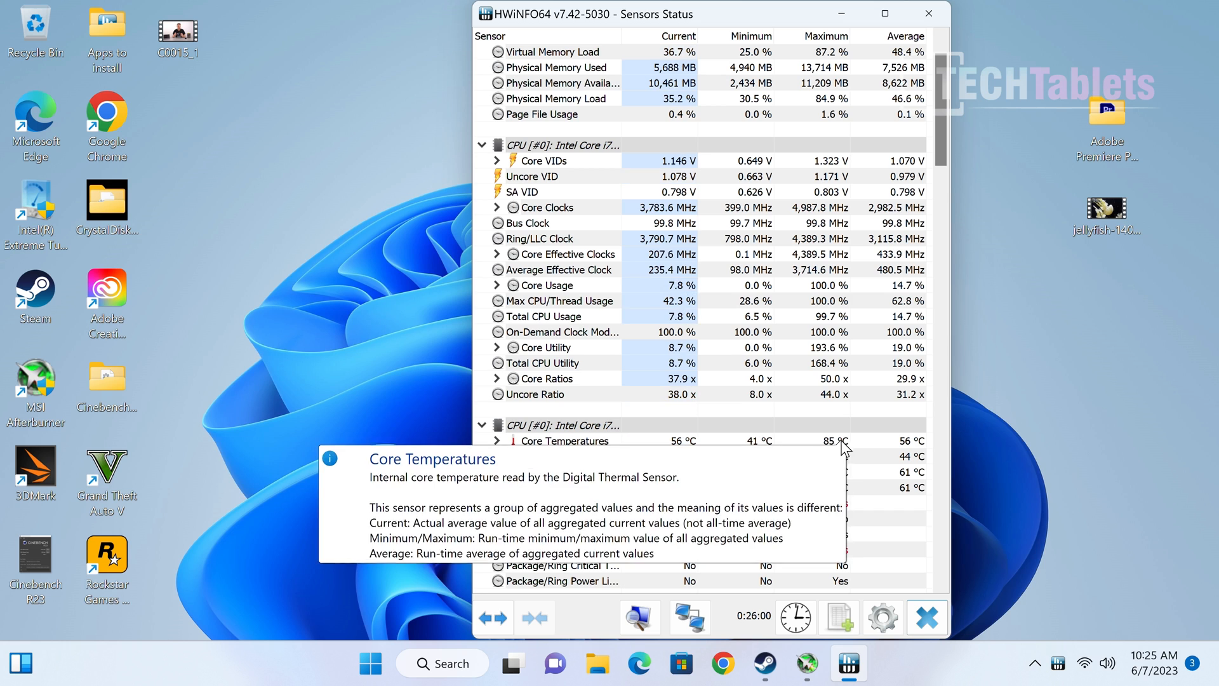
scroll(down, 3)
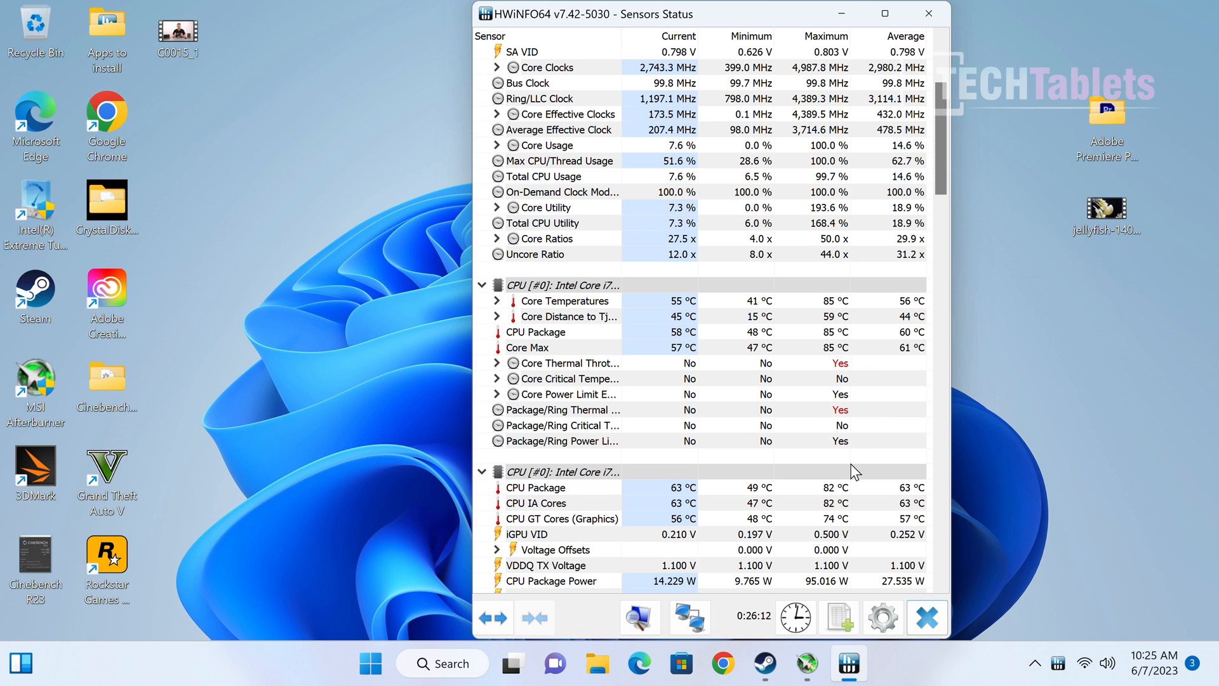
scroll(down, 3)
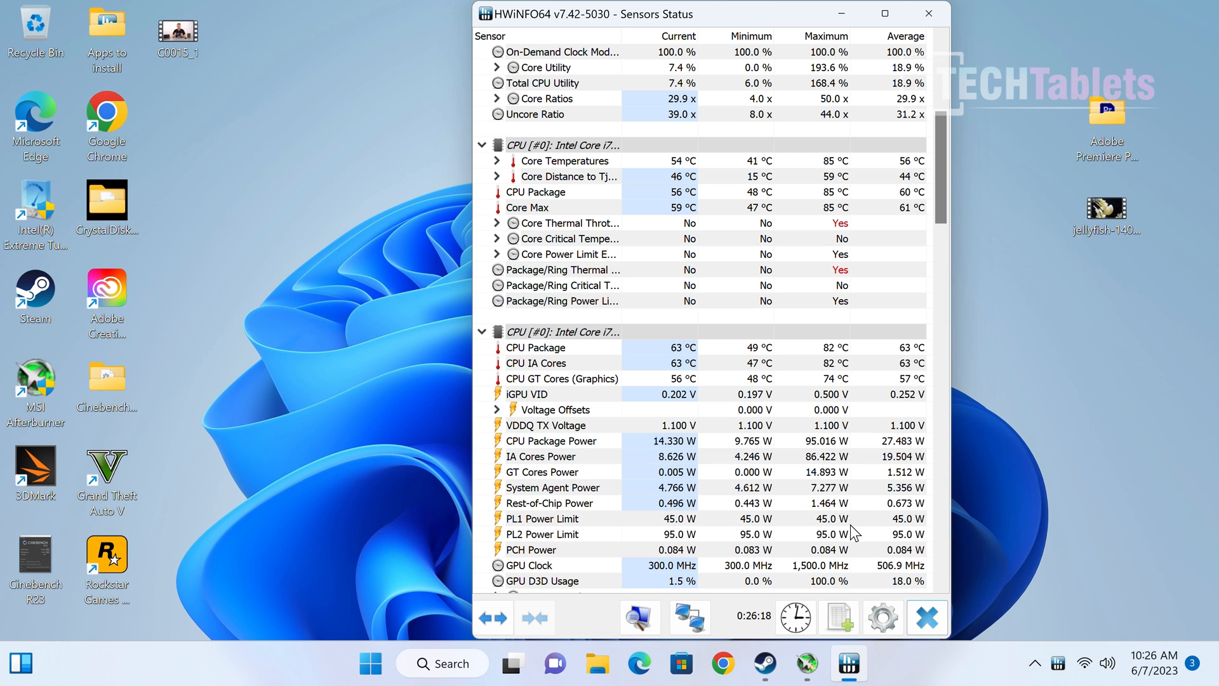
mouse_move(853, 519)
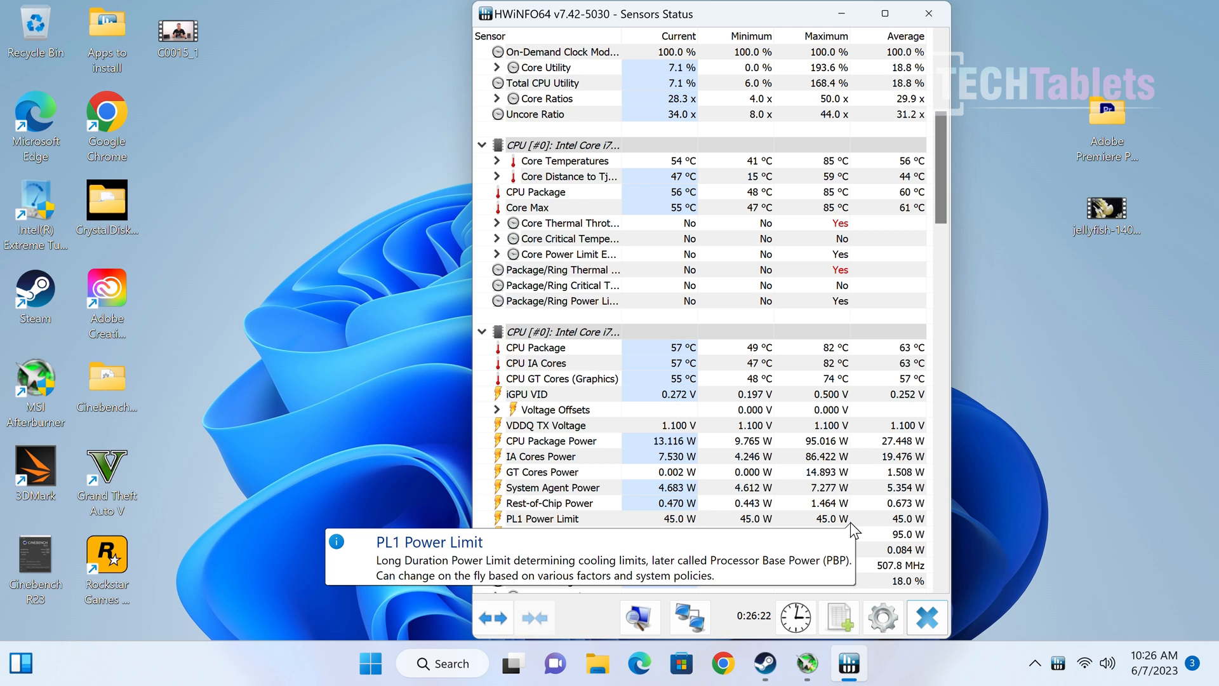
mouse_move(1034, 548)
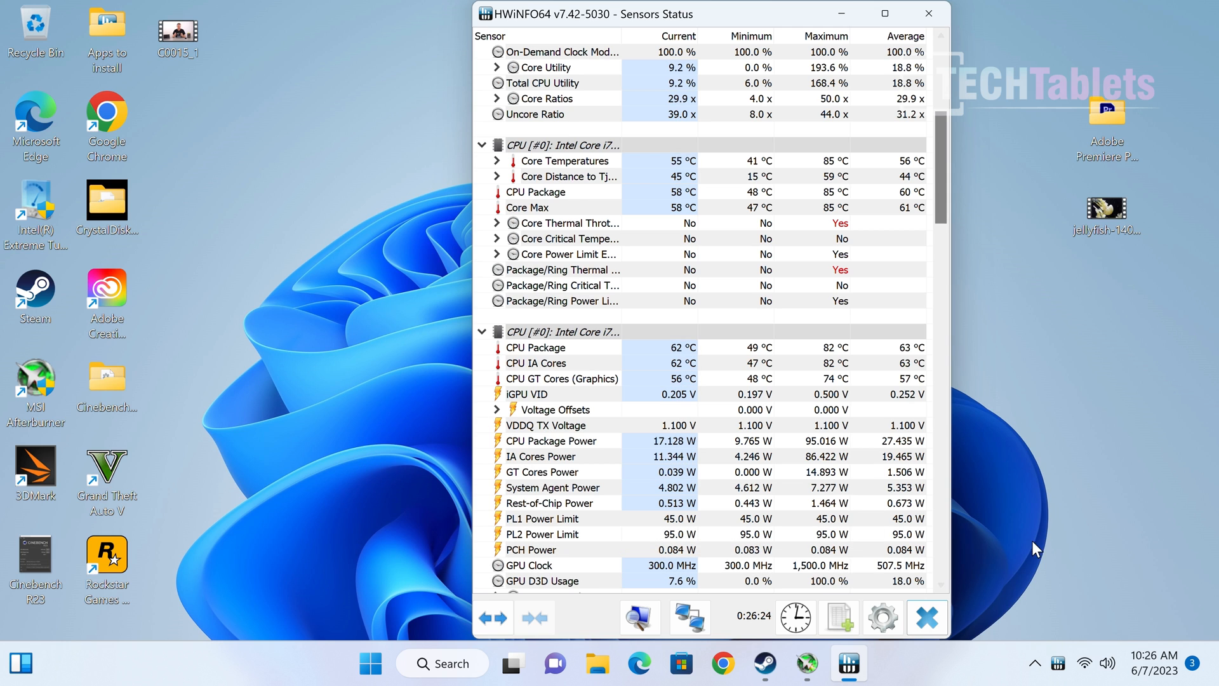
mouse_move(921, 472)
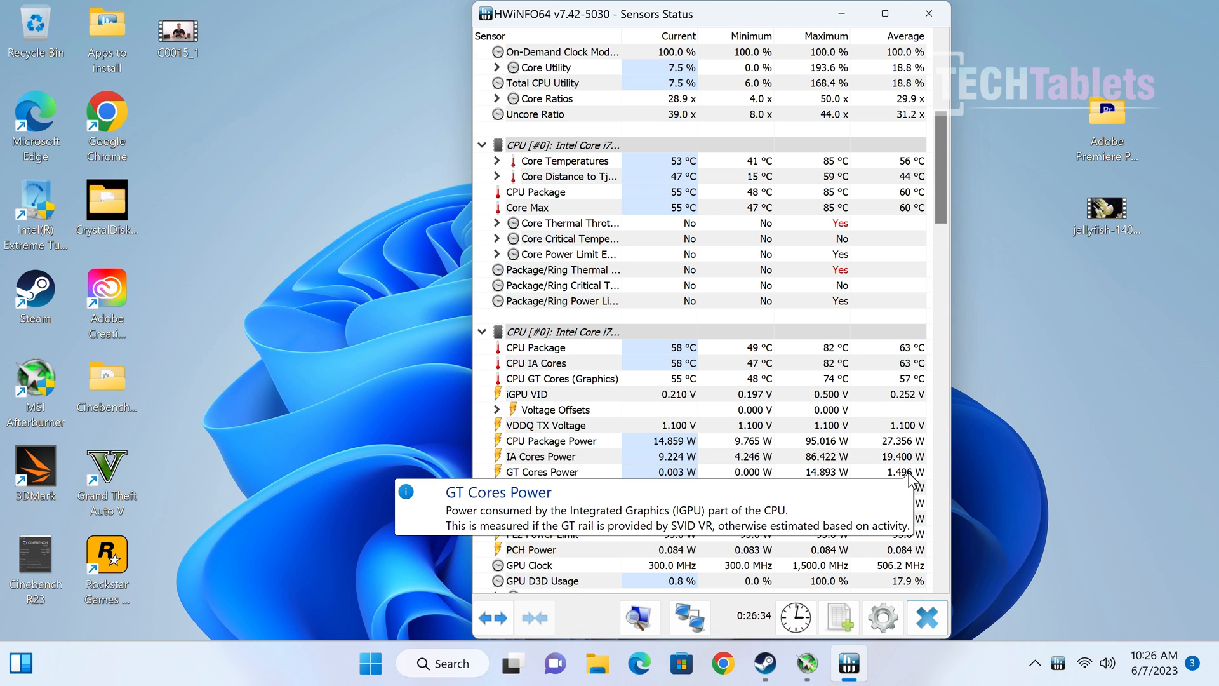
mouse_move(803, 332)
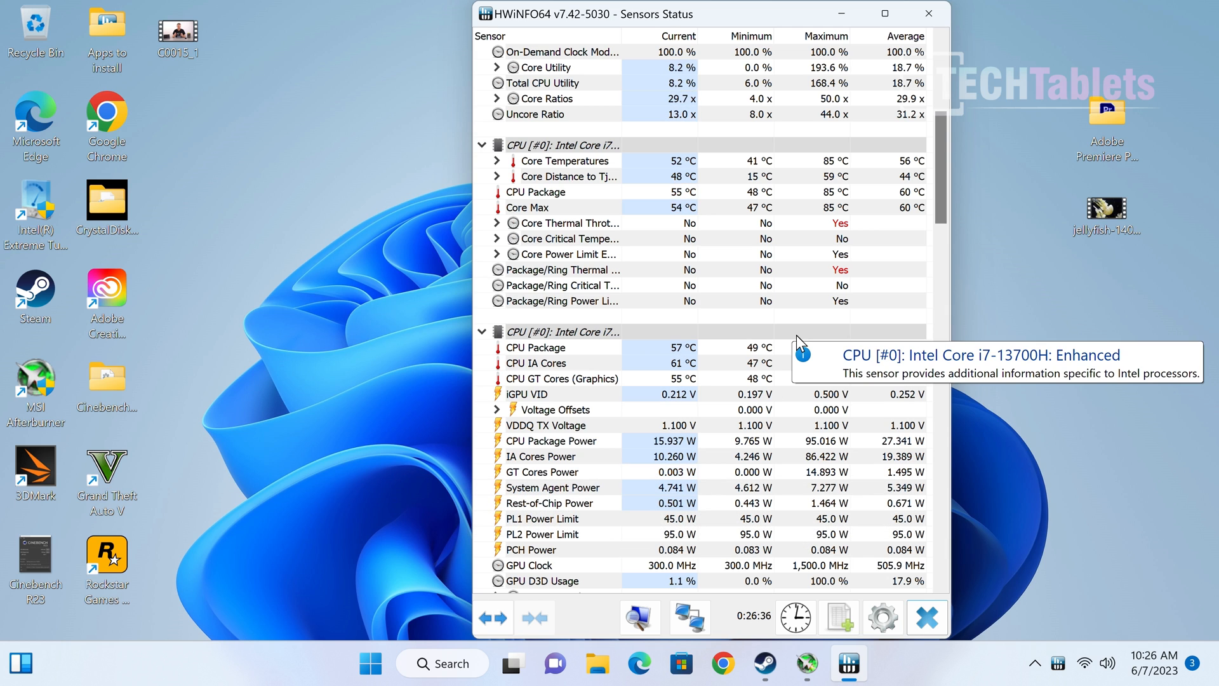
scroll(up, 3)
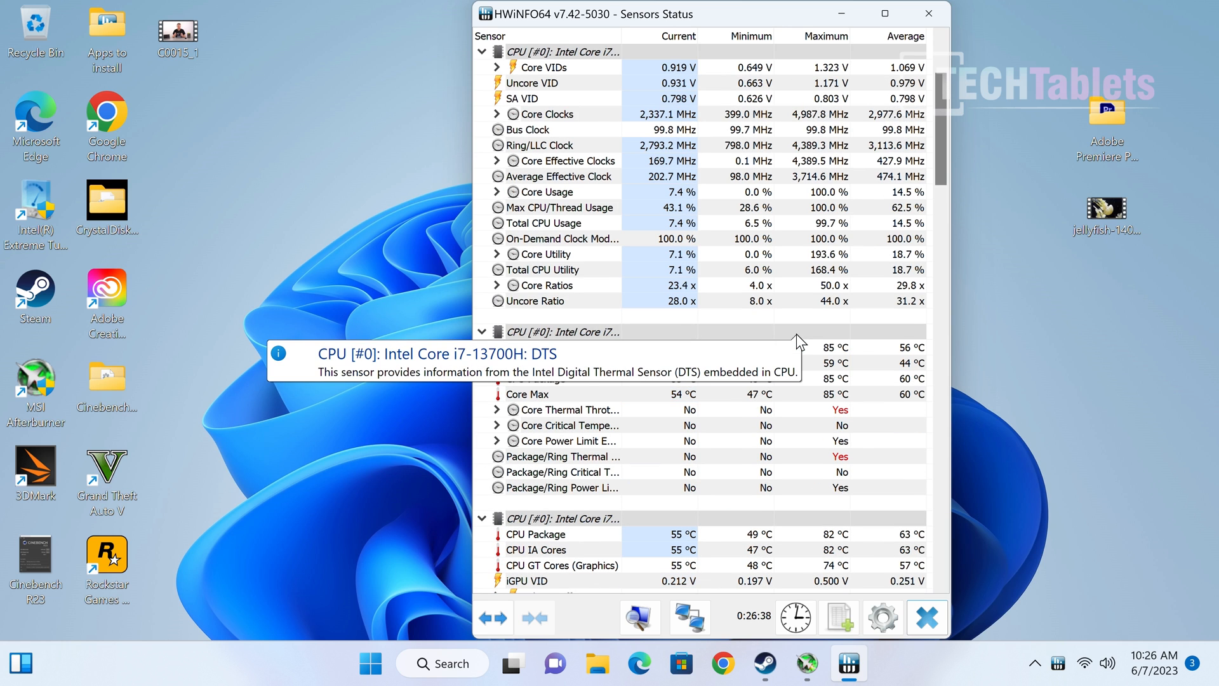
mouse_move(1083, 397)
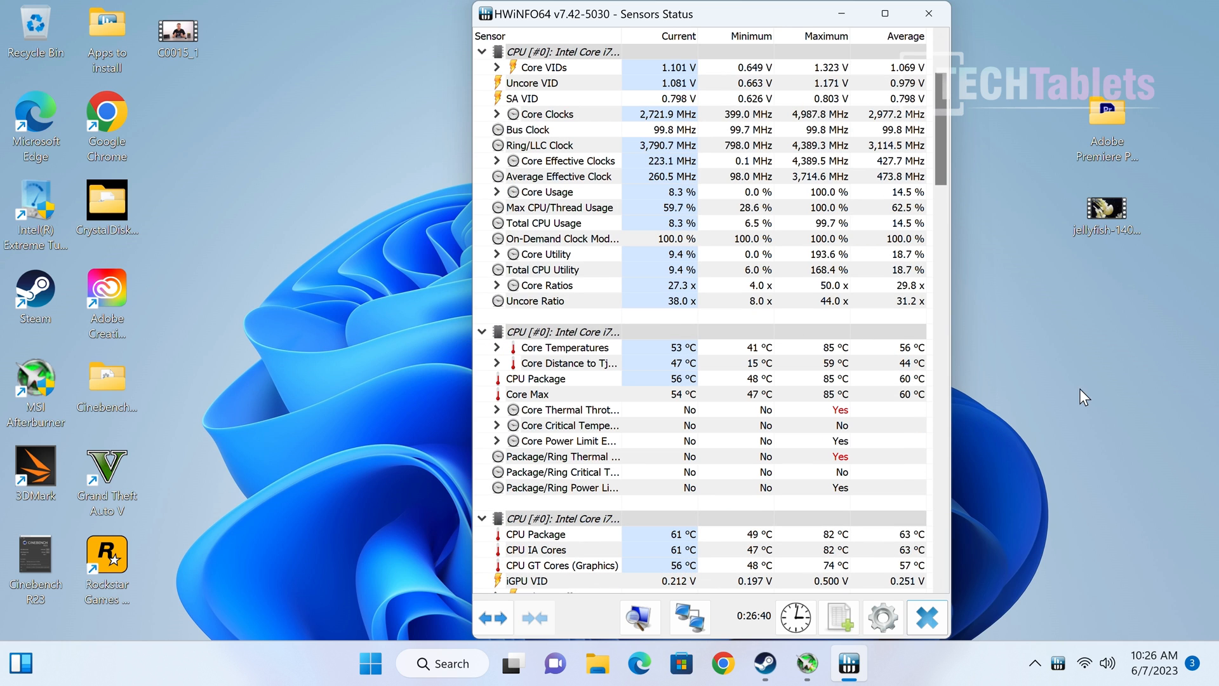